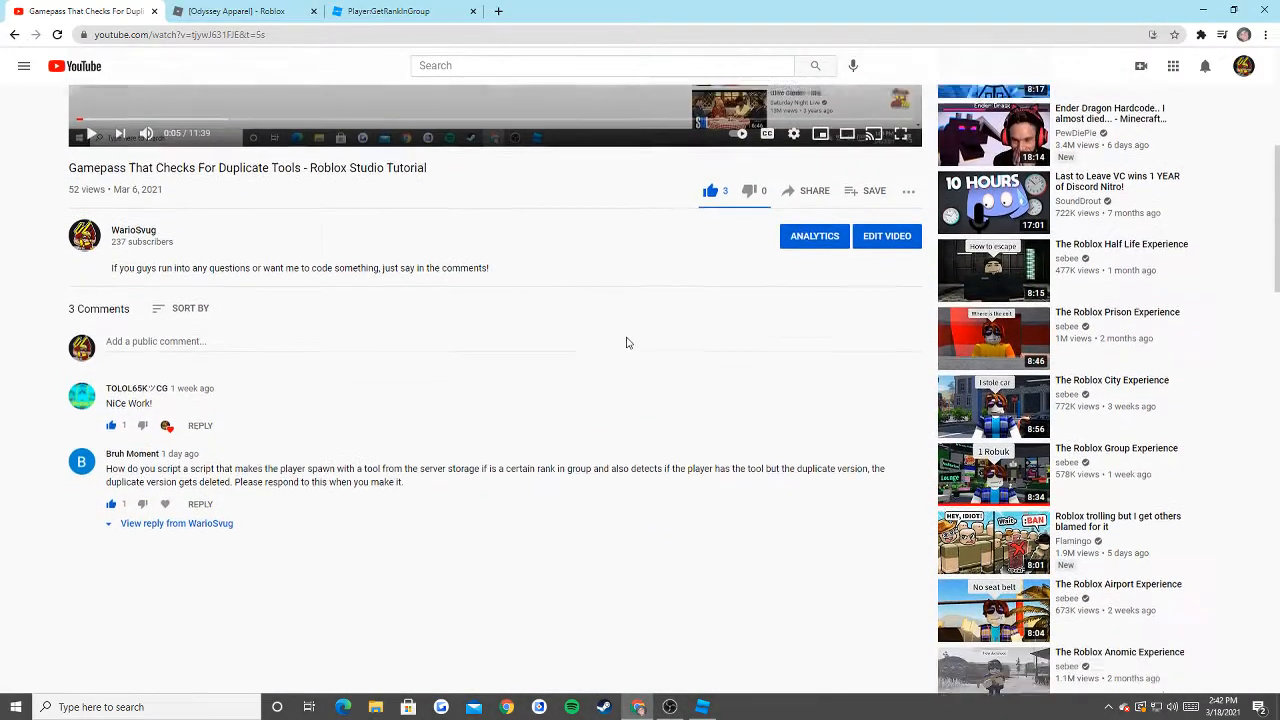
# Highlight the viewer's request comment on the YouTube page.
pyautogui.scroll(-3)
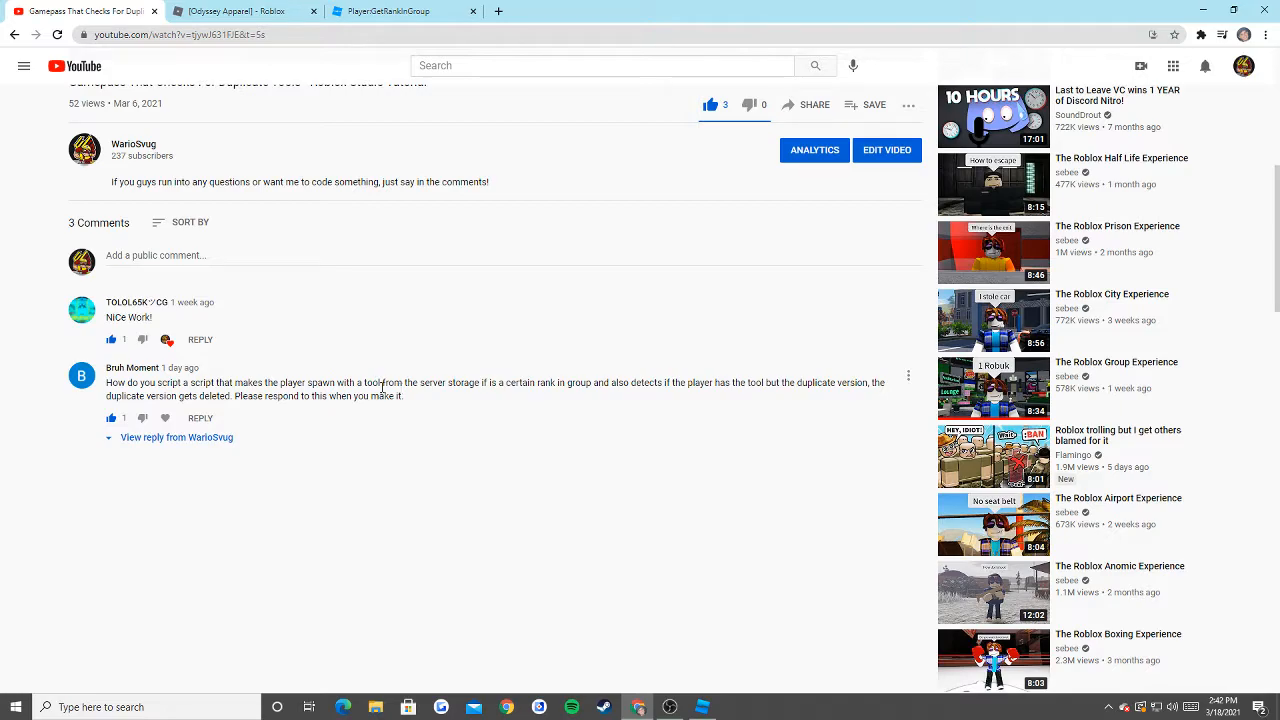
pyautogui.moveTo(270, 365)
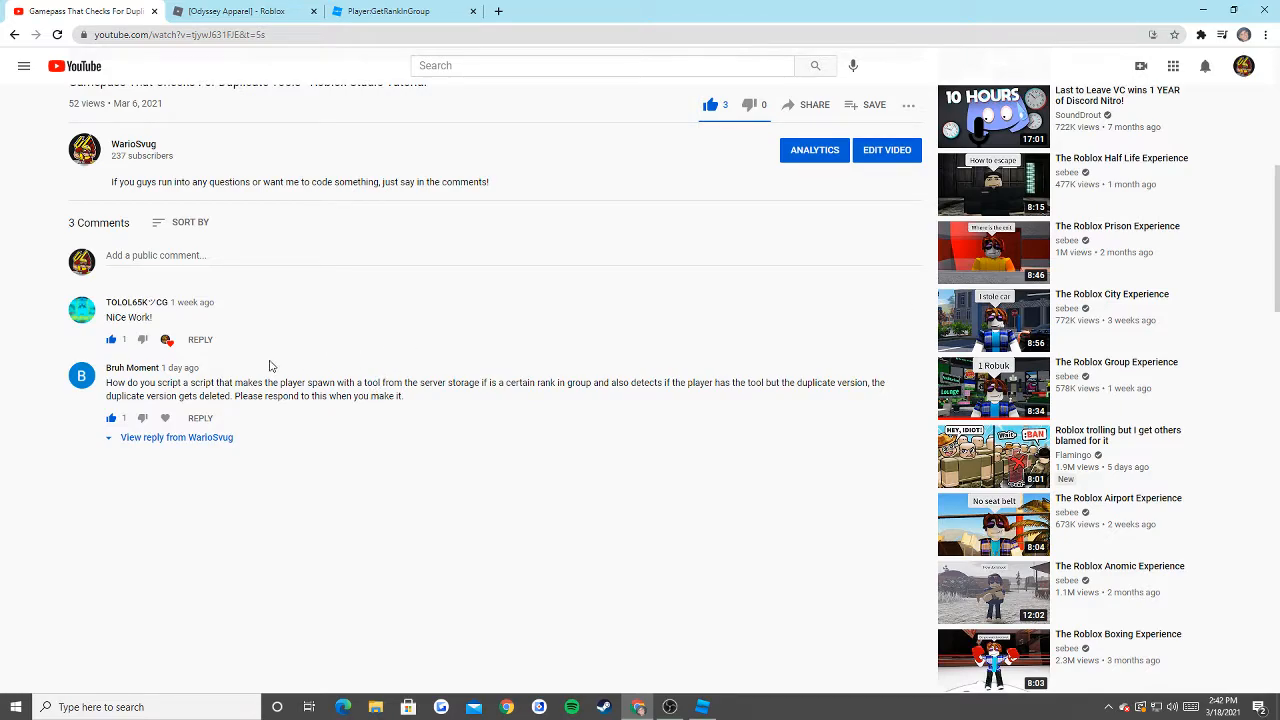
pyautogui.doubleClick(115, 382)
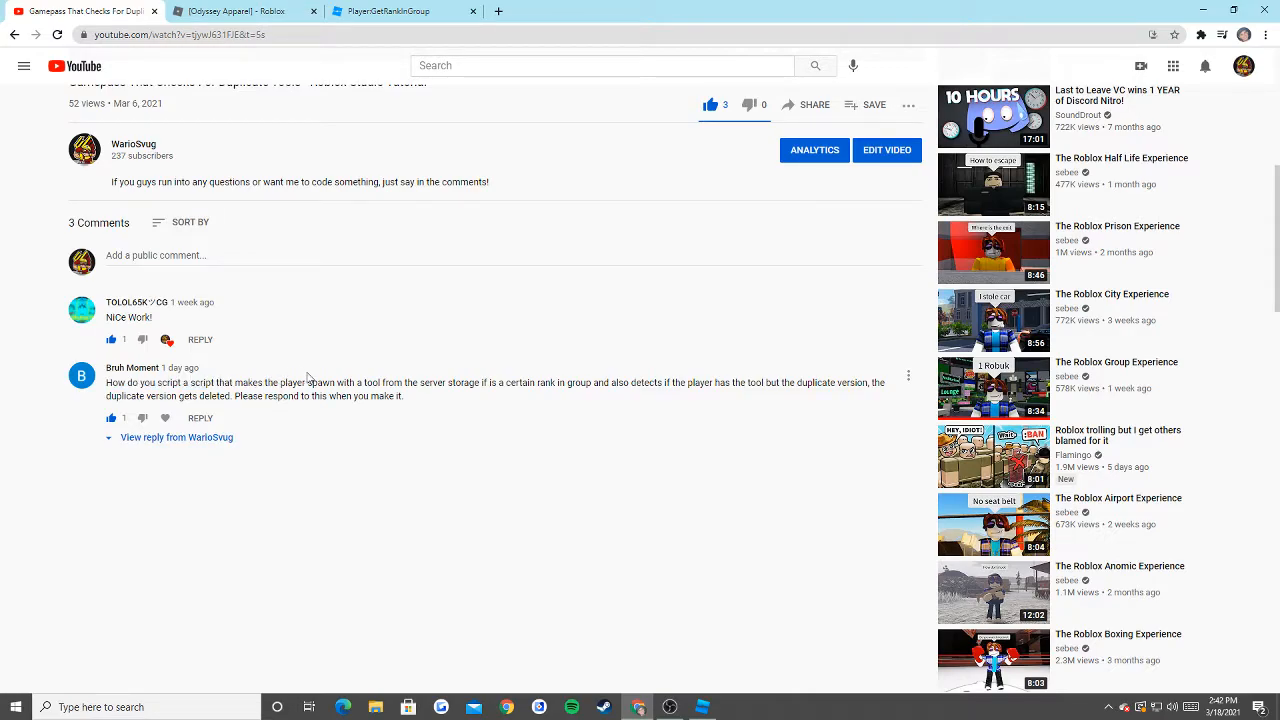
pyautogui.moveTo(108, 382); pyautogui.dragTo(480, 382)
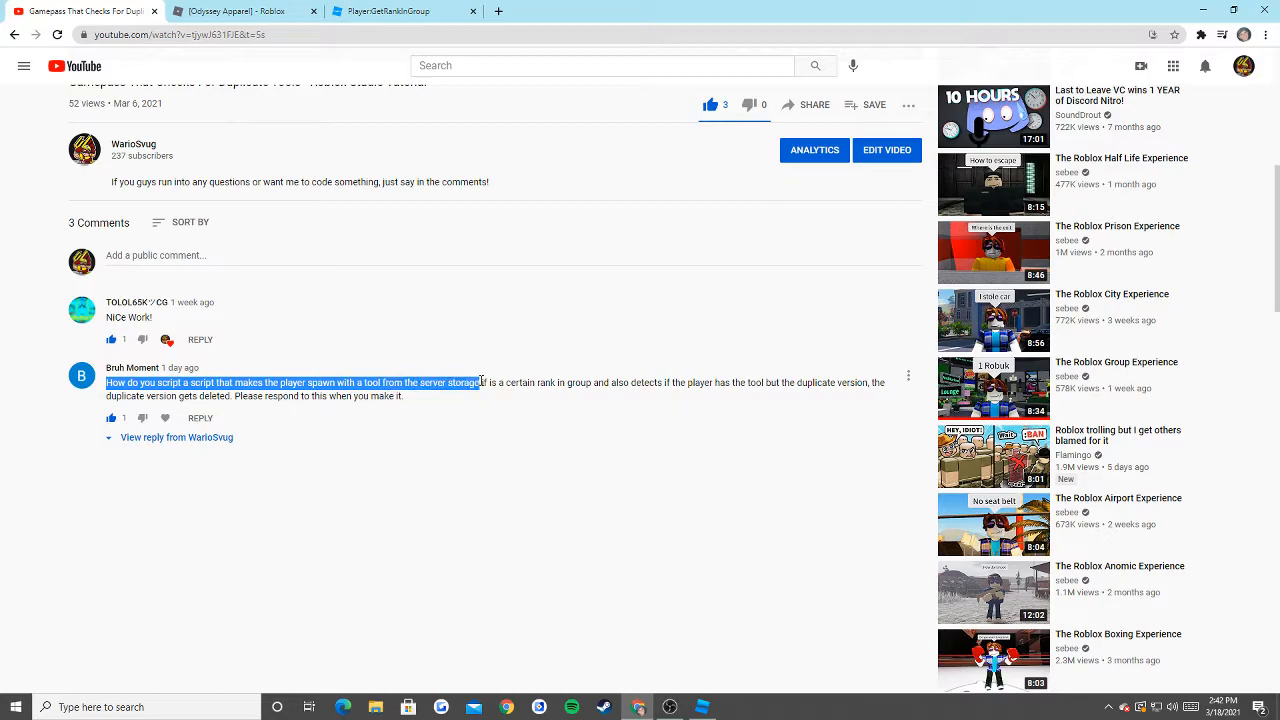
pyautogui.moveTo(480, 382); pyautogui.dragTo(575, 382)
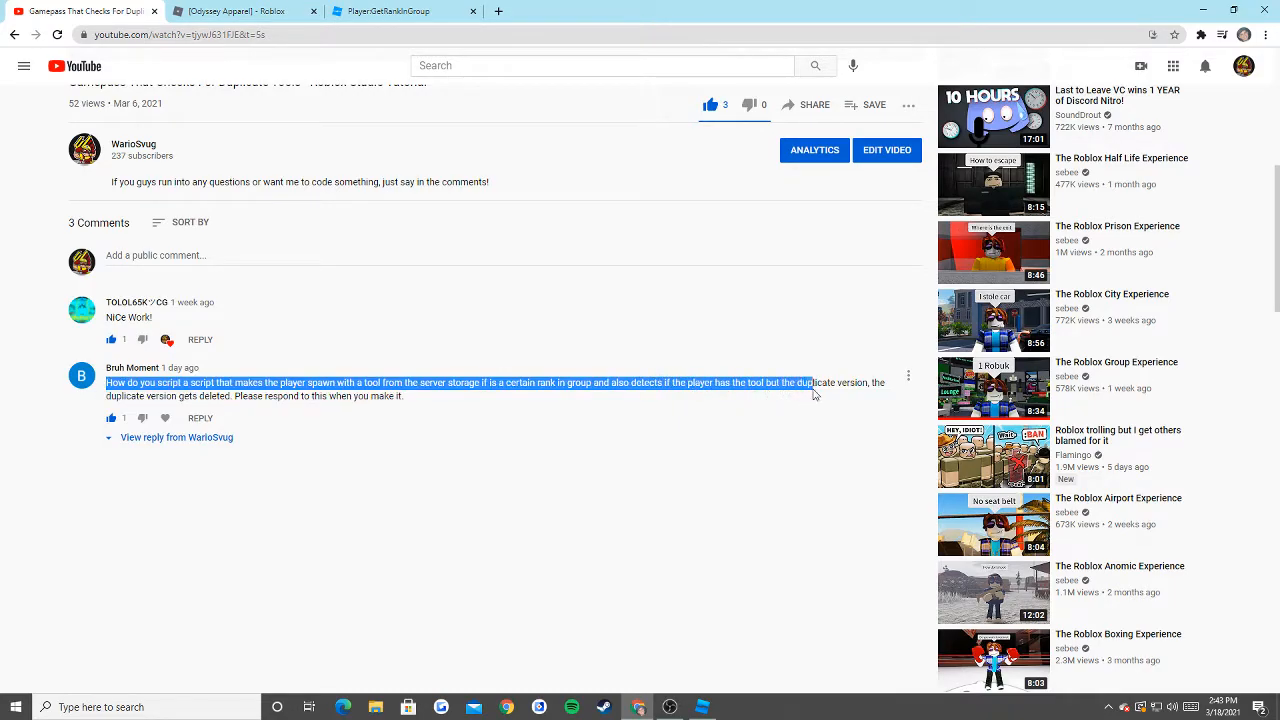
pyautogui.moveTo(813, 383); pyautogui.dragTo(200, 396)
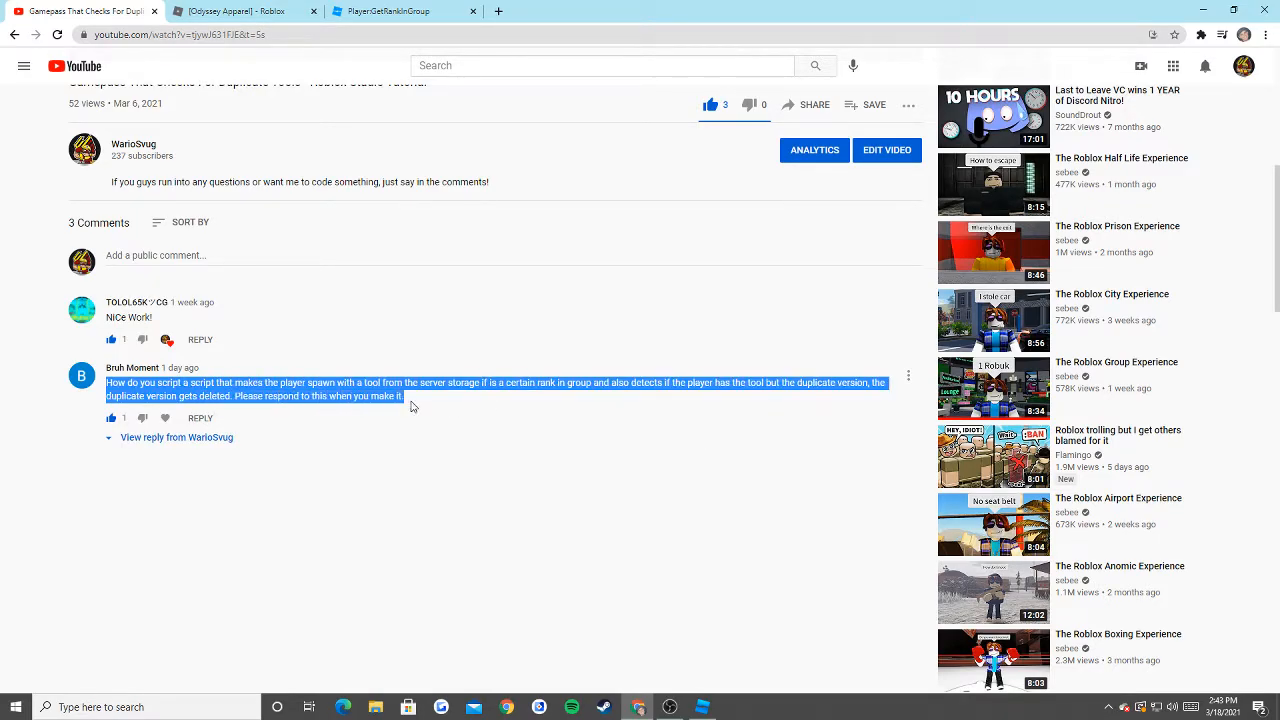
pyautogui.click(177, 437)
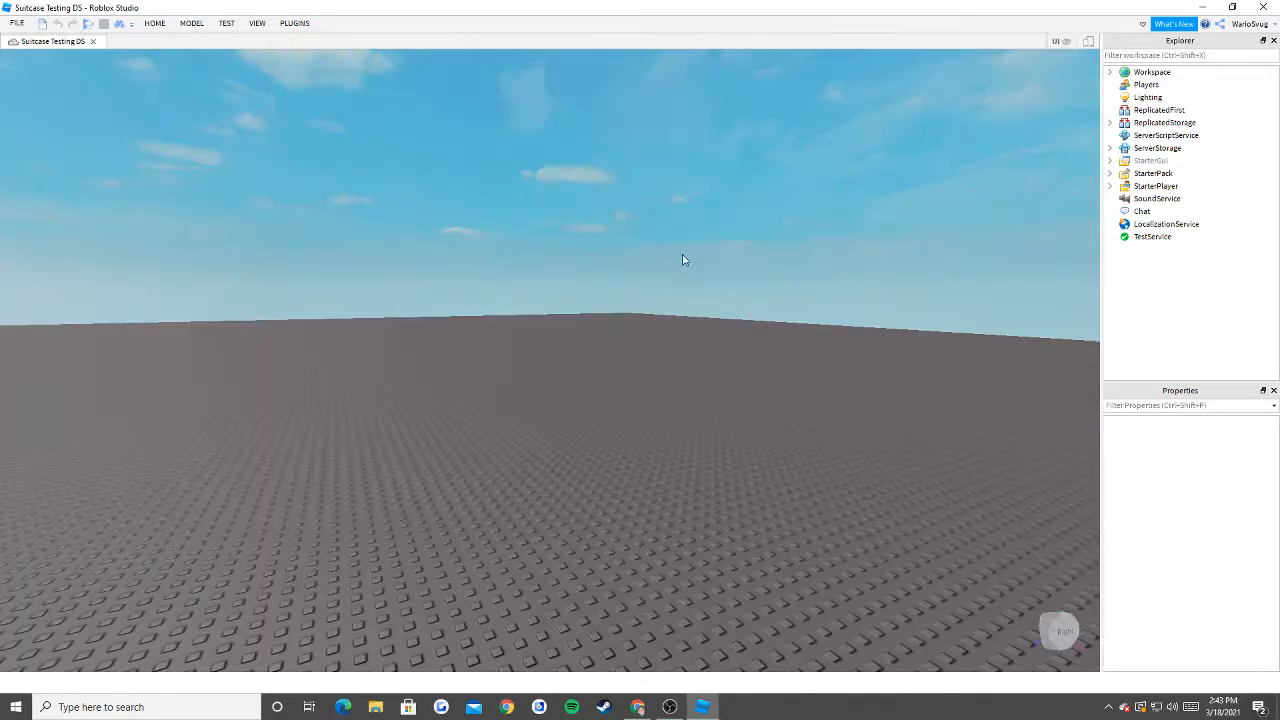
# Insert the Trench Gun from a Toolbox search for 'gun' into ServerStorage.
pyautogui.click(1110, 148)
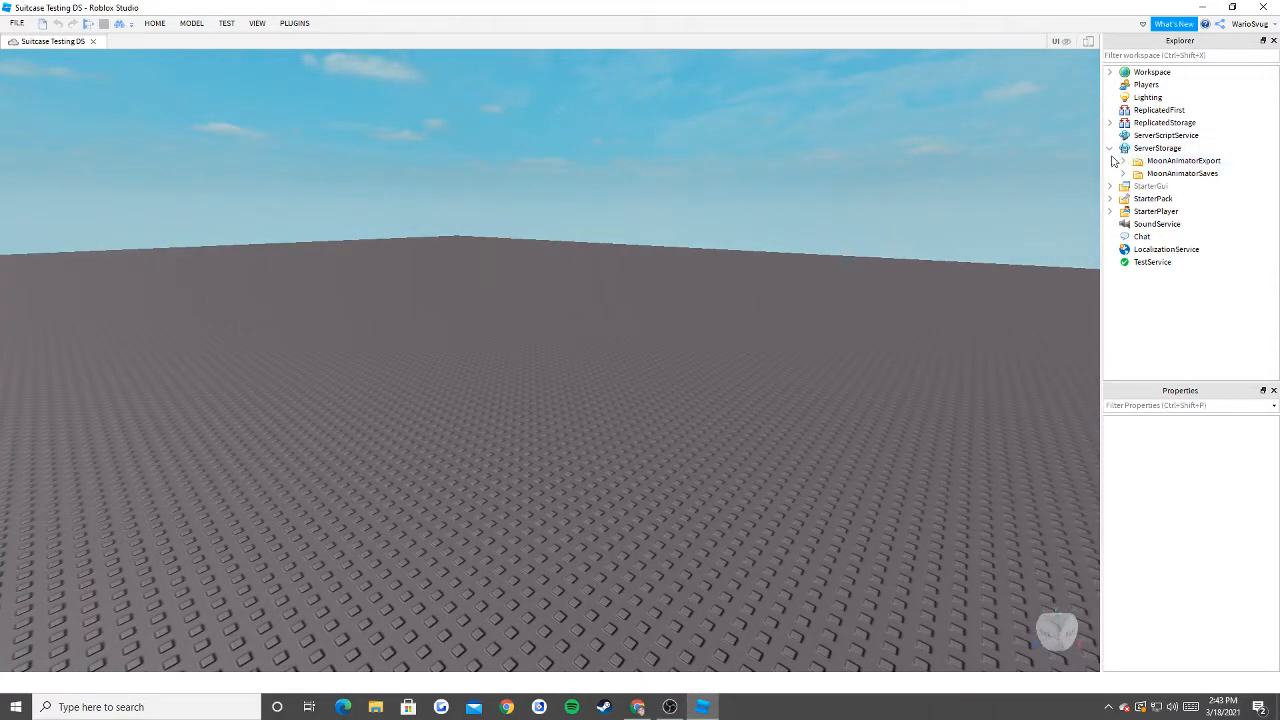
pyautogui.click(257, 23)
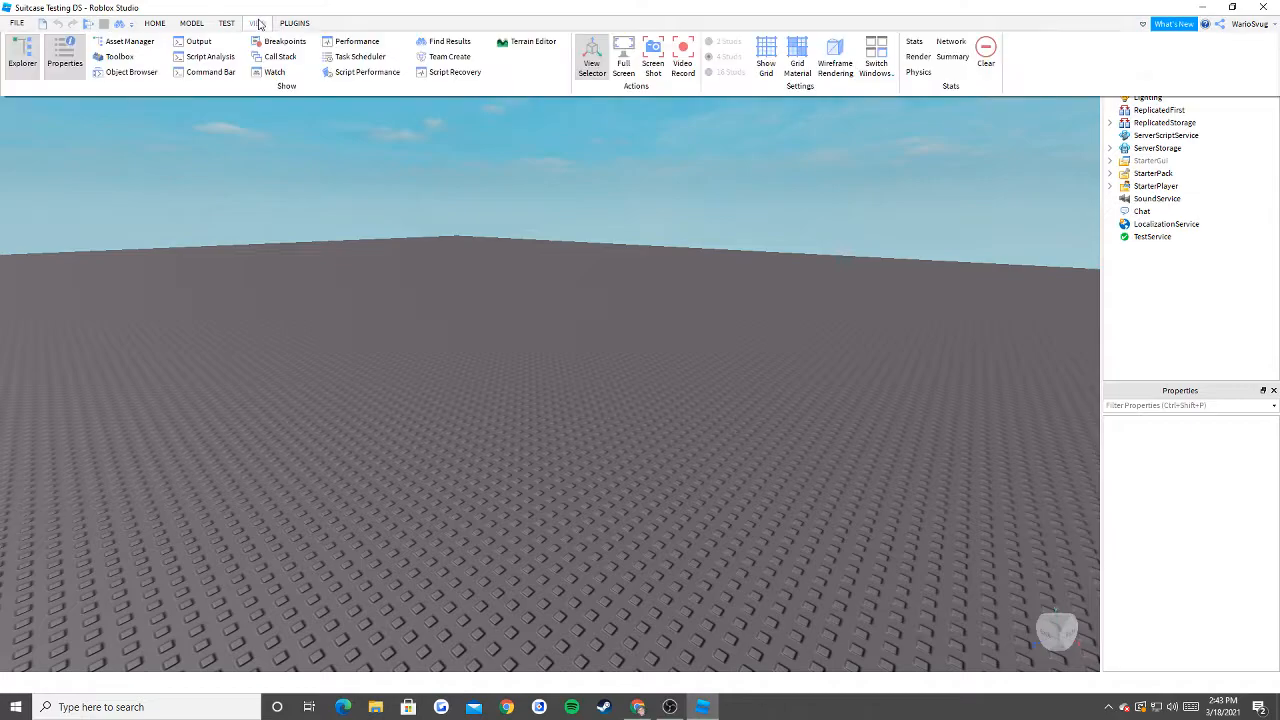
pyautogui.click(119, 56)
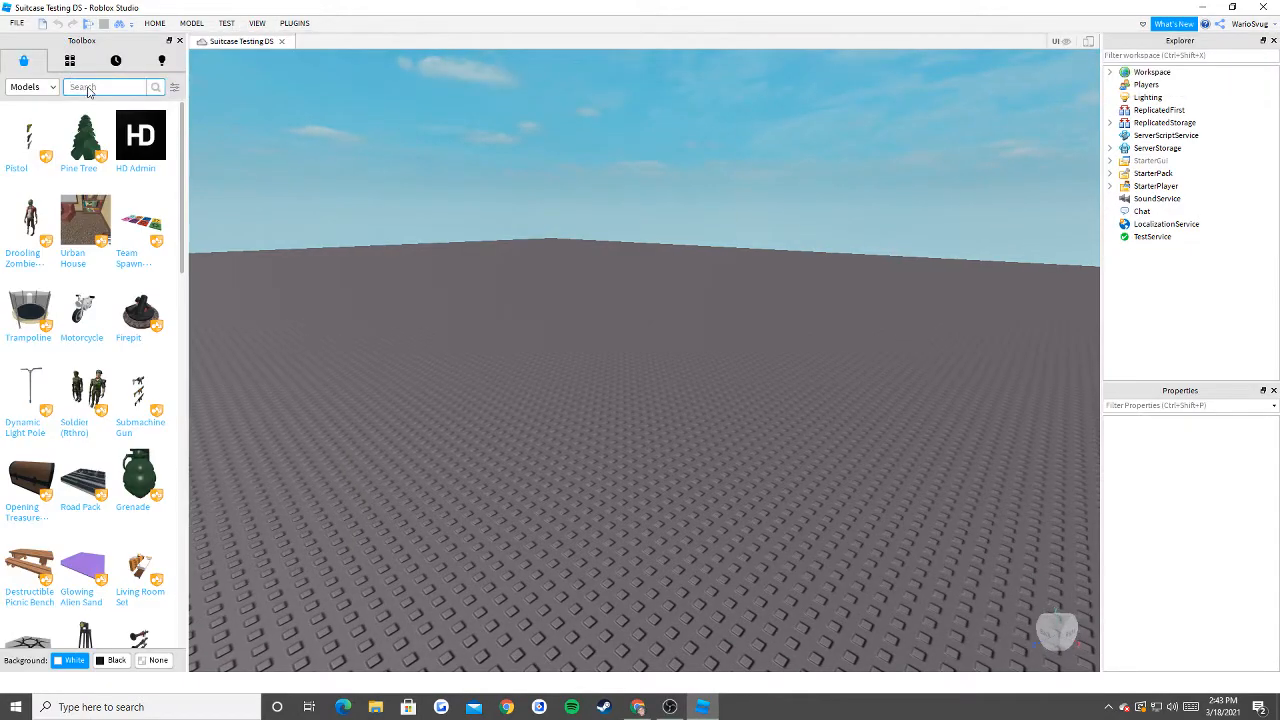
pyautogui.write('gun')
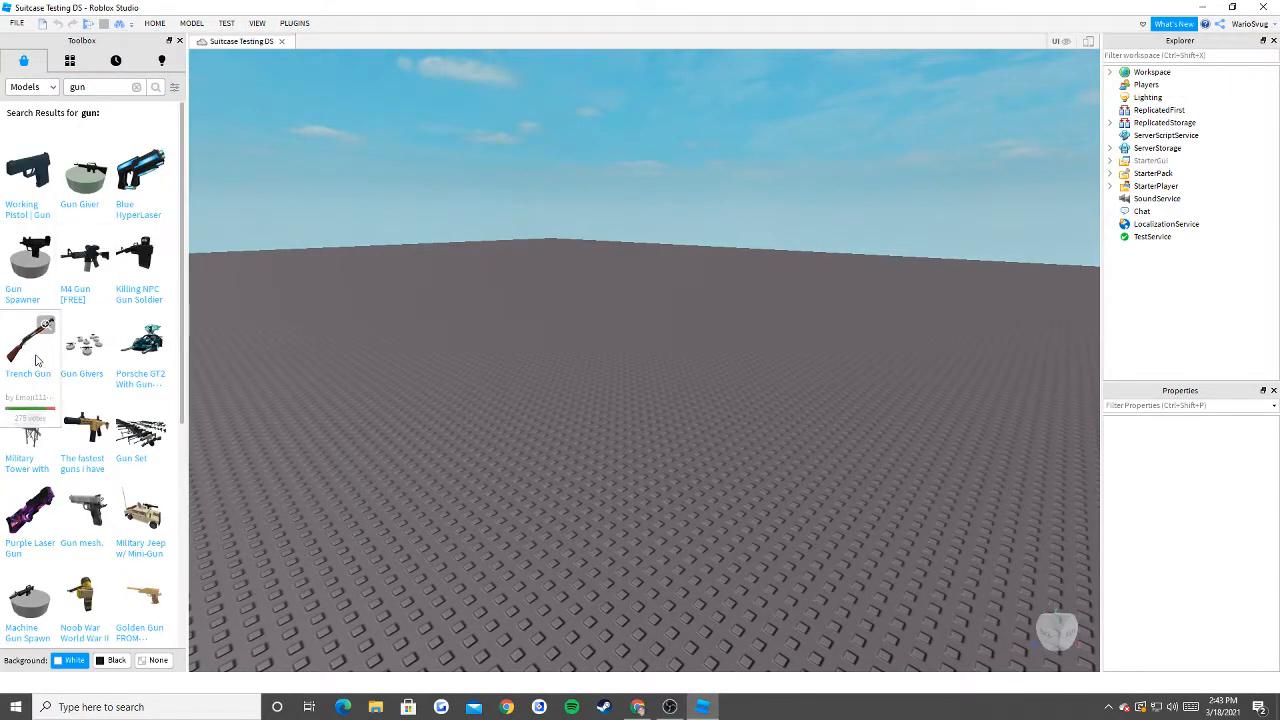
pyautogui.click(28, 345)
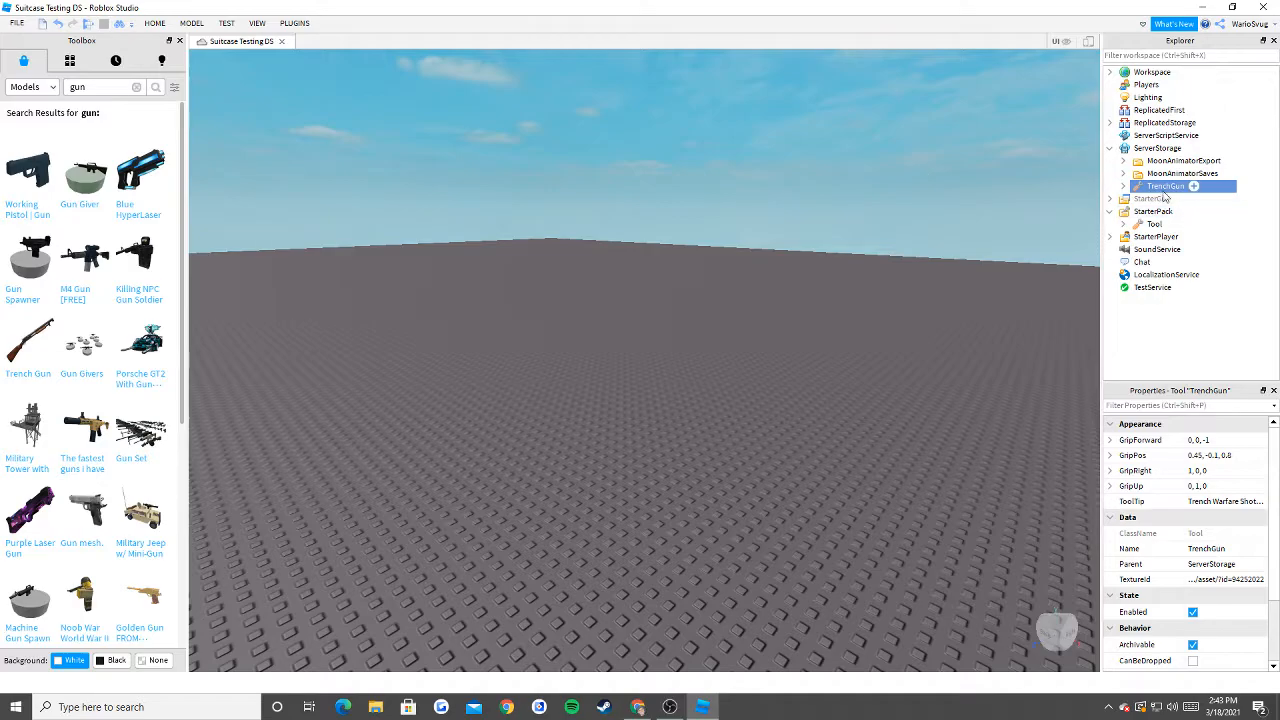
pyautogui.click(1181, 173)
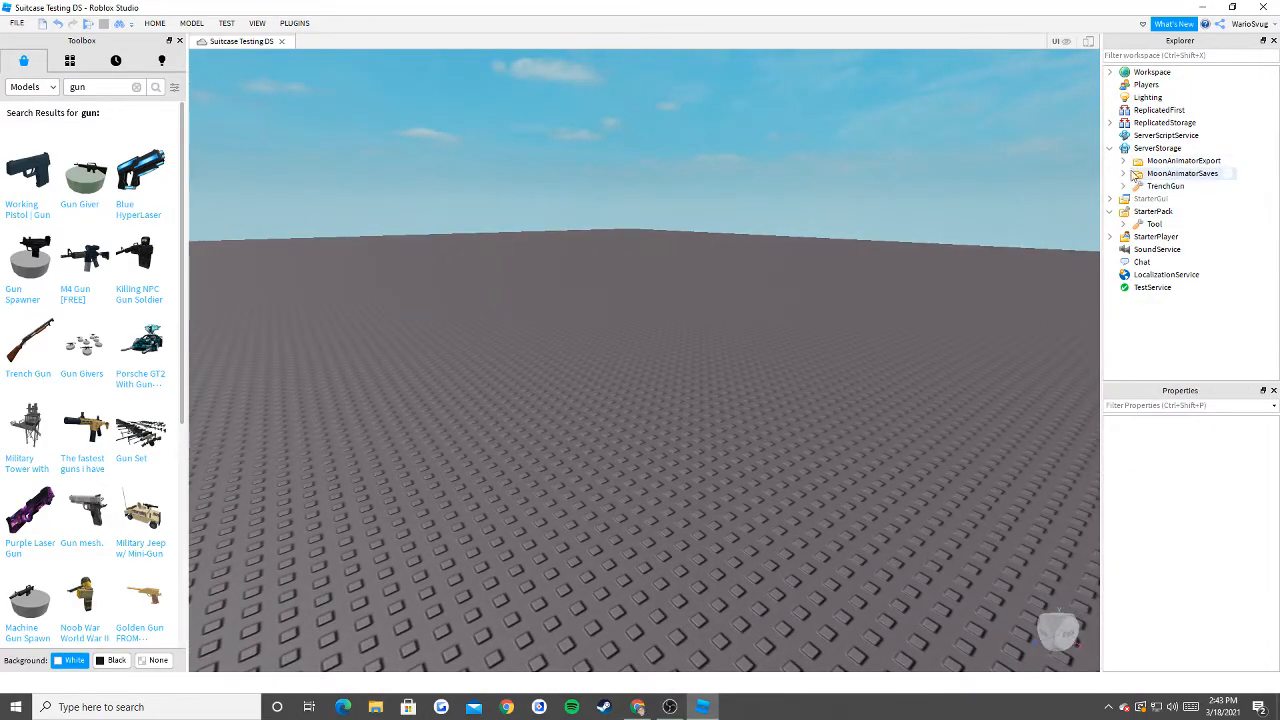
pyautogui.click(1165, 186)
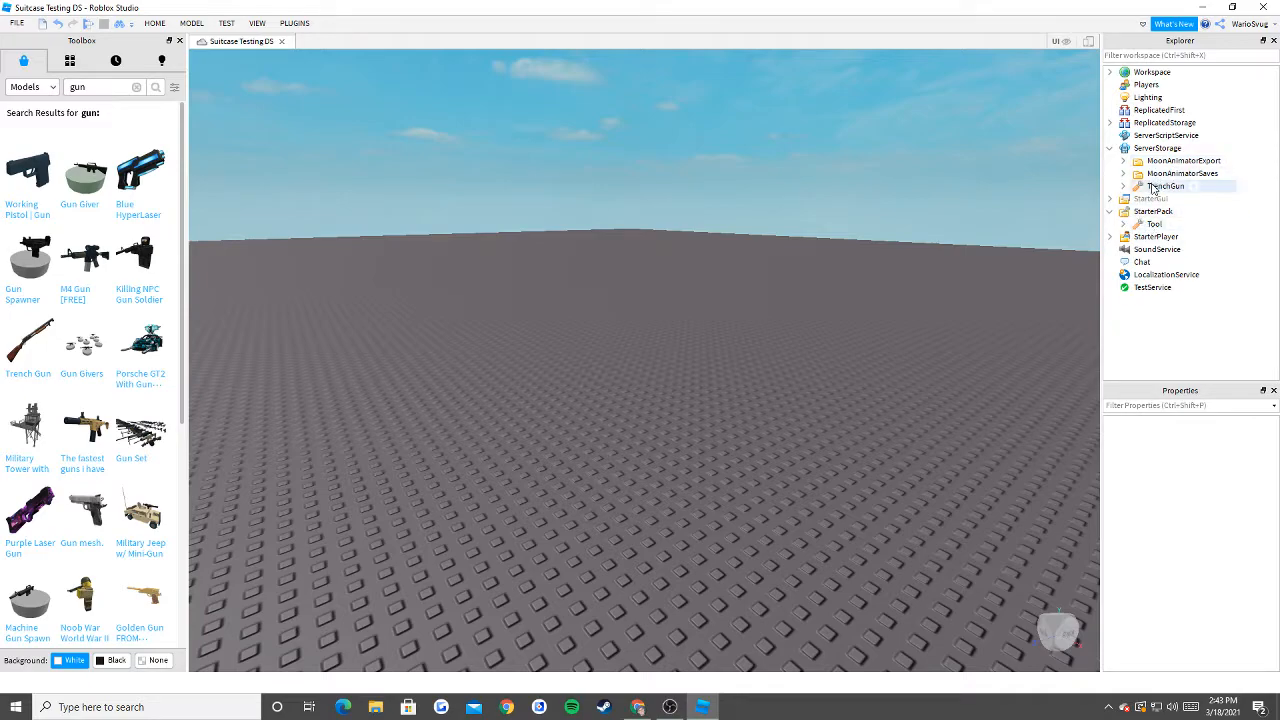
pyautogui.click(1165, 135)
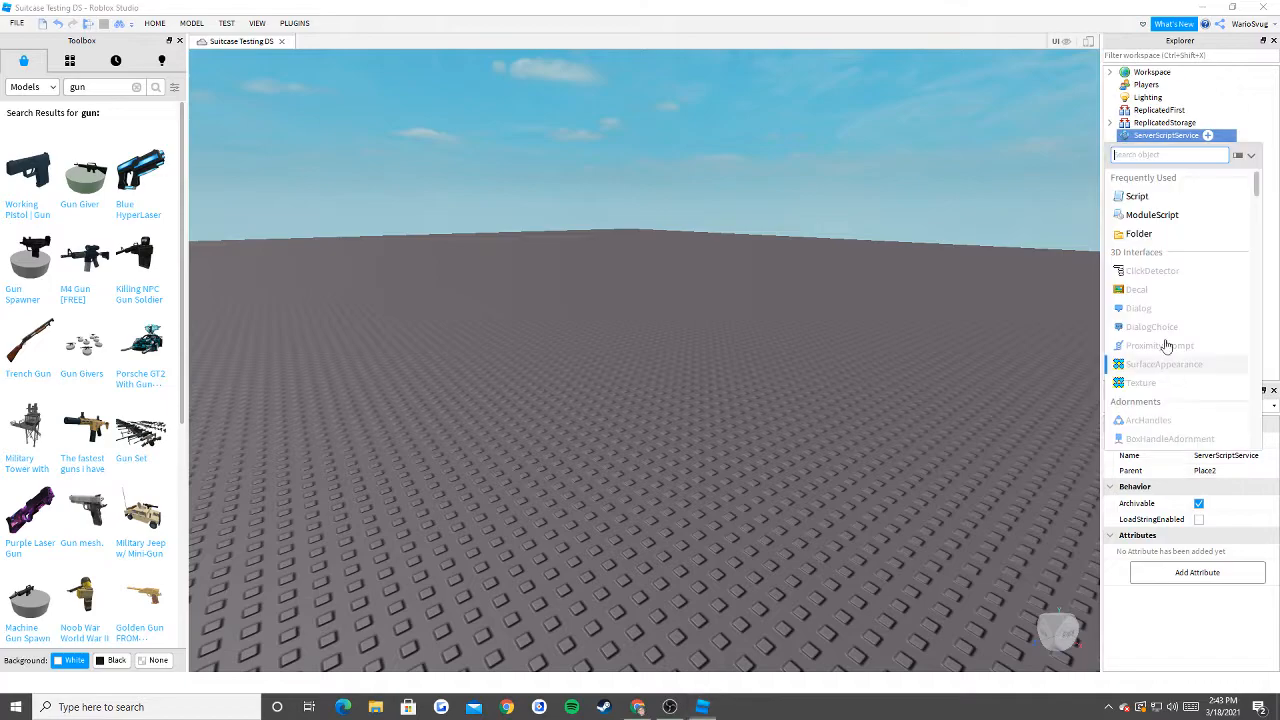
# Add a Script under ServerScriptService and delete its default print("Hello world!") line.
pyautogui.click(1137, 195)
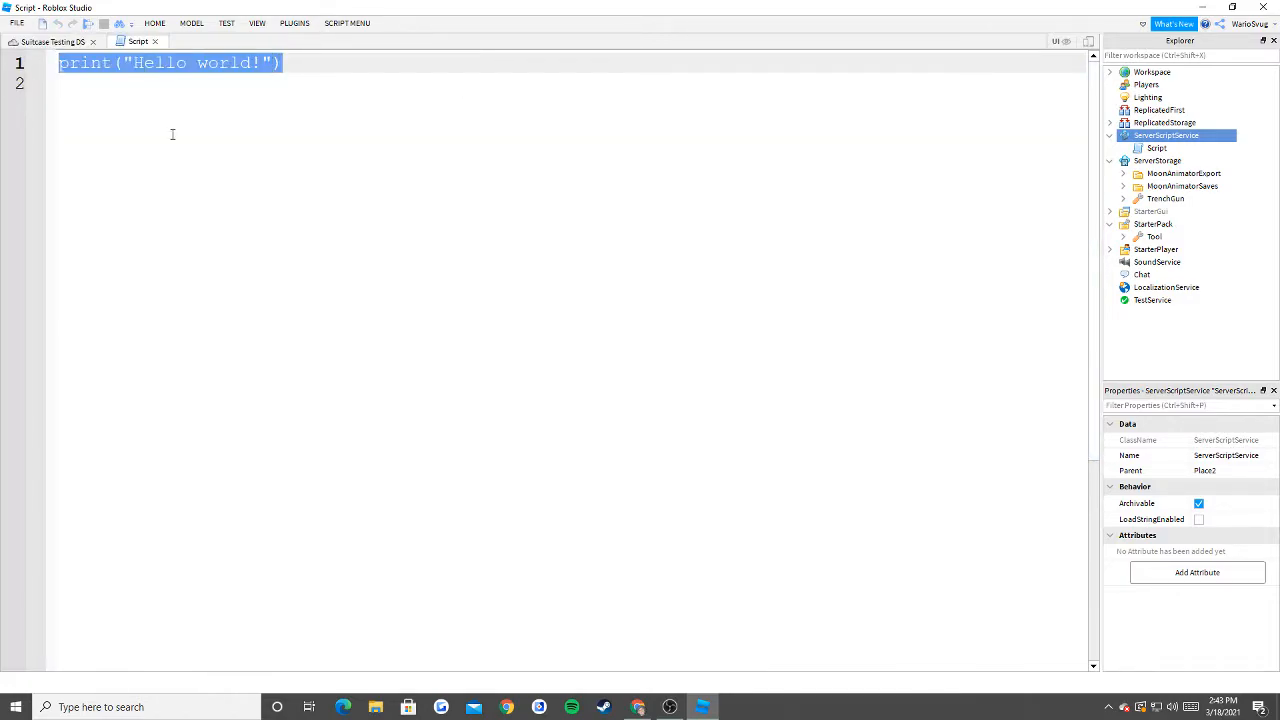
pyautogui.moveTo(715, 287)
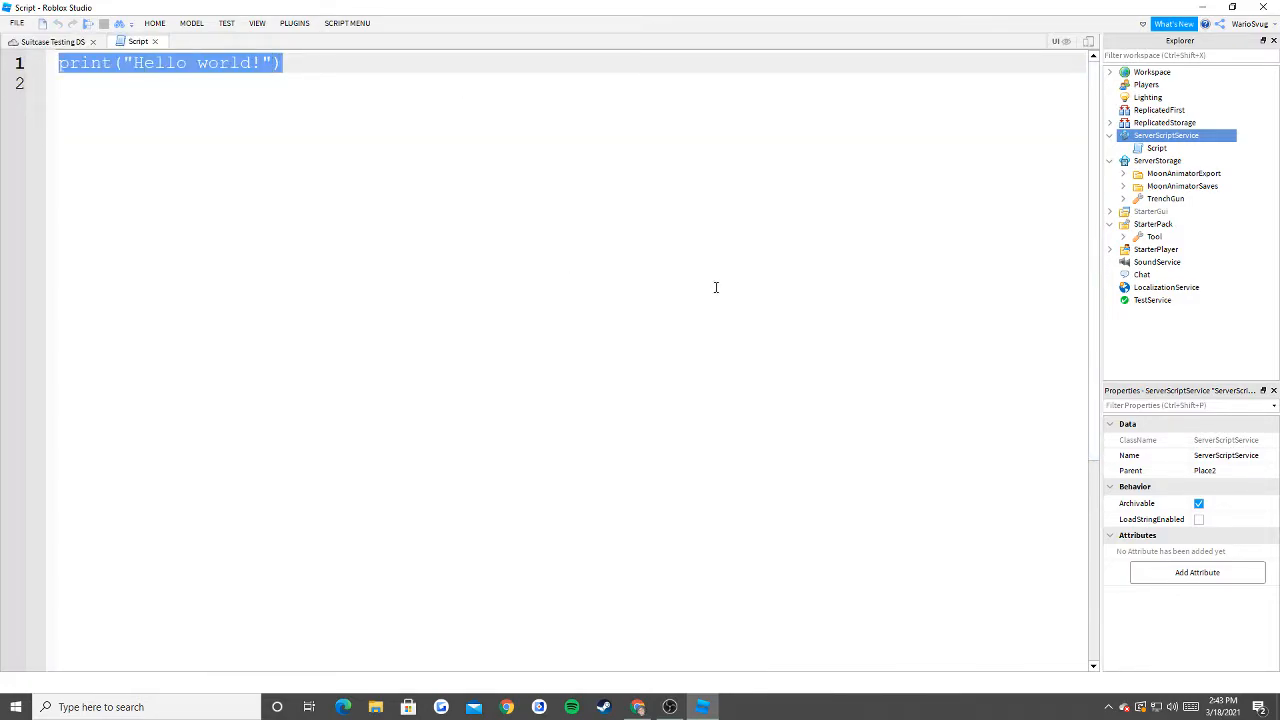
pyautogui.press('Delete')
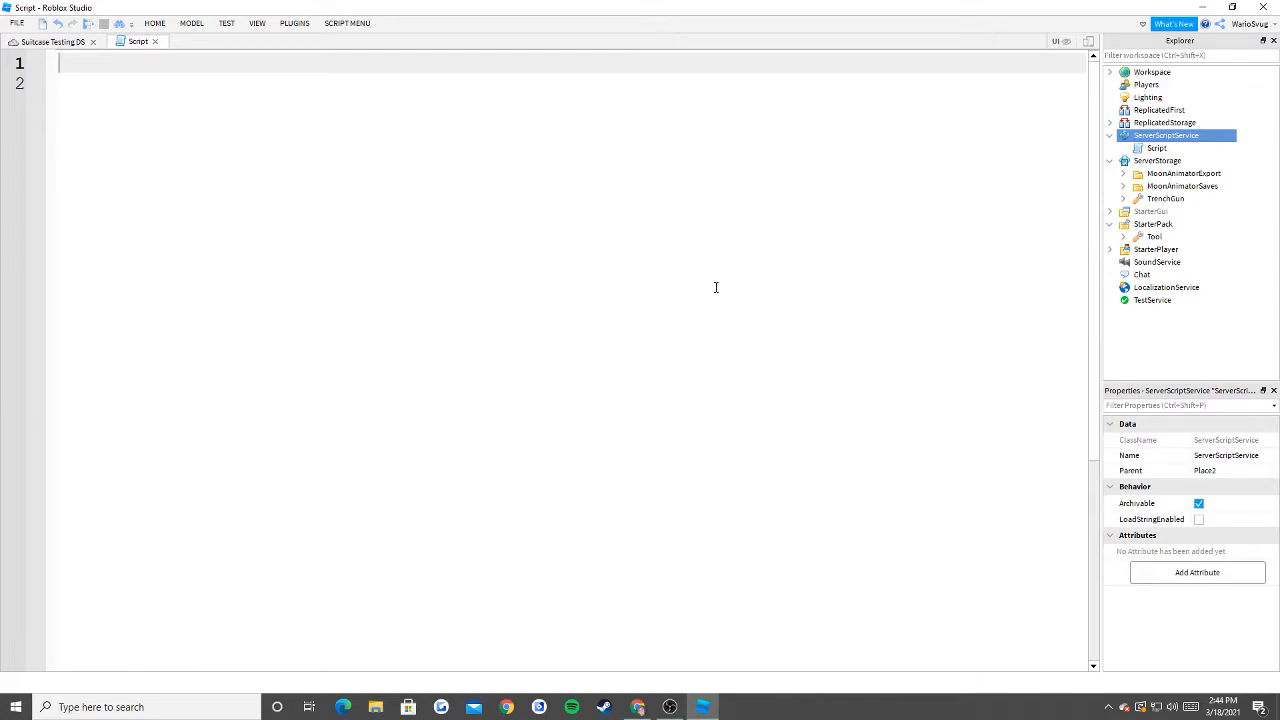
# Write game.Players.PlayerAdded with a nested player.CharacterAdded function, both bodies empty.
pyautogui.write('game.Players.PlayerAdded:Connect(function(player')
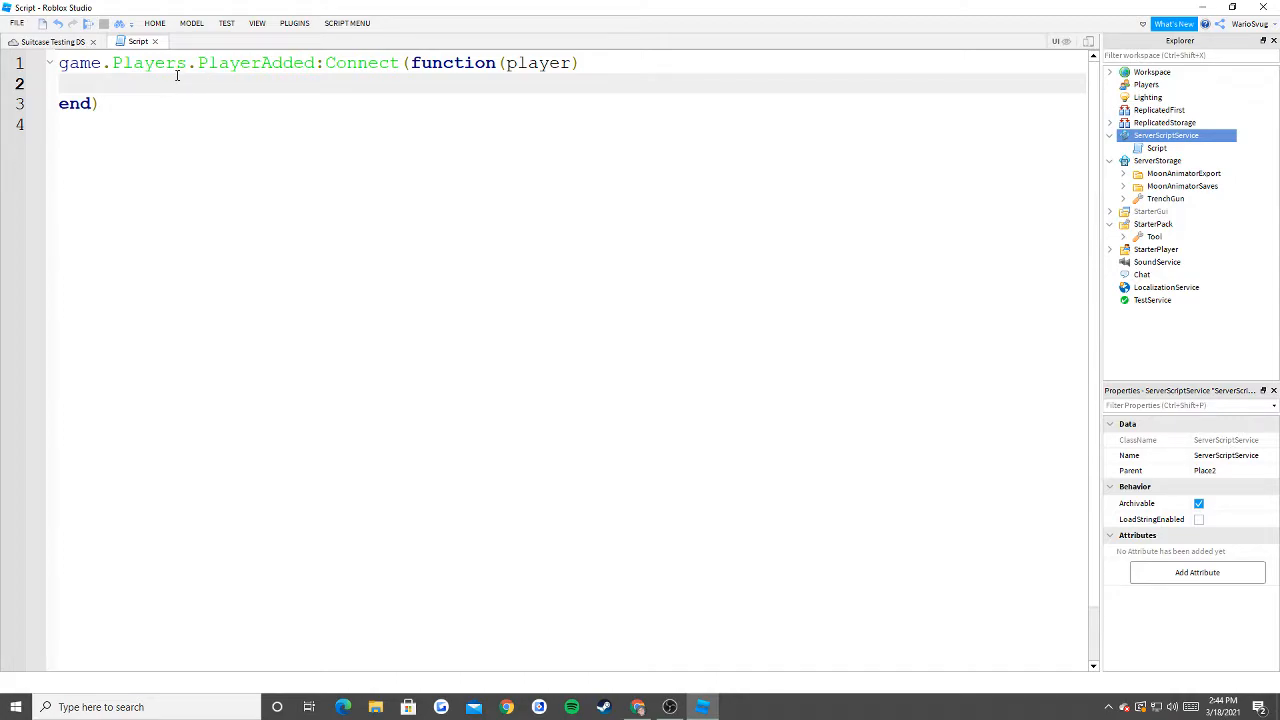
pyautogui.moveTo(159, 83)
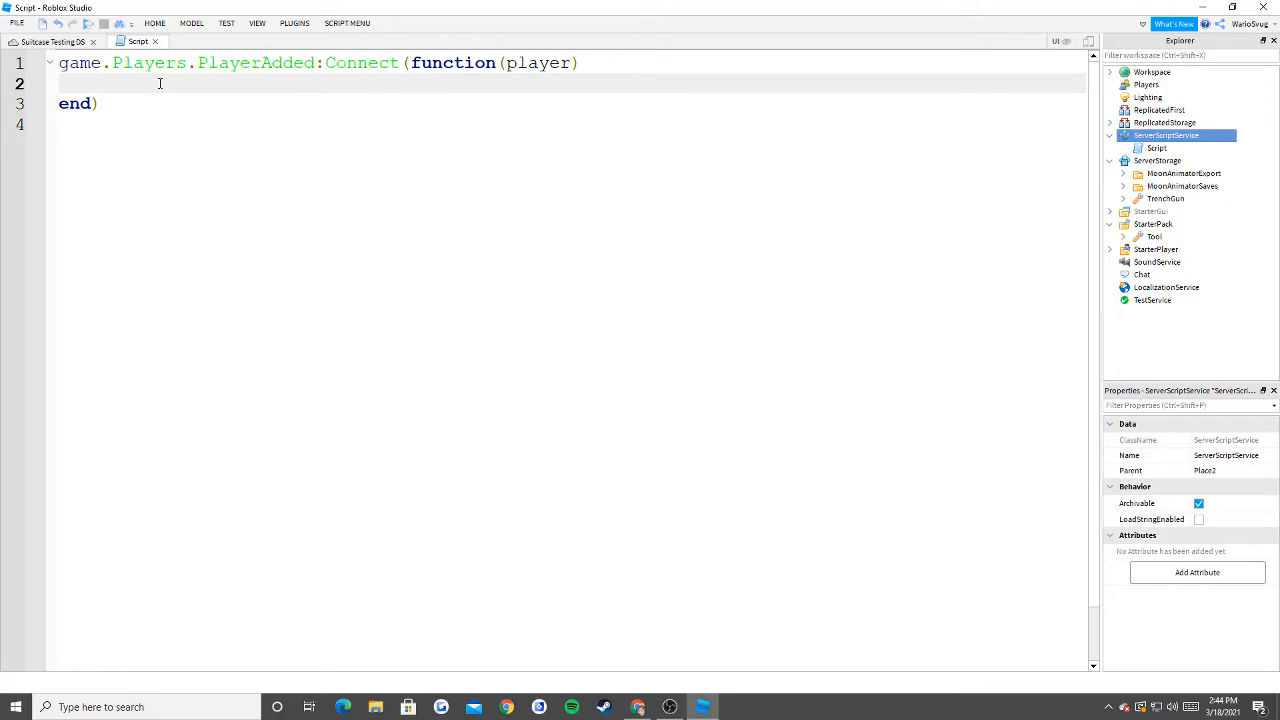
pyautogui.write('game.C')
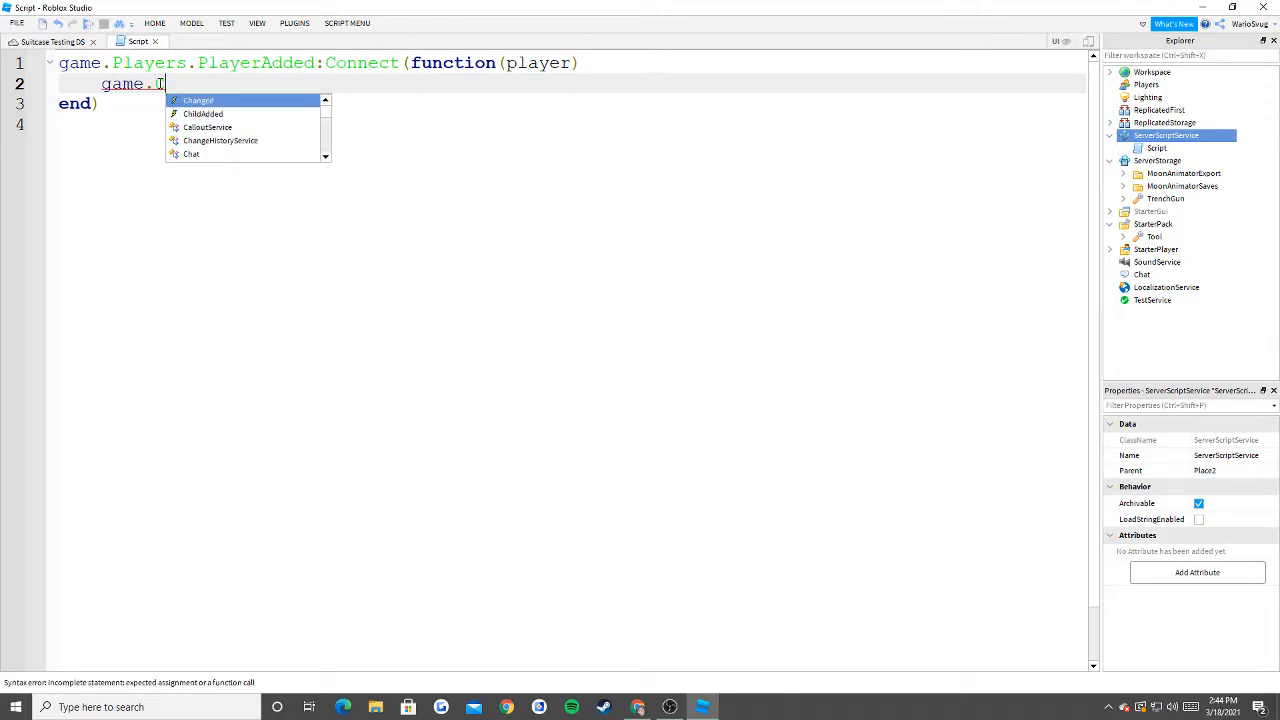
pyautogui.write('h')
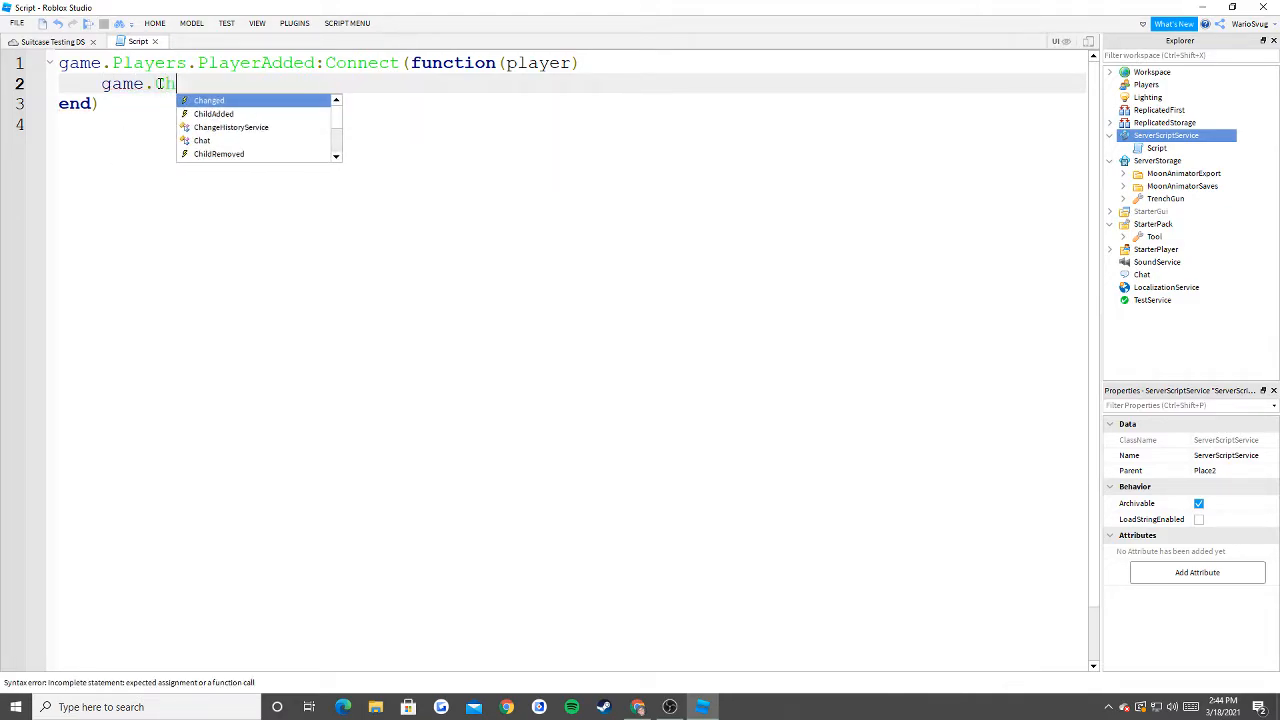
pyautogui.press('Backspace')
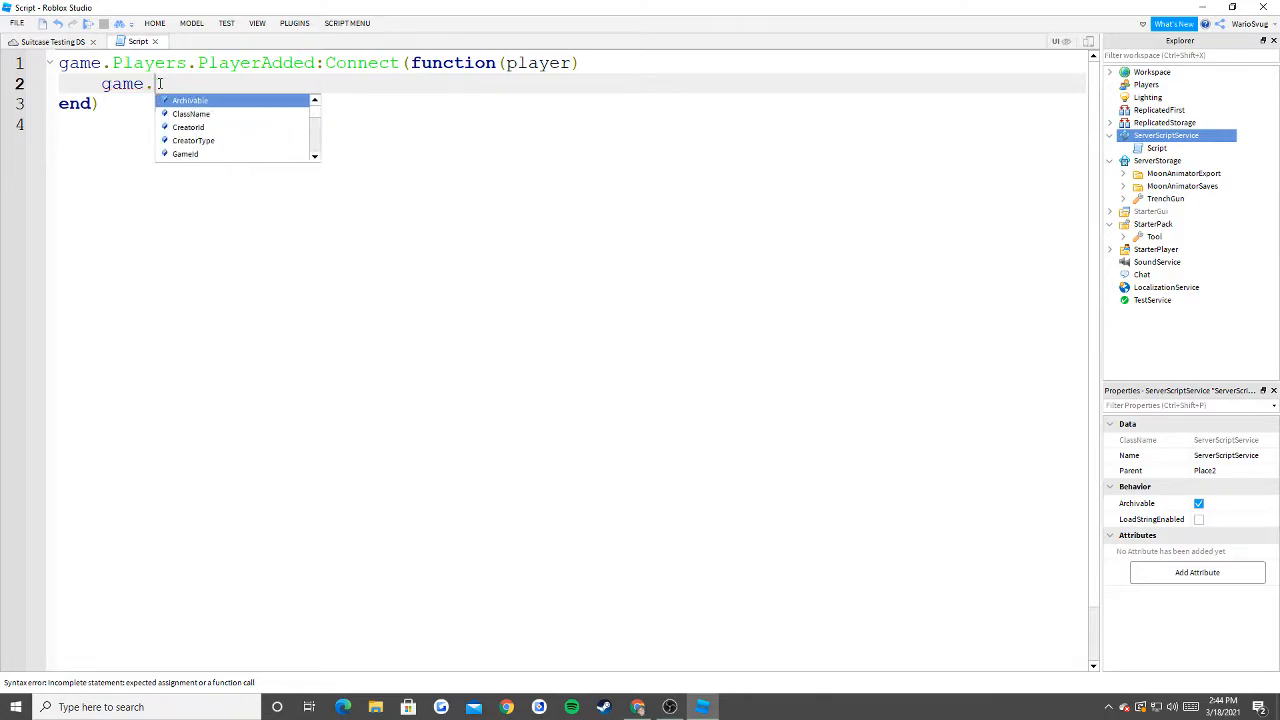
pyautogui.write('player')
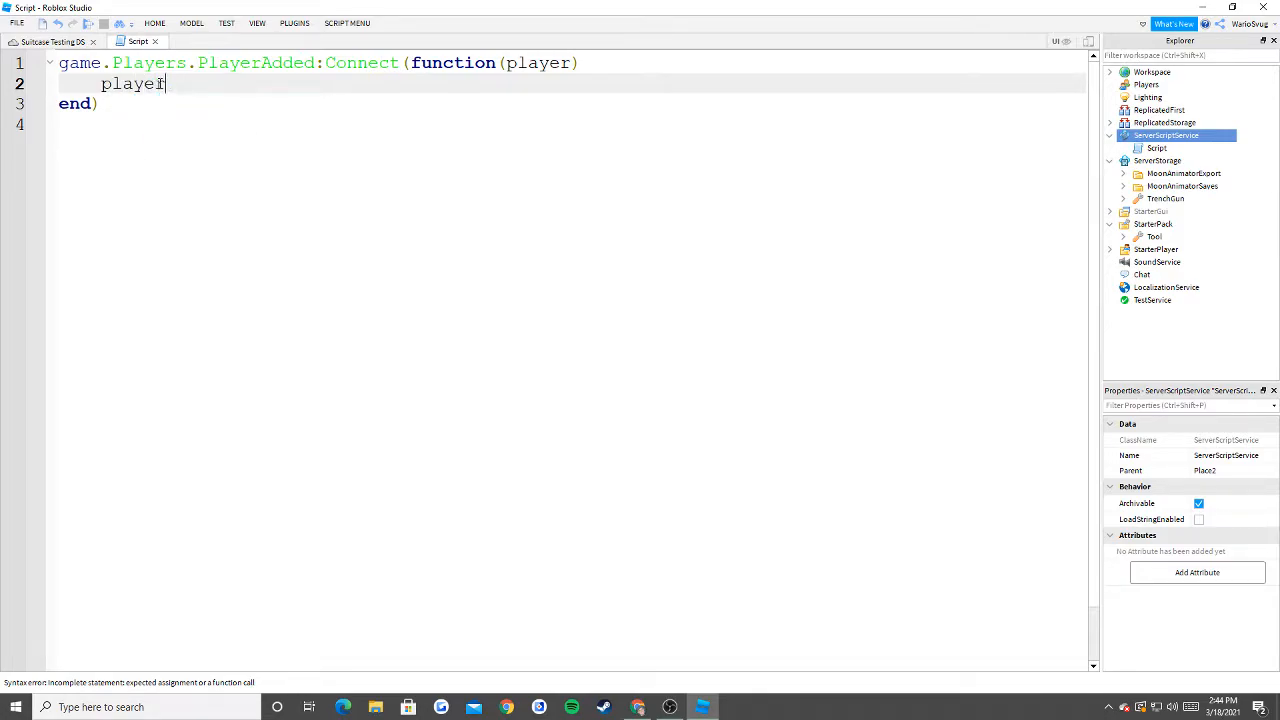
pyautogui.write('.CharacterAdded:Connect(function(characte')
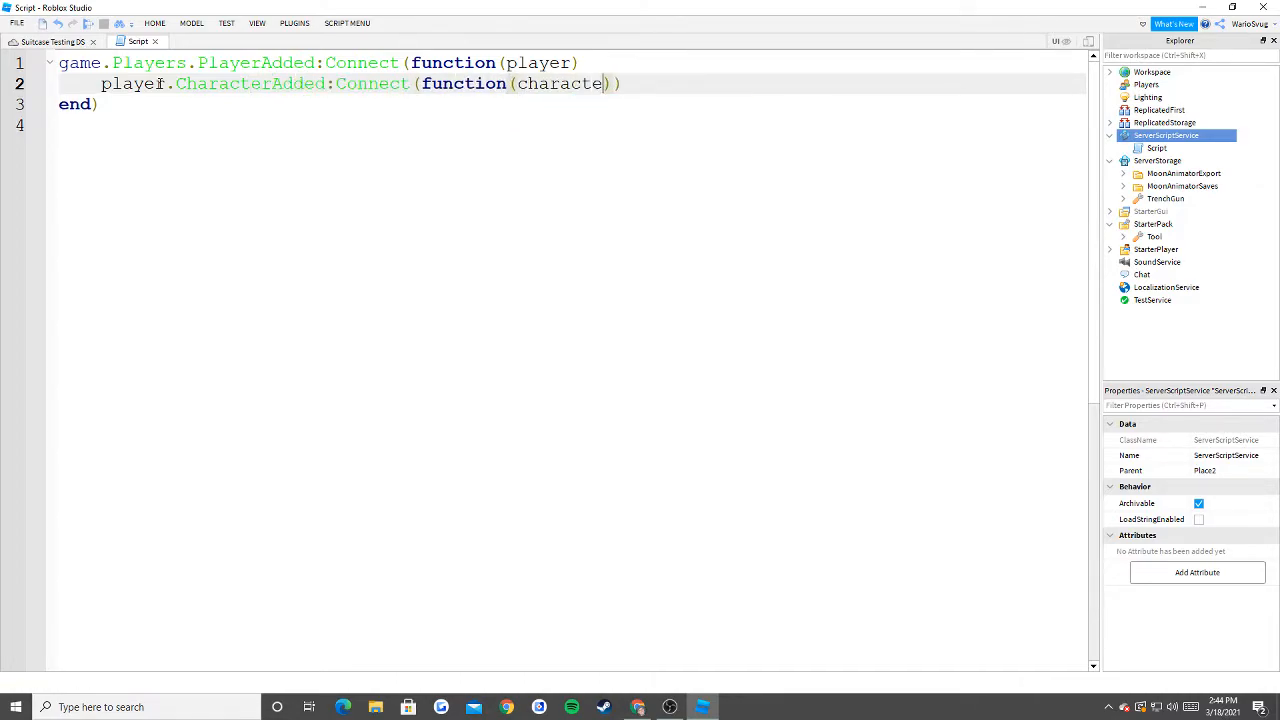
pyautogui.write('r')
pyautogui.press('enter')
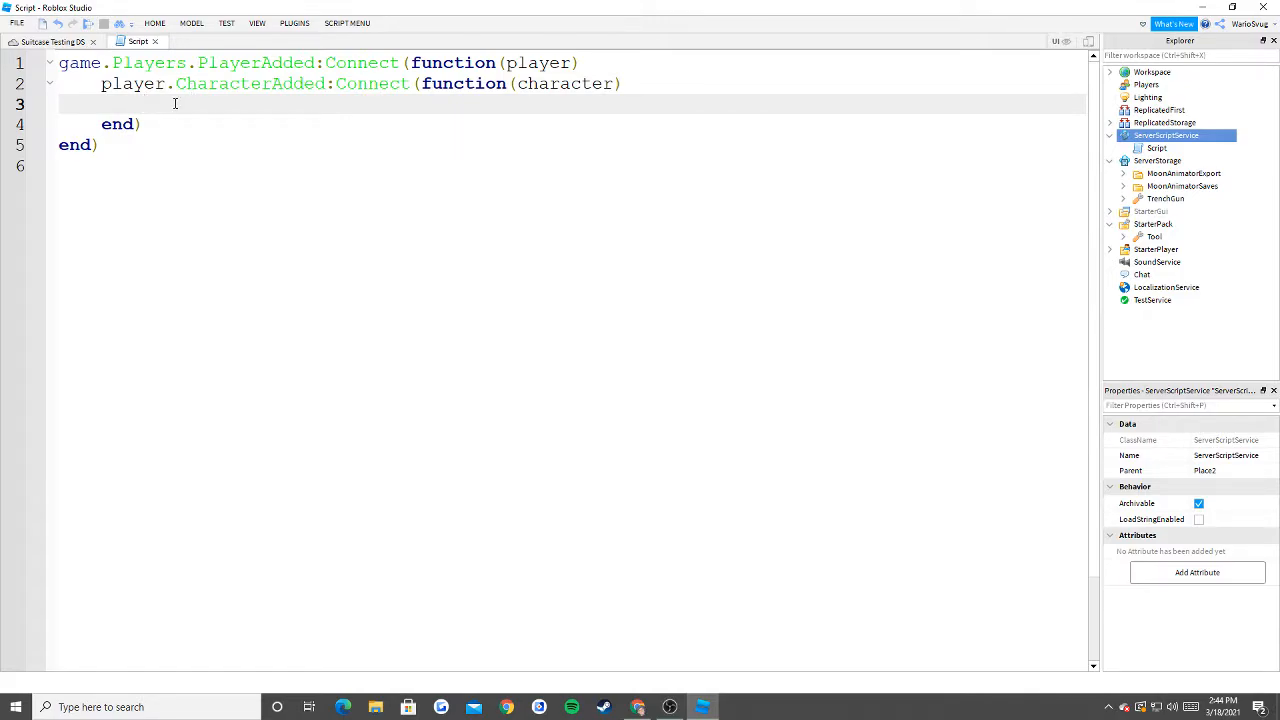
pyautogui.write('lo')
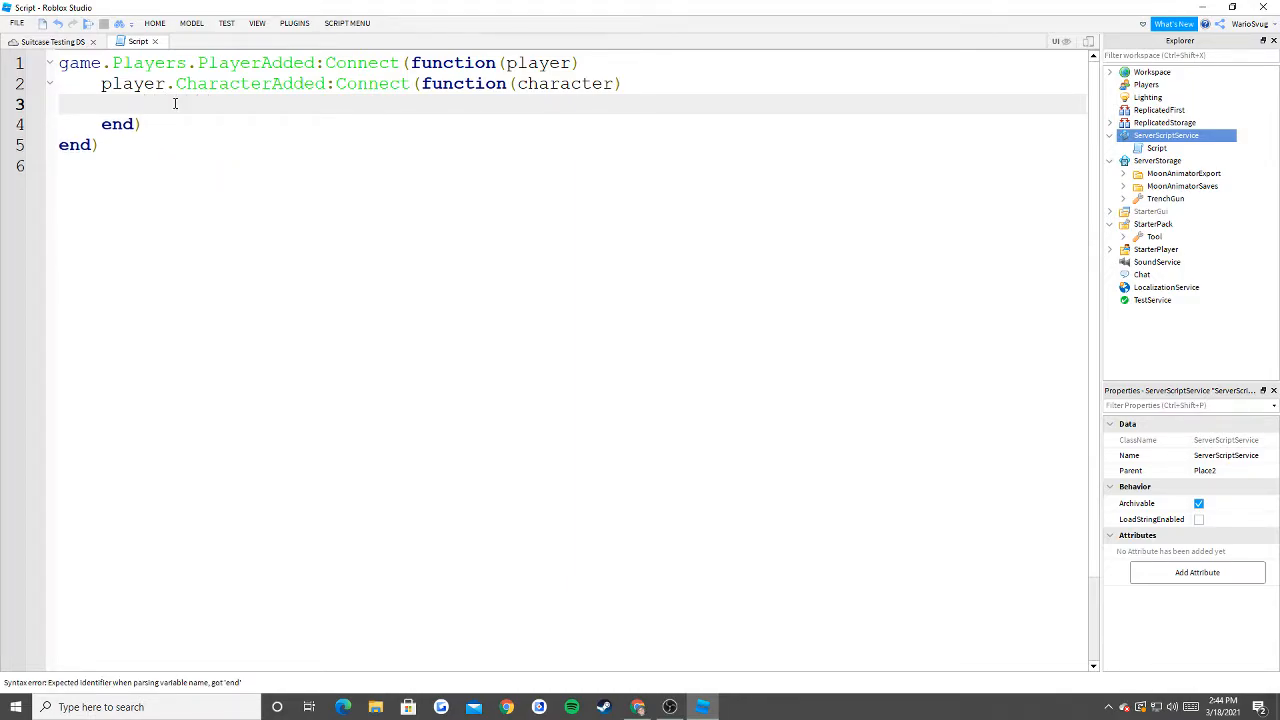
# Add local variables for game.ServerStorage and the TrenchGun tool.
pyautogui.write('local')
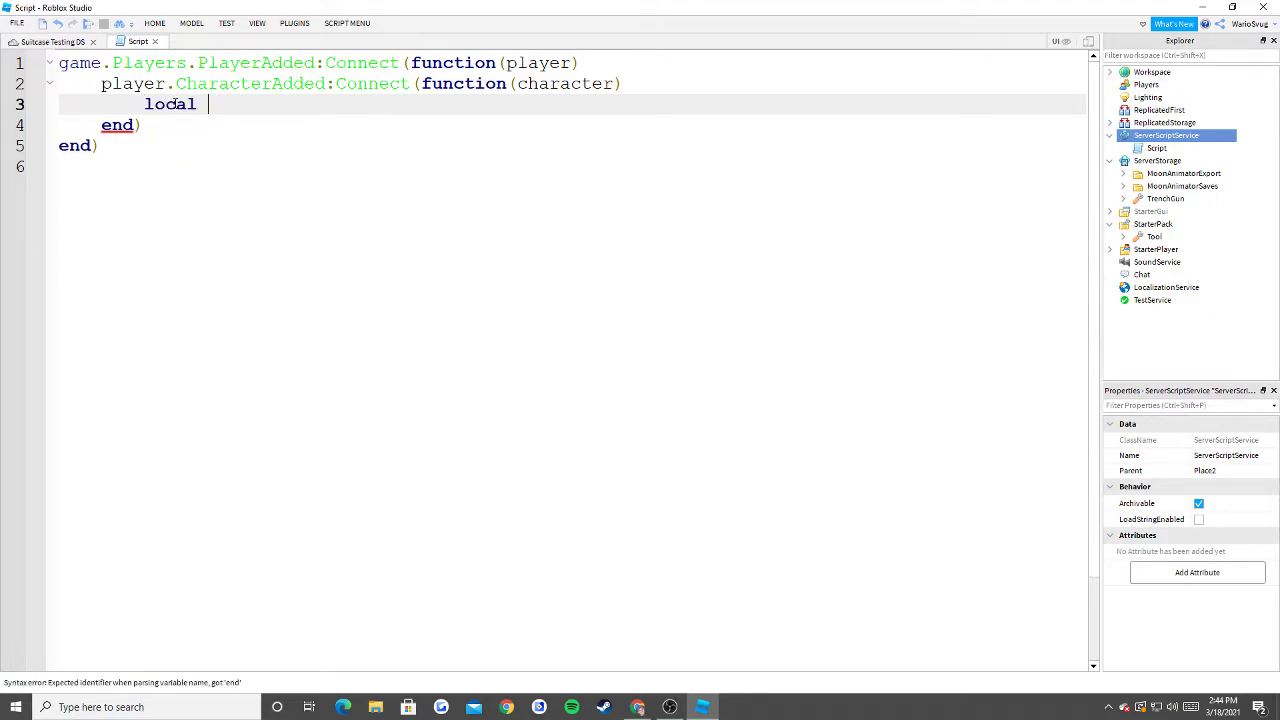
pyautogui.write('too')
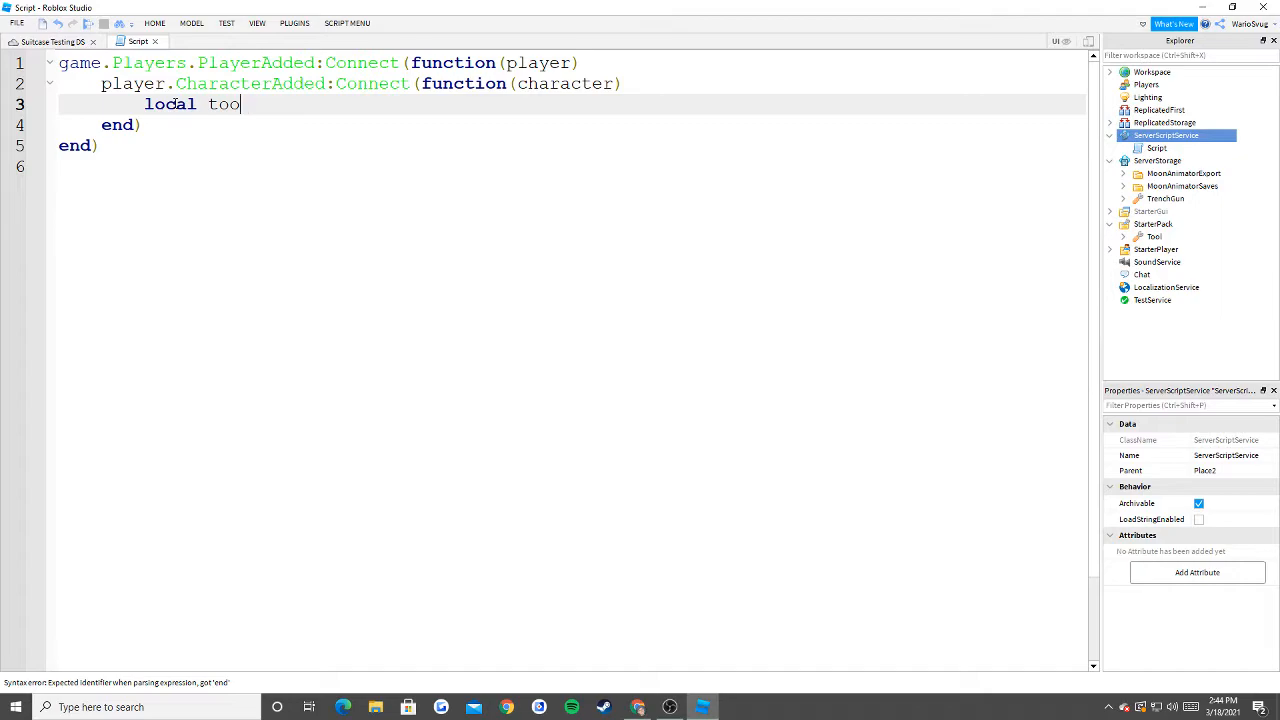
pyautogui.write('ServerStorage')
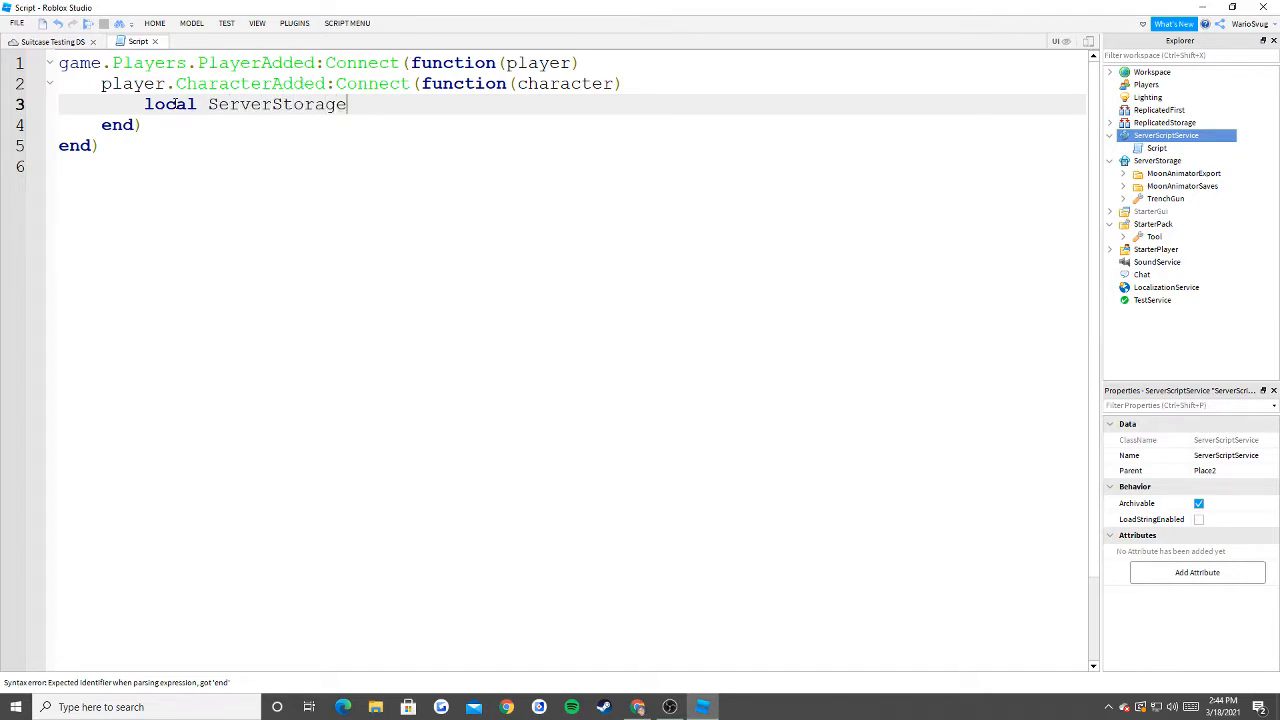
pyautogui.write('= game.')
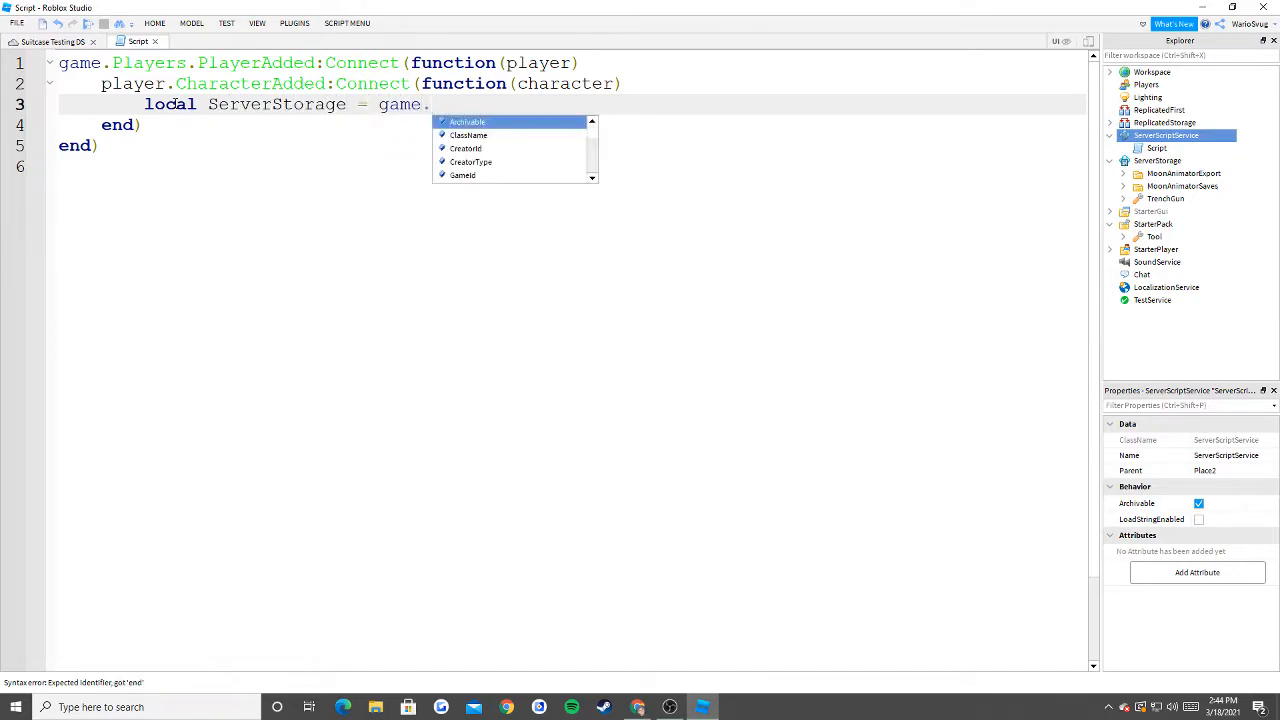
pyautogui.write('Service("ServerStorage')
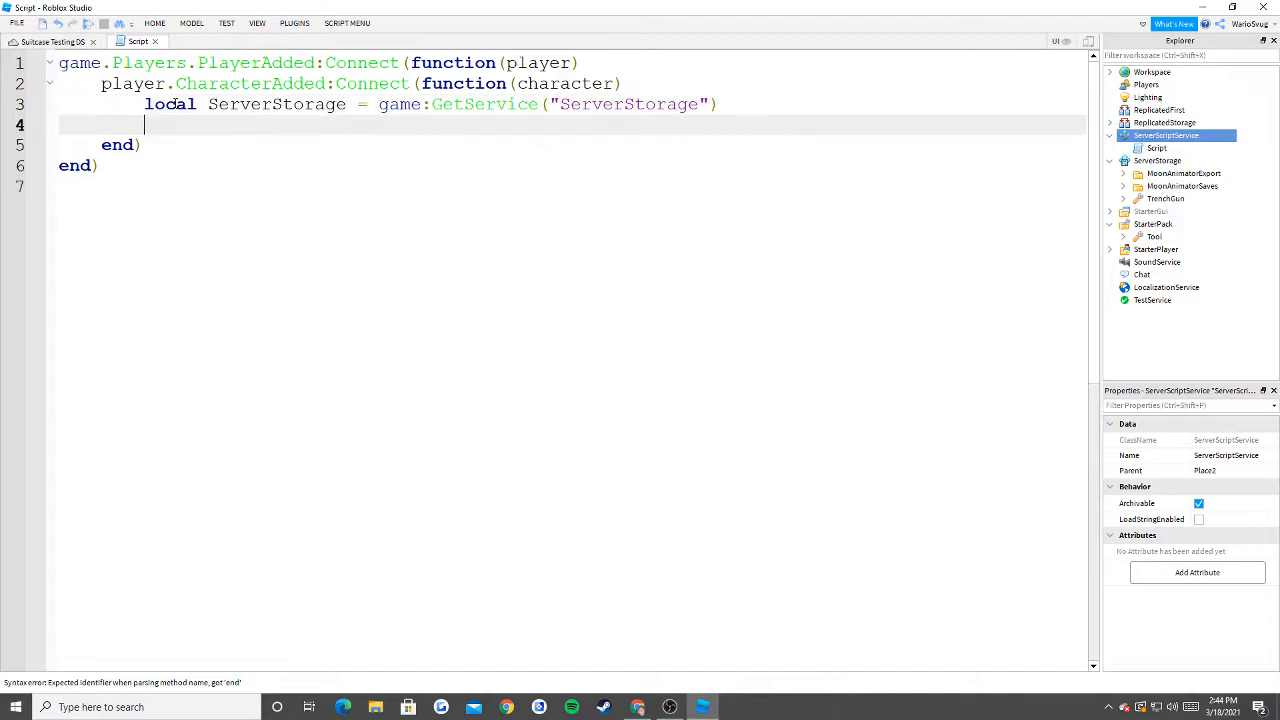
pyautogui.write('local gun =')
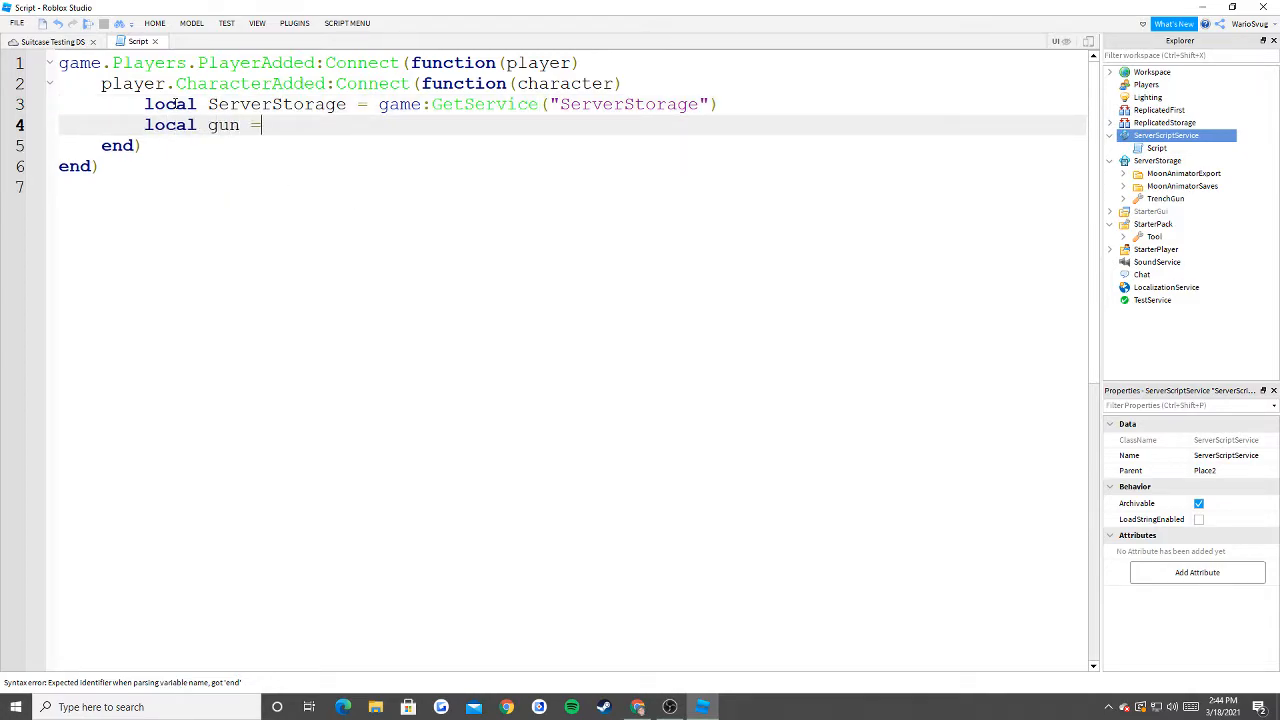
pyautogui.write('game.ServerStorage')
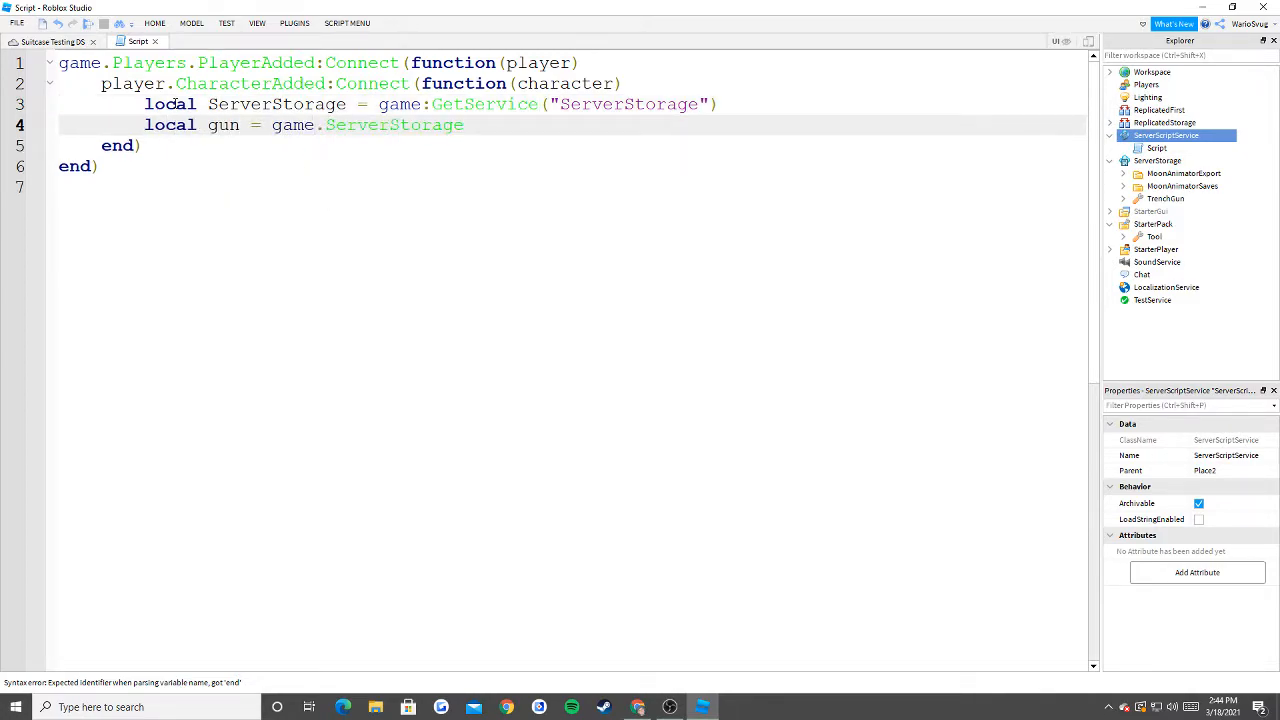
pyautogui.write('TrenchGun')
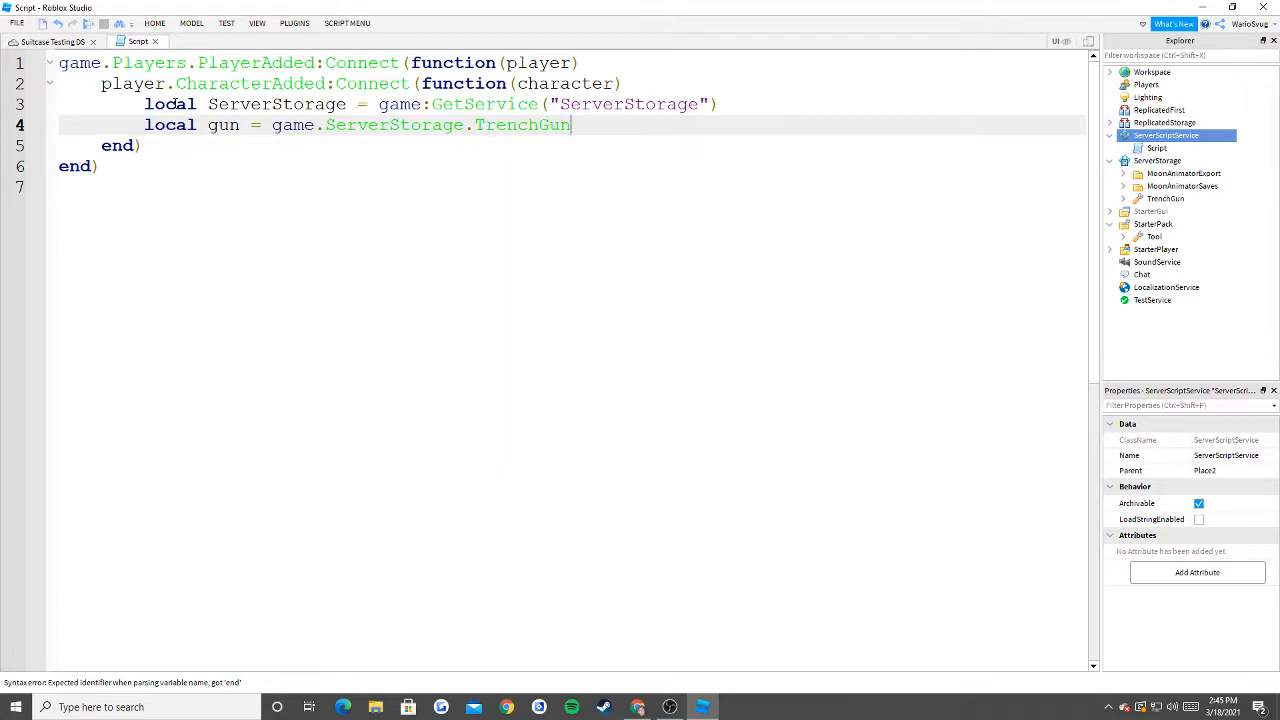
pyautogui.write('tool')
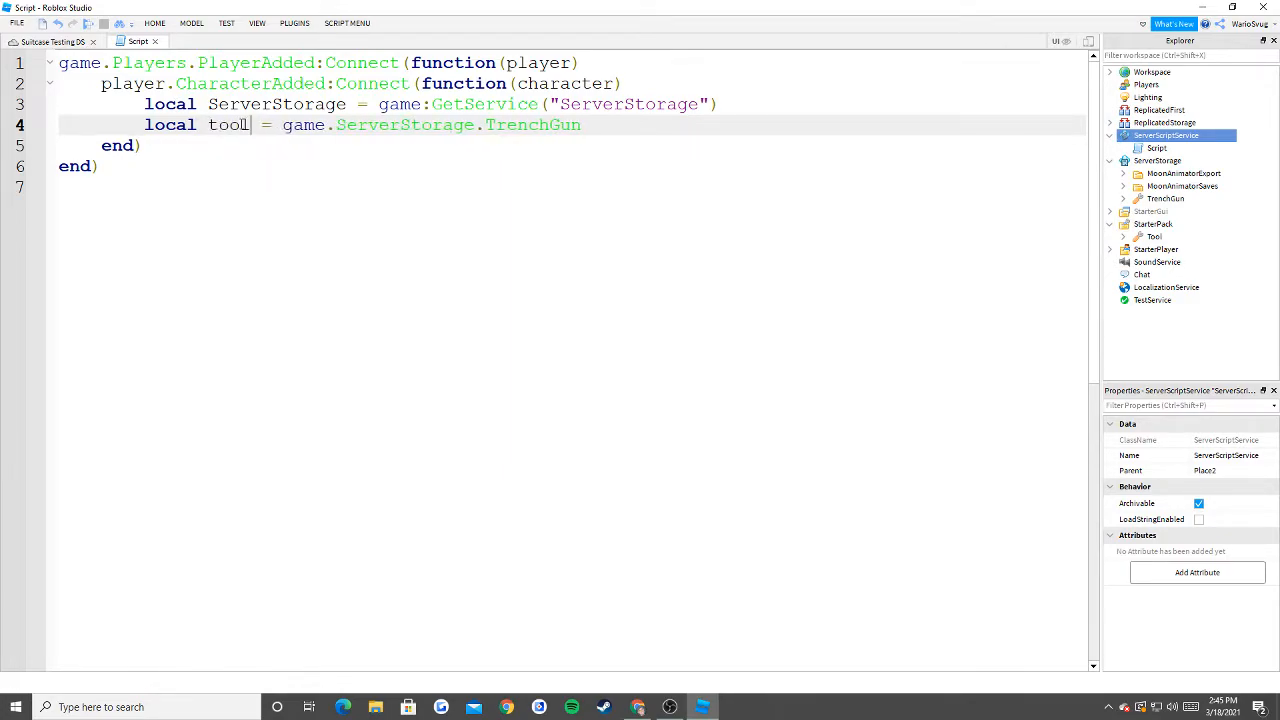
# Add clonedTool = tool:Clone() and parent the clone to player.Backpack.
pyautogui.doubleClick(537, 124)
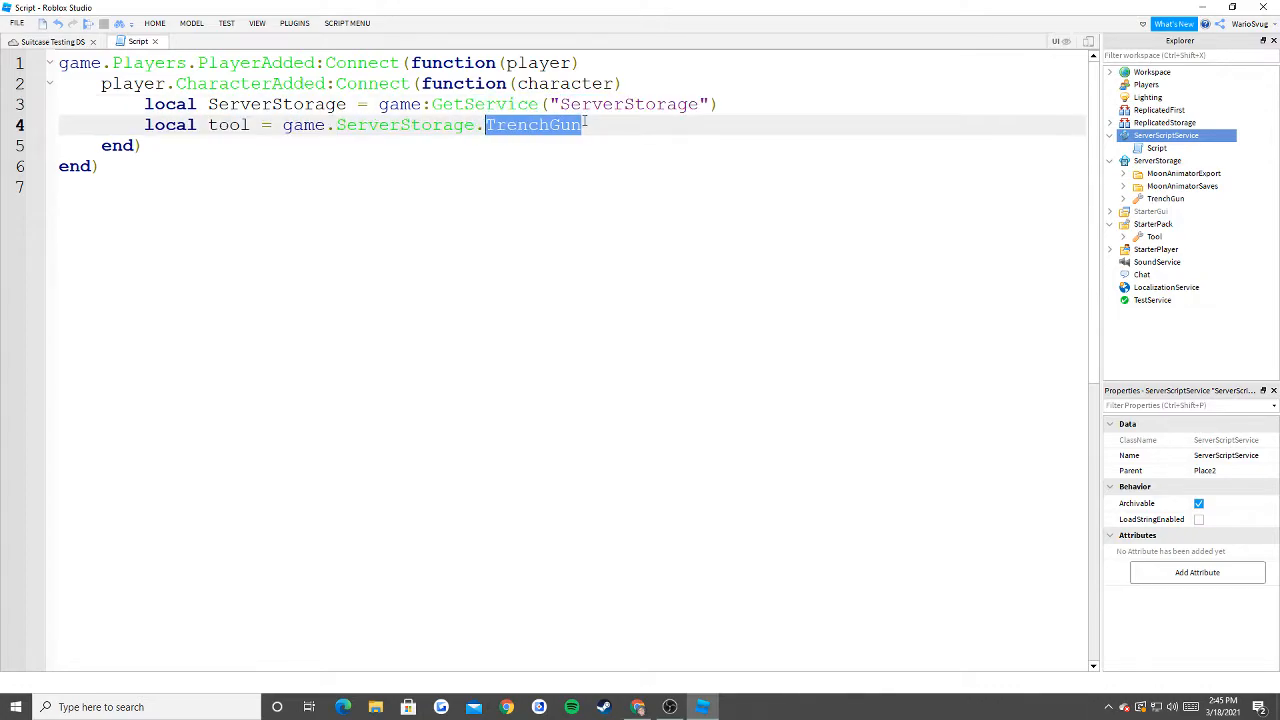
pyautogui.press('enter')
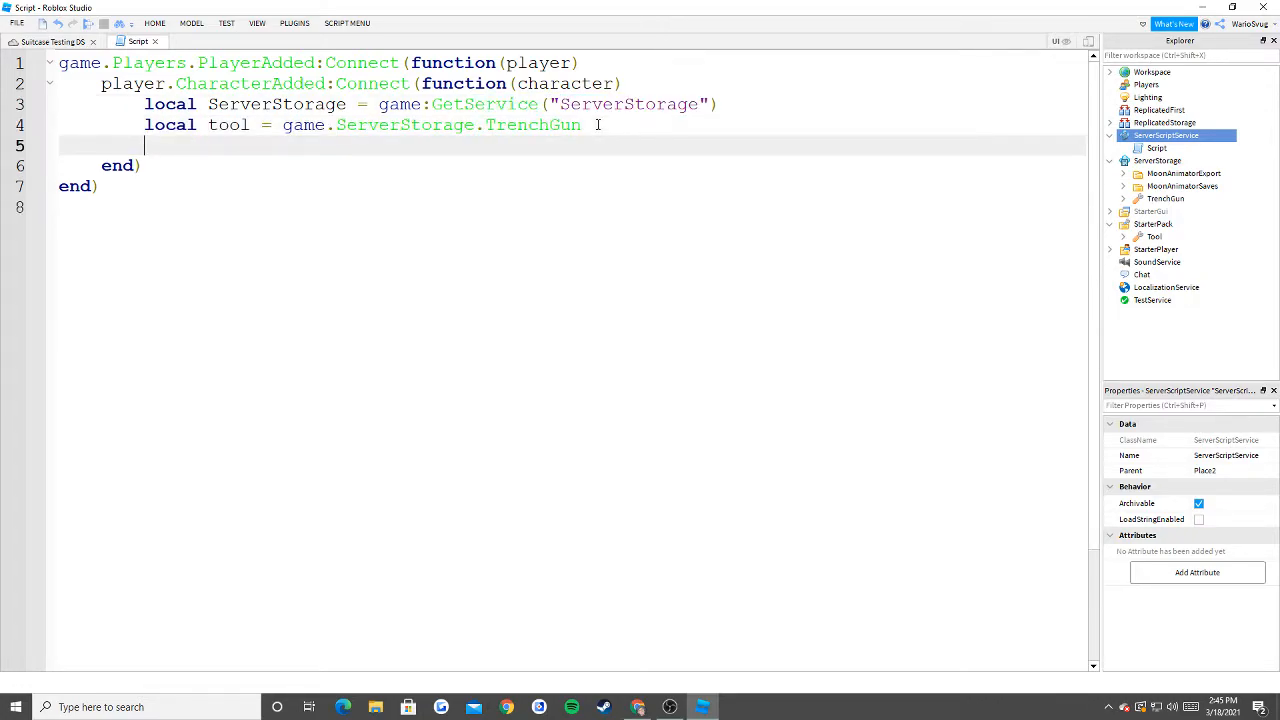
pyautogui.write('local cloned')
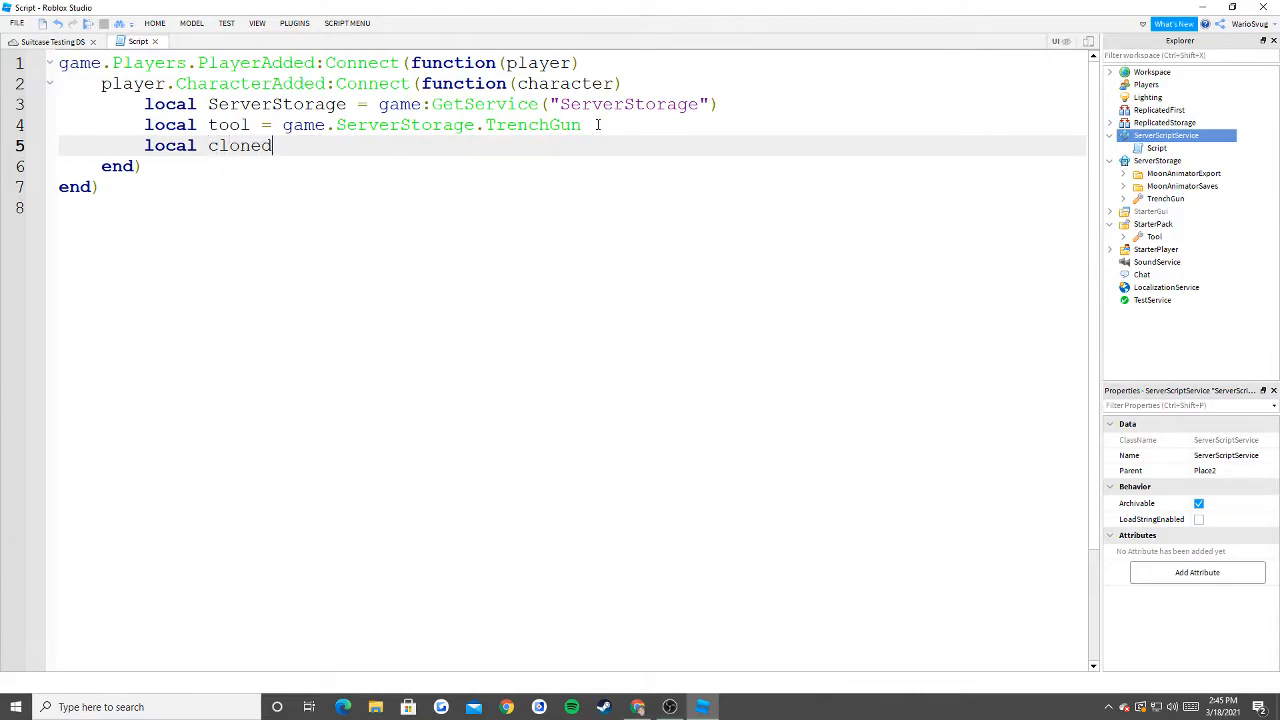
pyautogui.write('Tool = tool:Clone(')
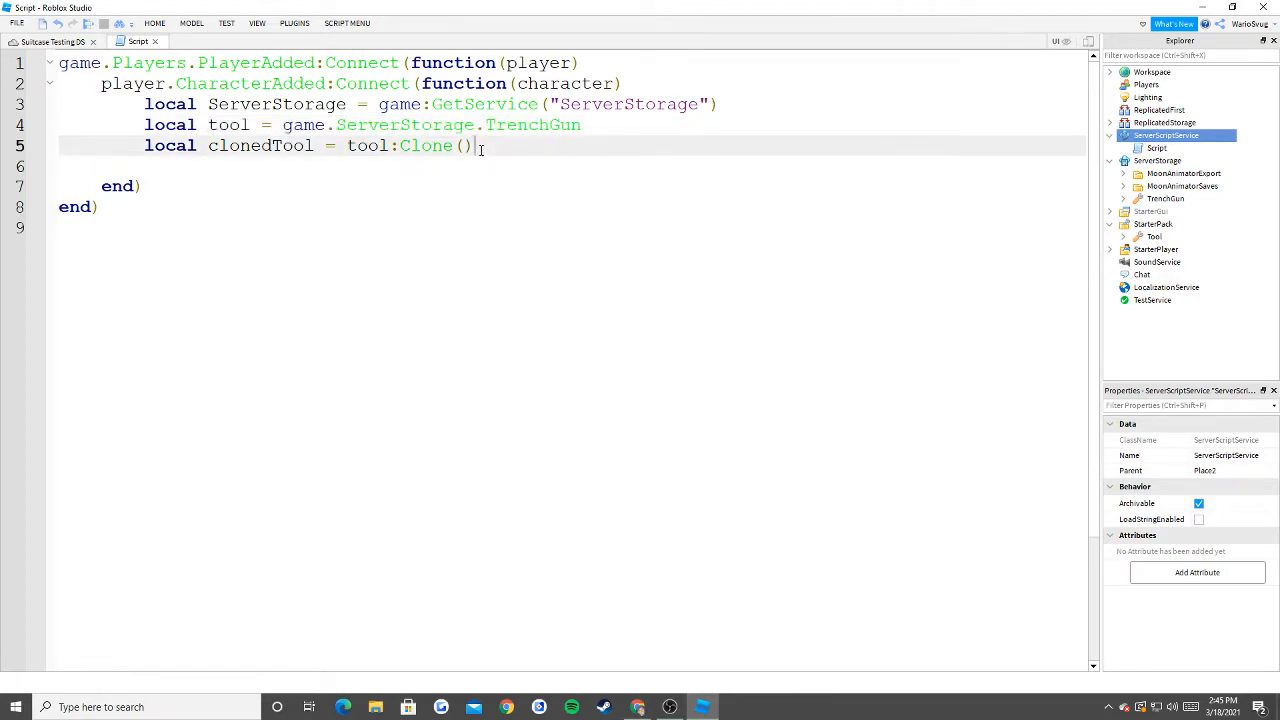
pyautogui.write('clonedTool.Parent =')
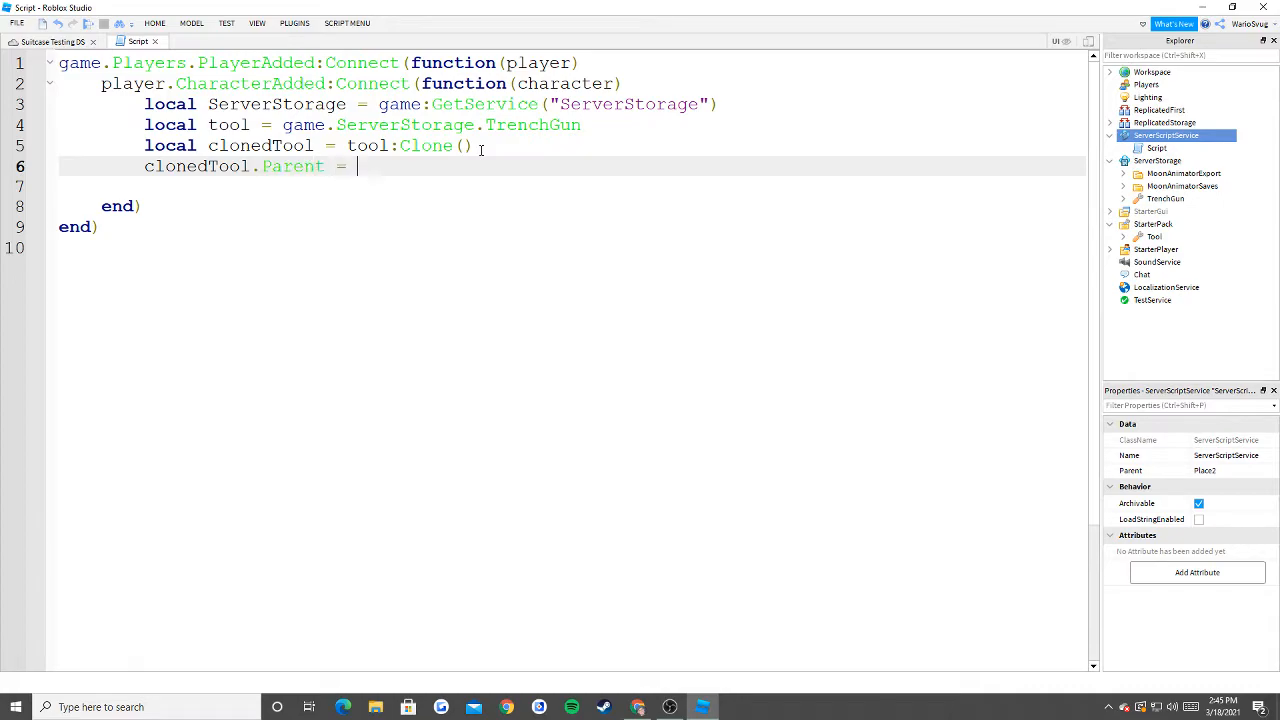
pyautogui.write('player.Backpack')
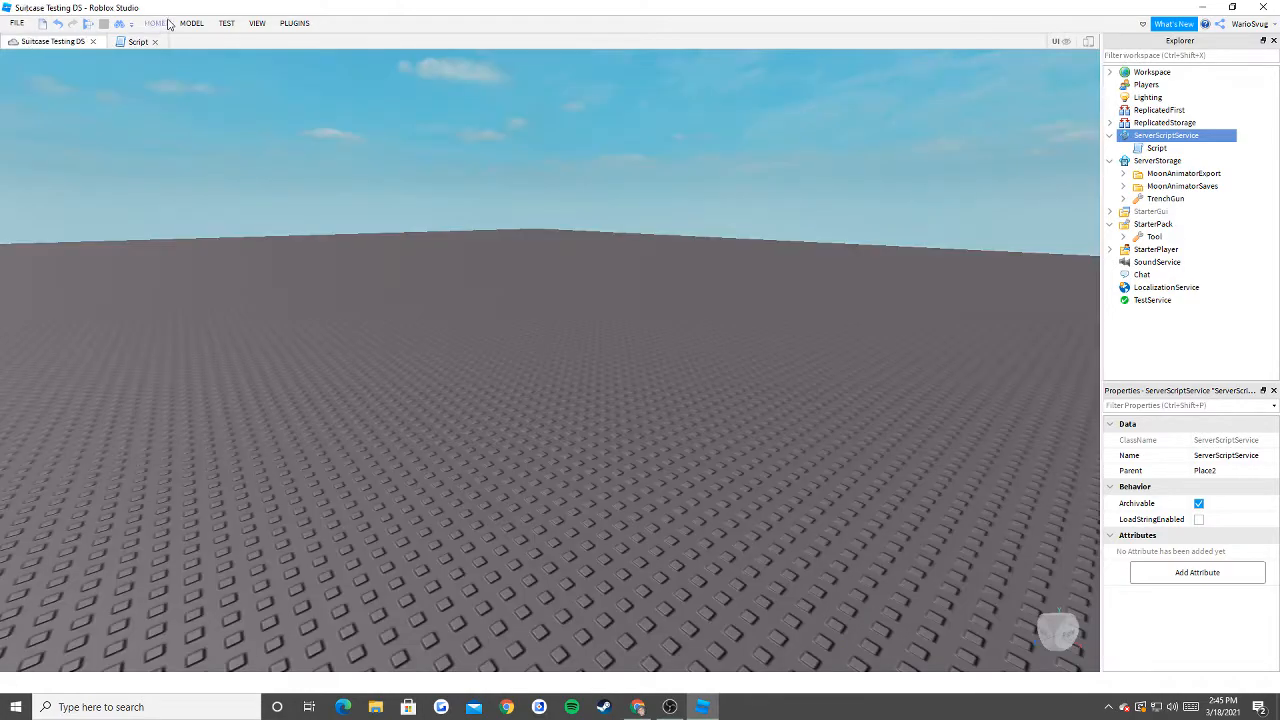
pyautogui.click(226, 23)
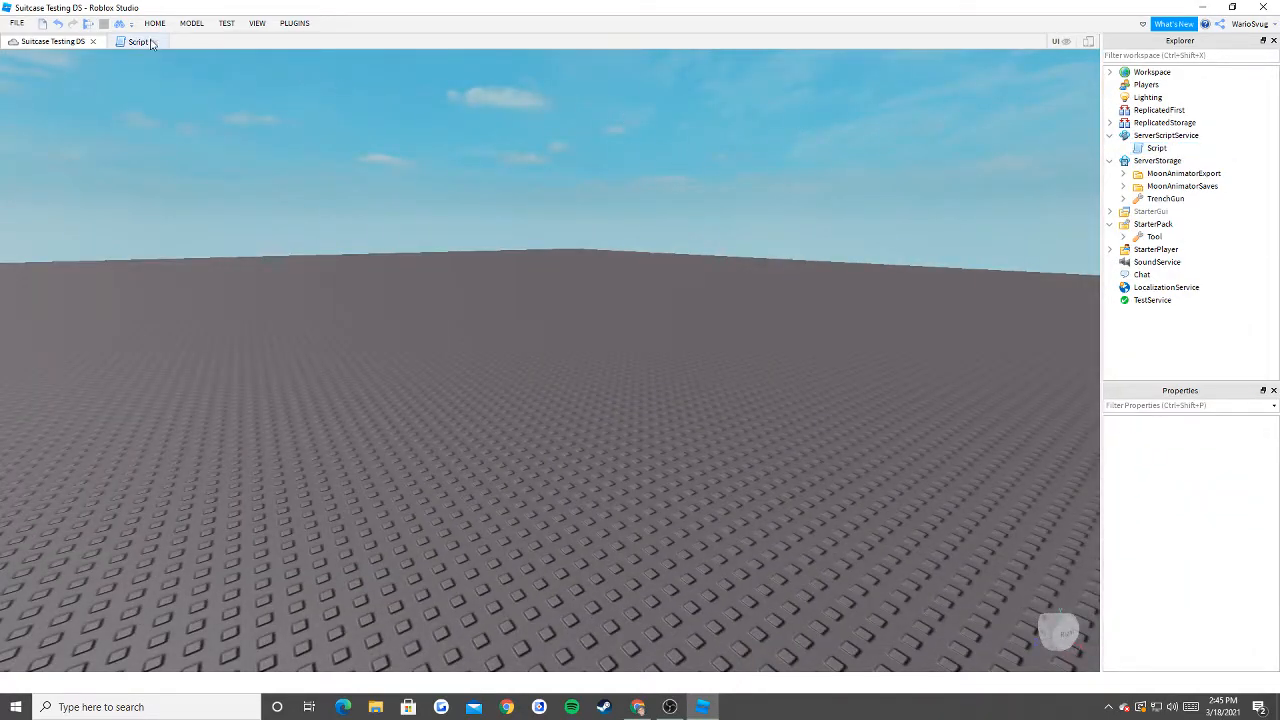
# Insert a line after CharacterAdded and begin 'if player:GetRankInGroup'.
pyautogui.click(139, 41)
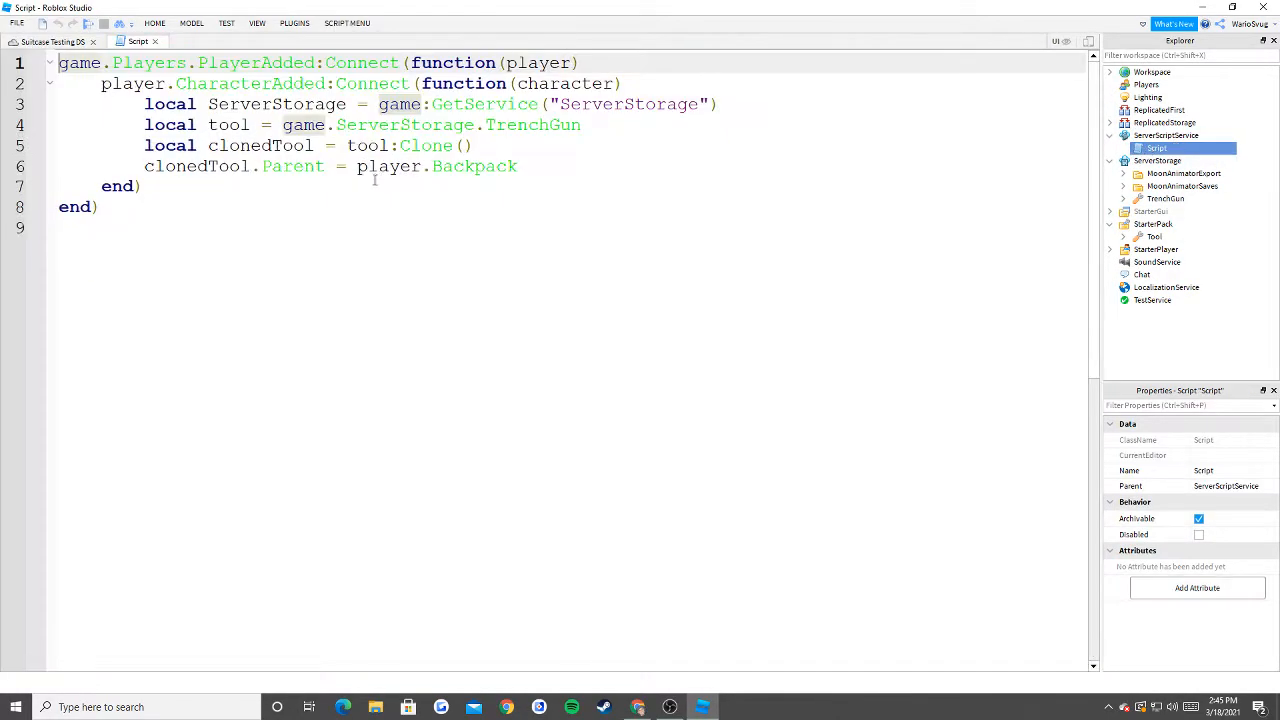
pyautogui.click(625, 83)
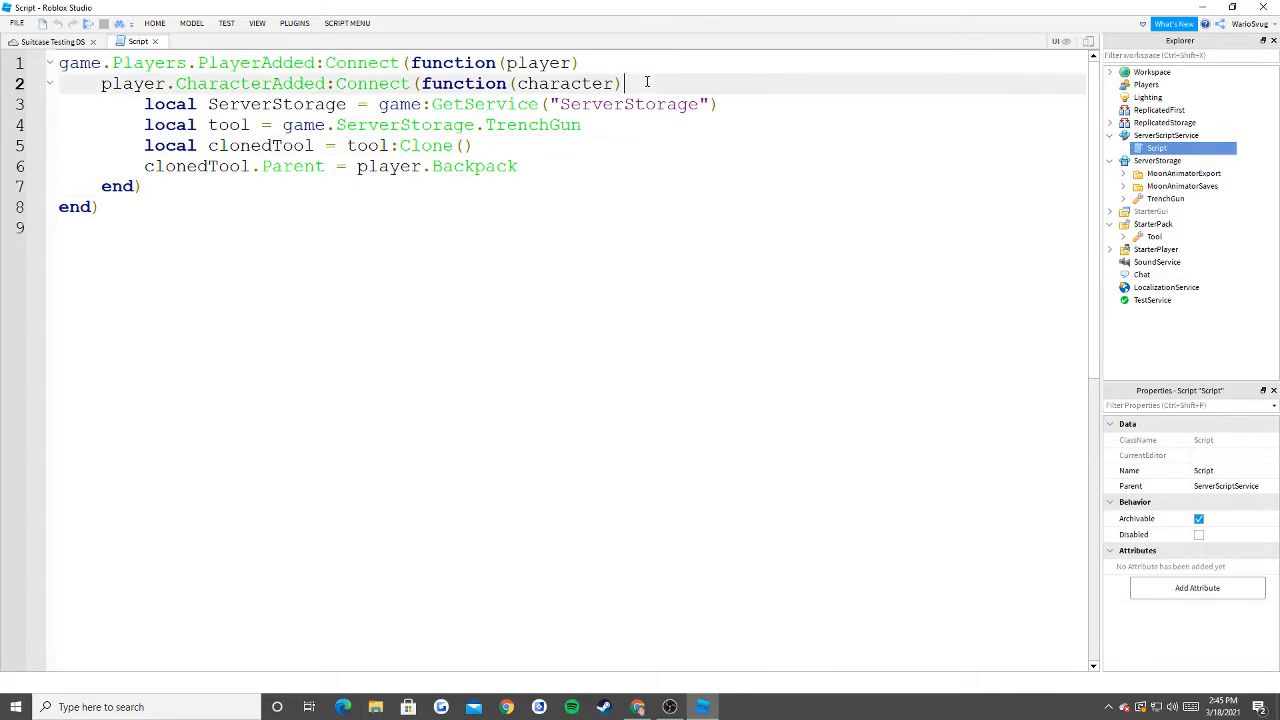
pyautogui.press('Return')
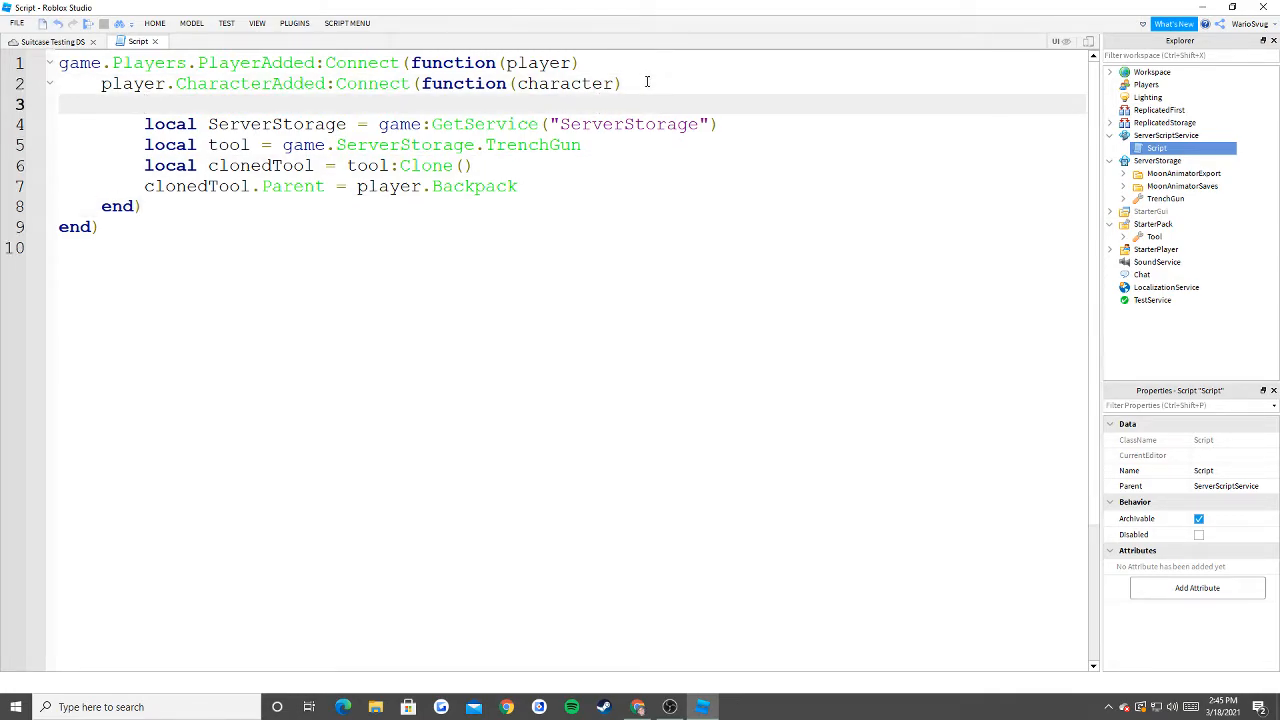
pyautogui.write('i')
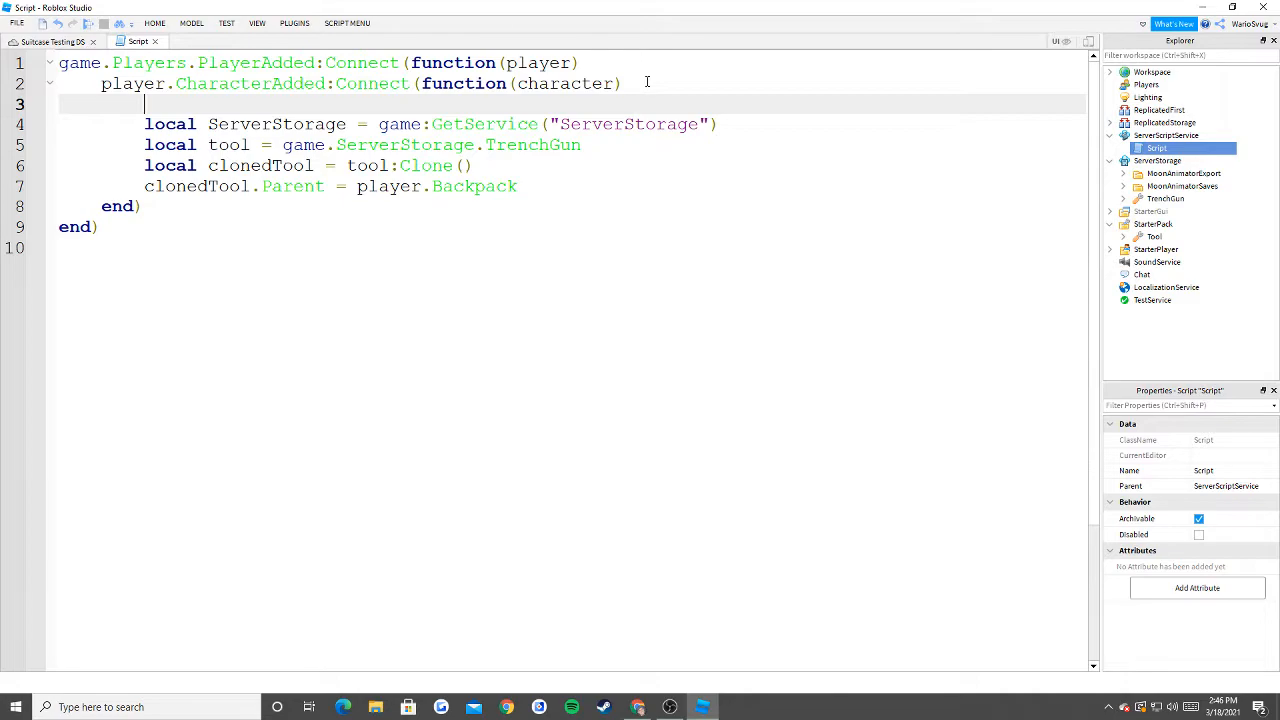
pyautogui.write('if player:G')
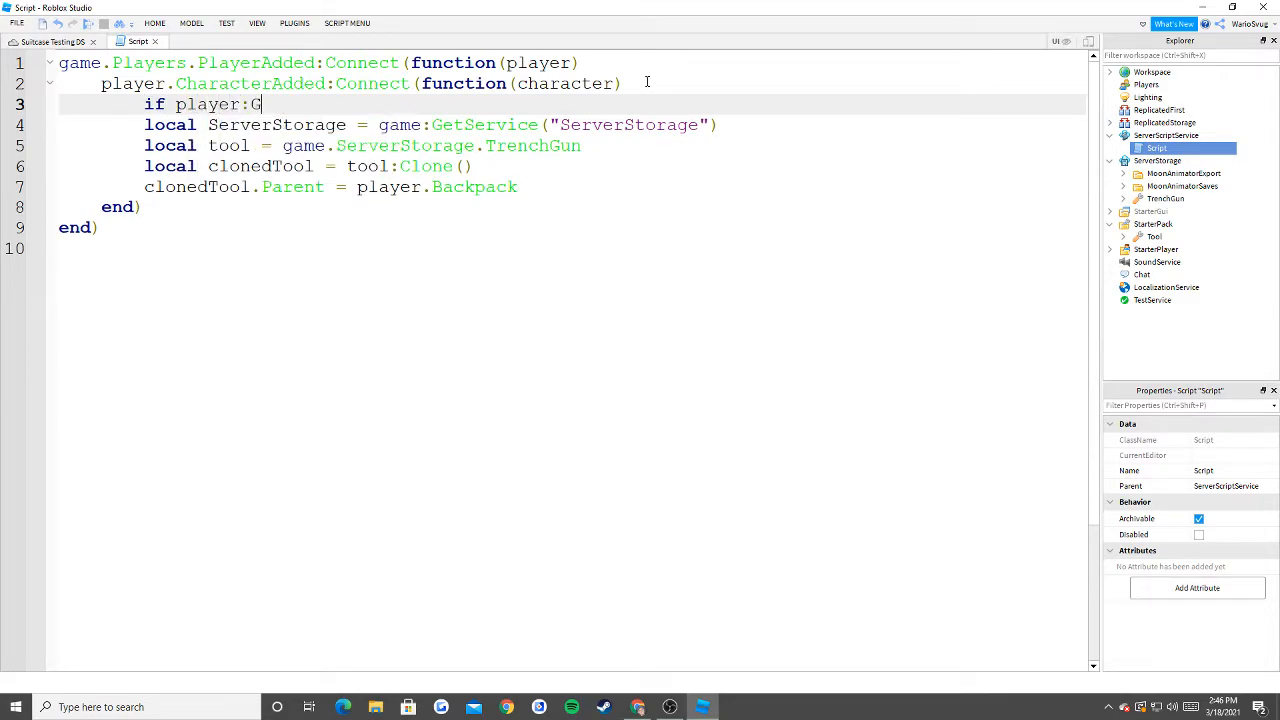
pyautogui.write('etRankInGro')
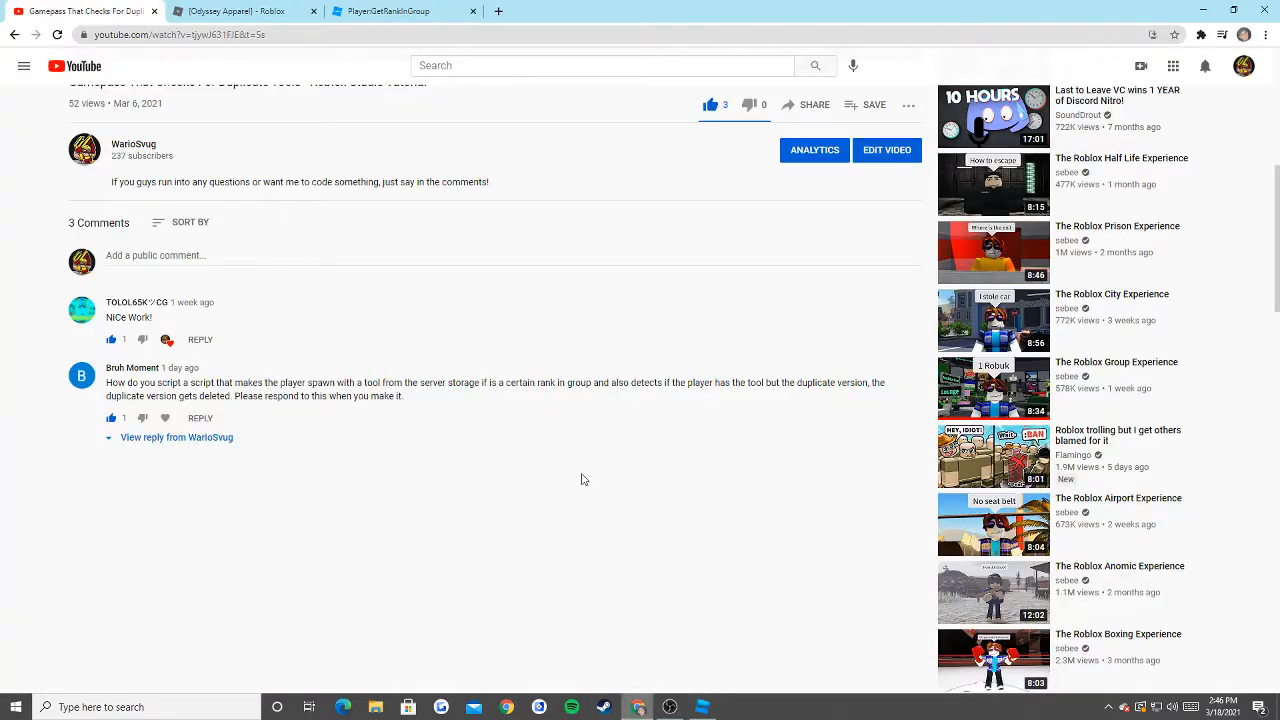
# Check the Odyssey Apparel group's role rank numbers under Configure Group > Roles.
pyautogui.click(240, 11)
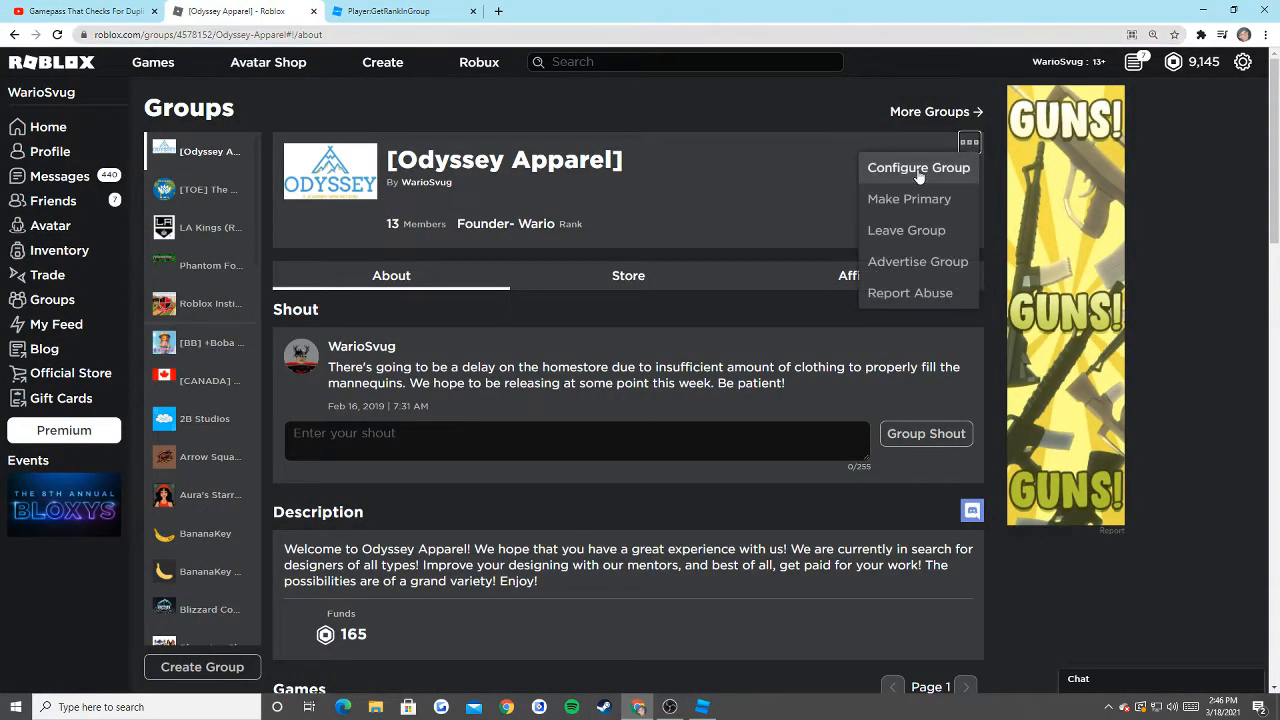
pyautogui.click(918, 167)
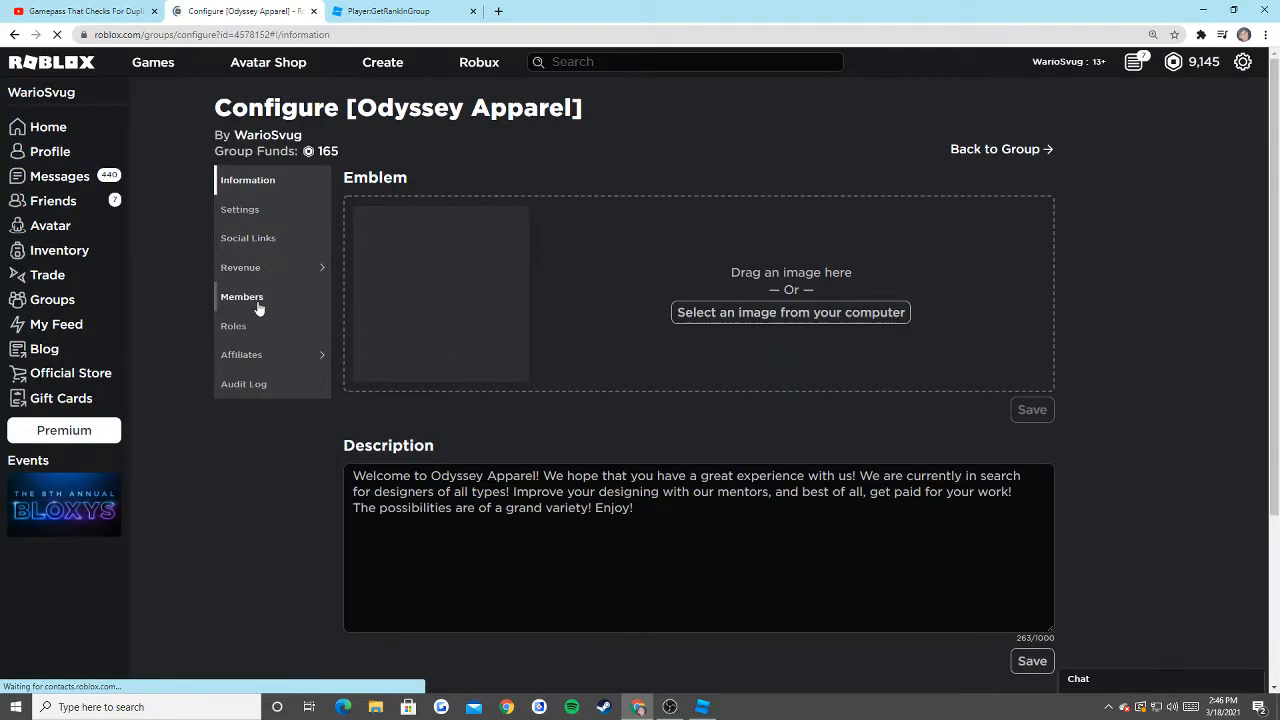
pyautogui.click(233, 325)
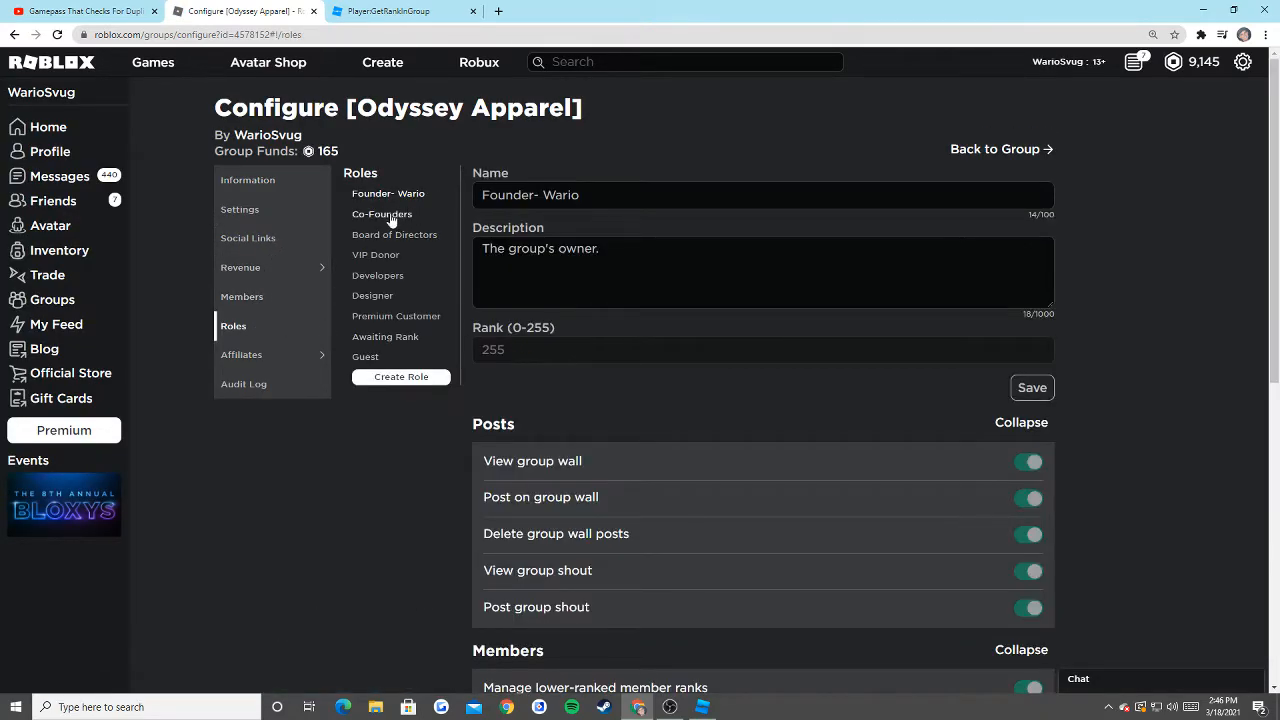
pyautogui.click(394, 234)
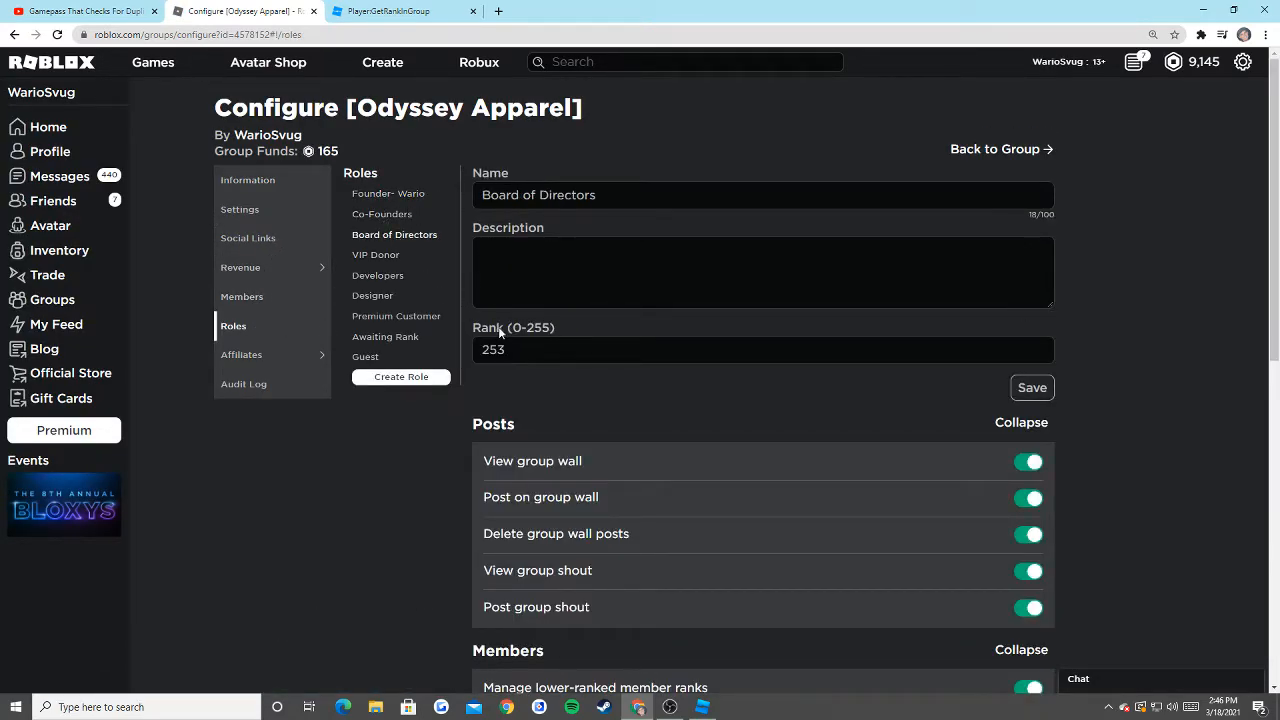
pyautogui.click(372, 295)
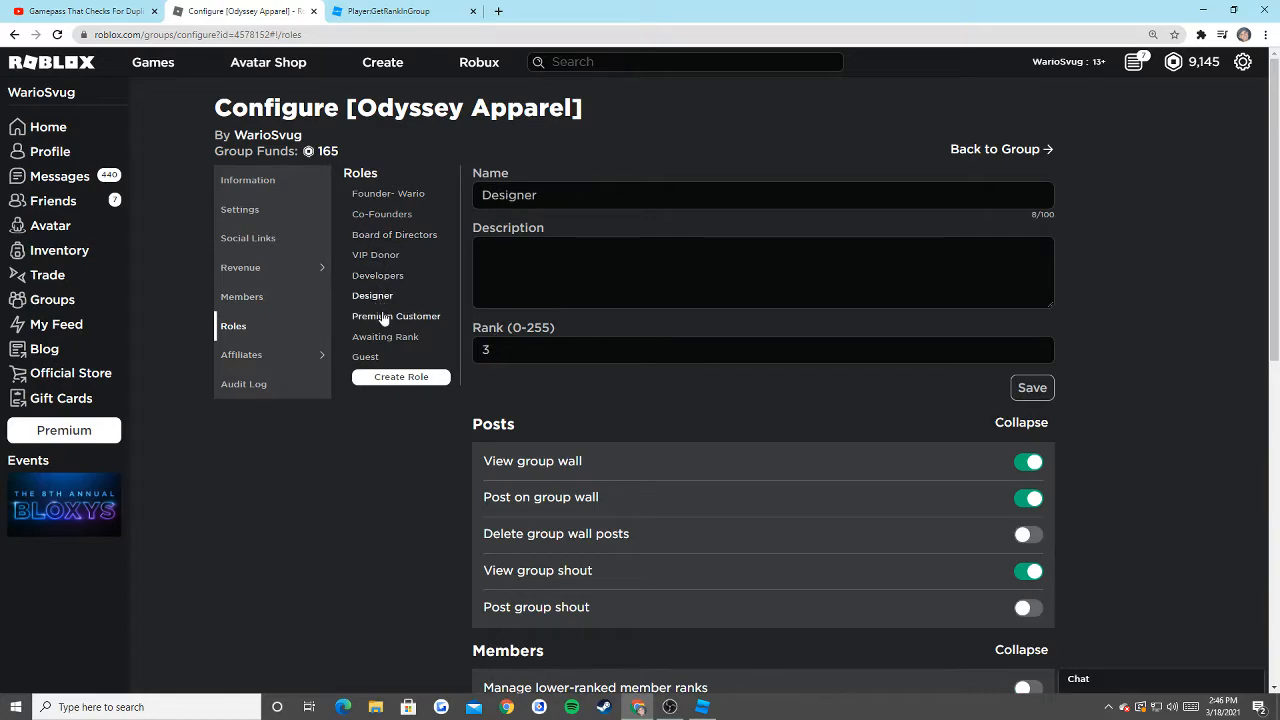
pyautogui.click(385, 336)
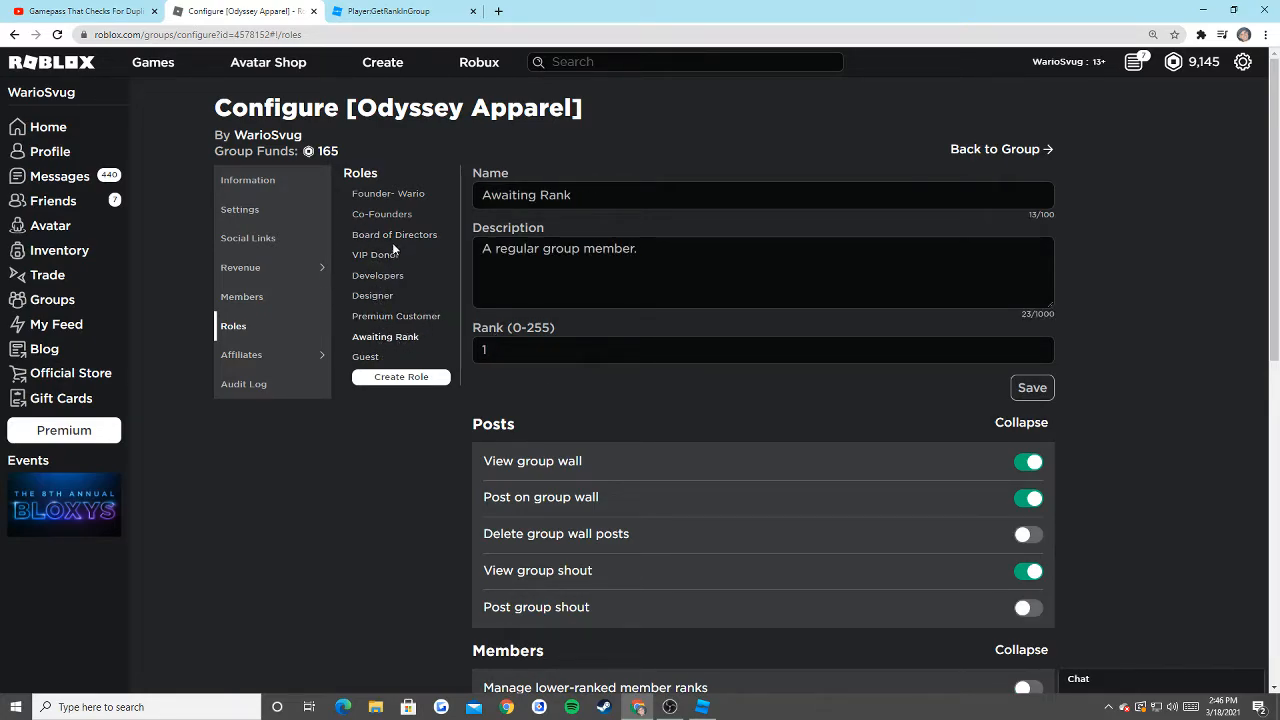
pyautogui.click(394, 234)
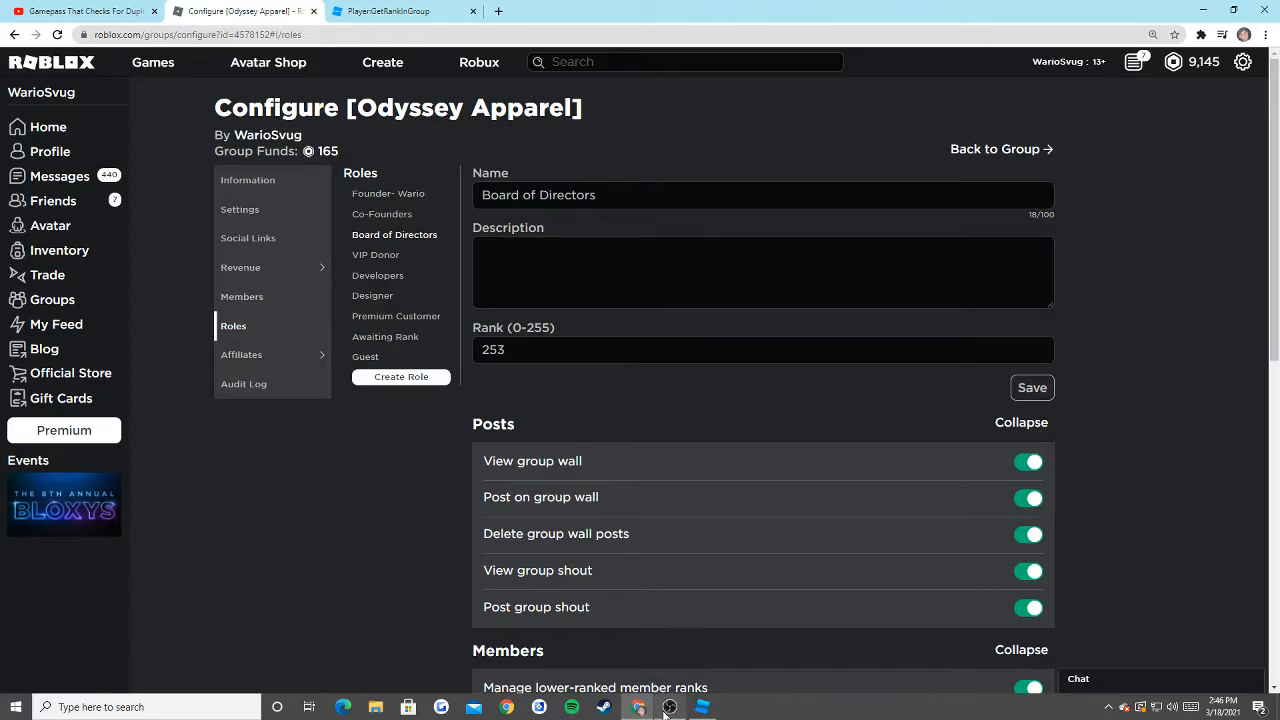
pyautogui.click(701, 707)
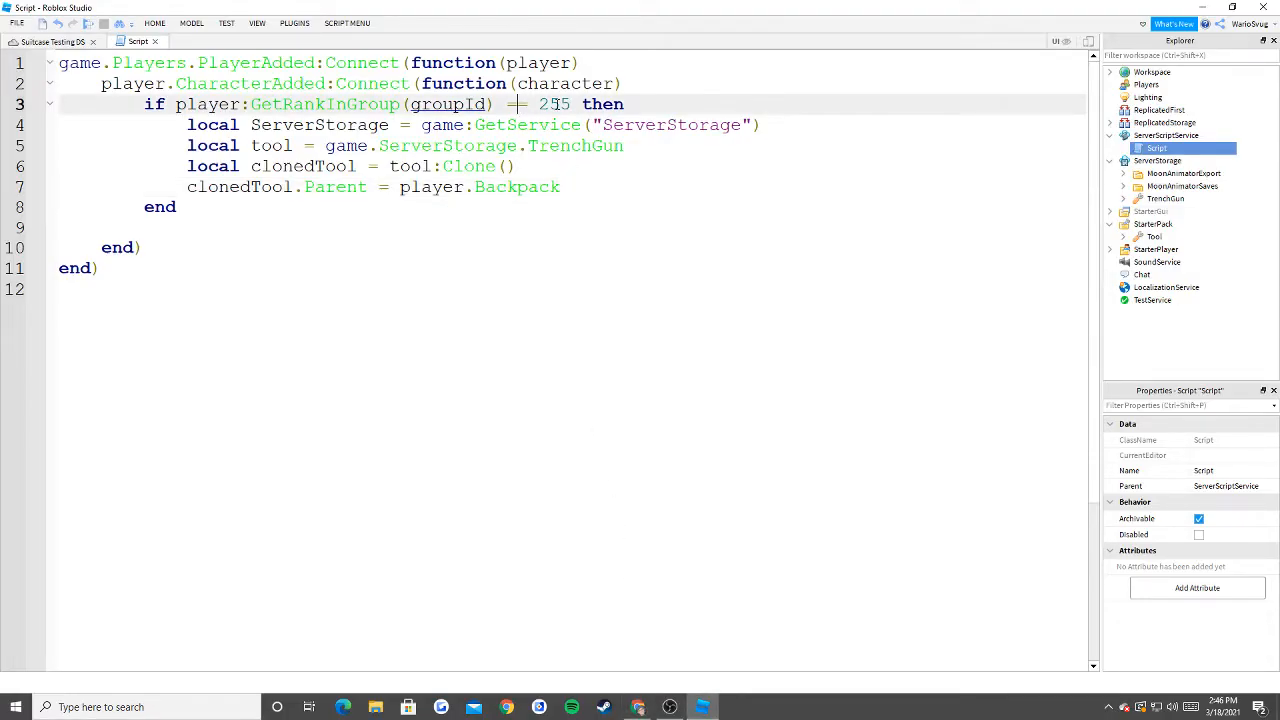
# Change the rank comparison from == to >= and edit the rank number.
pyautogui.write('>=')
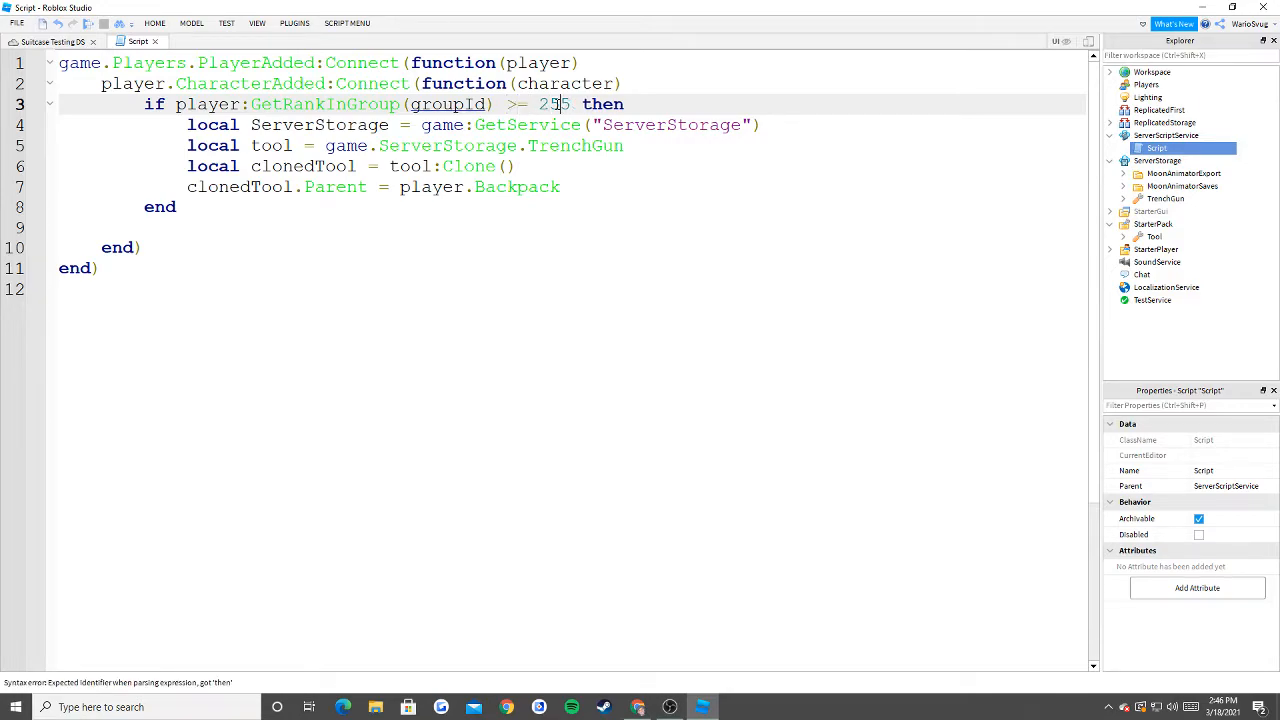
pyautogui.write('3')
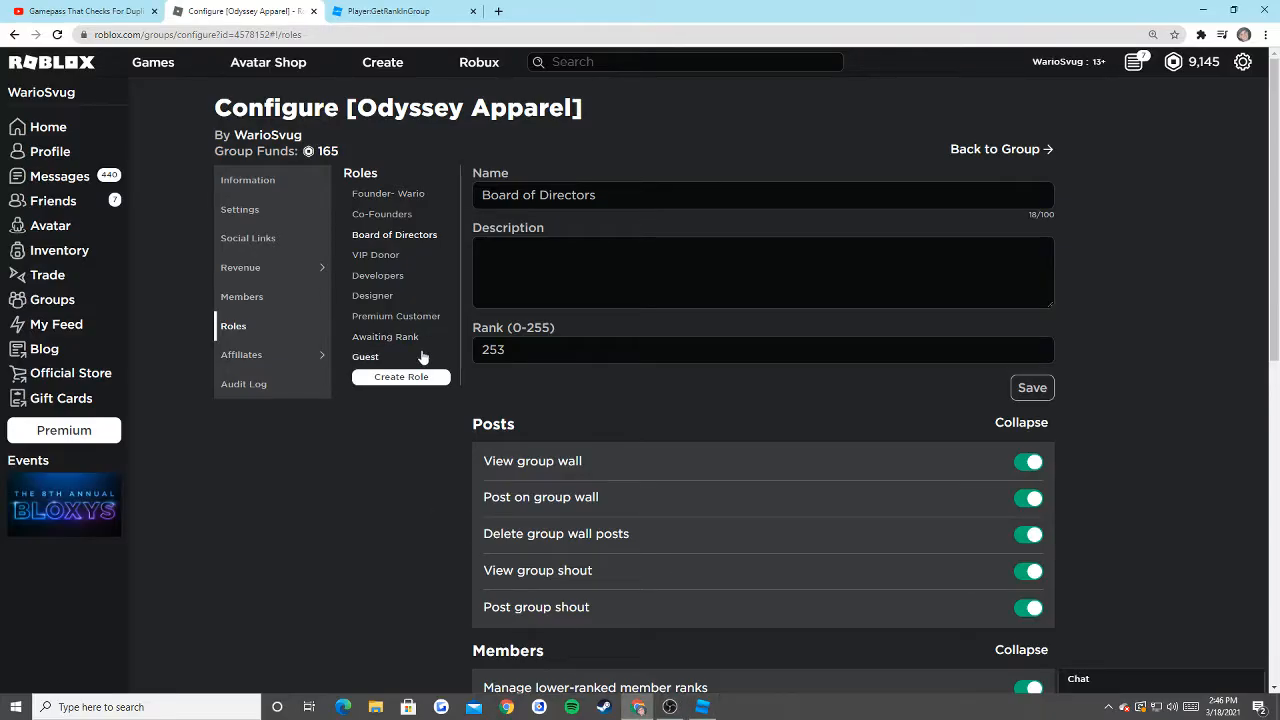
# View the Awaiting Rank and Premium Customer roles, finding Premium Customer is rank 2.
pyautogui.click(385, 336)
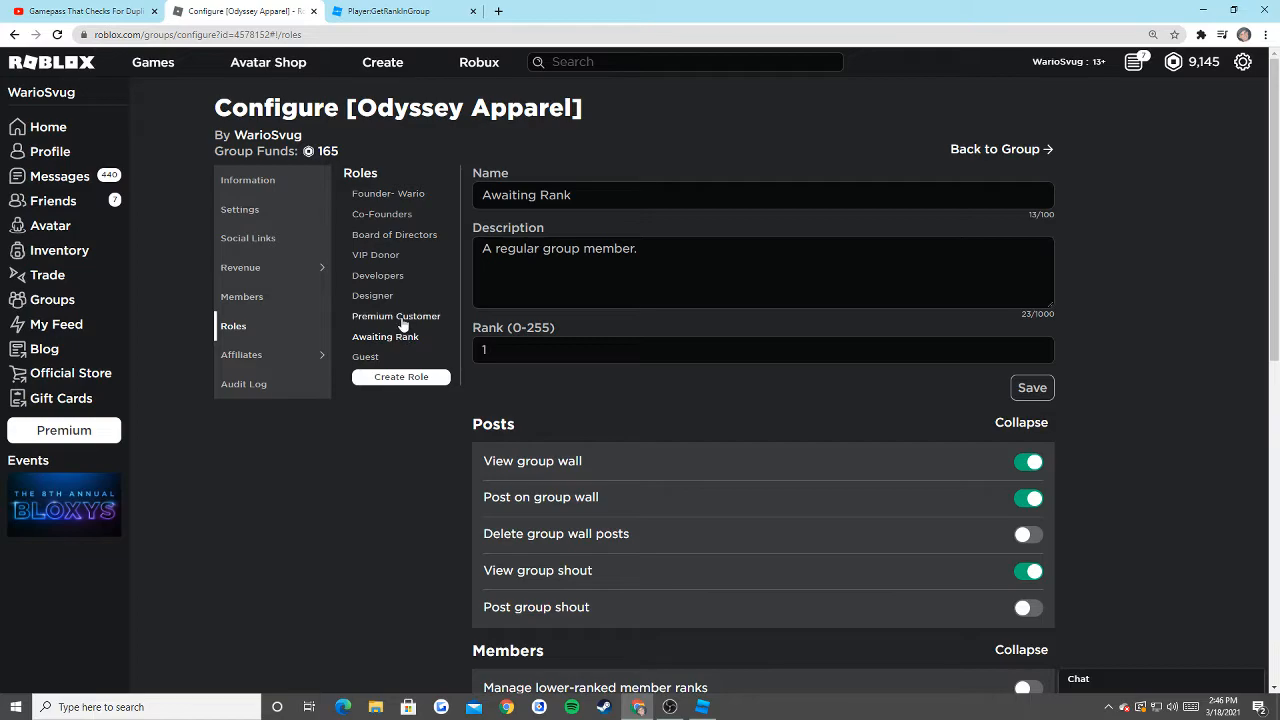
pyautogui.click(396, 316)
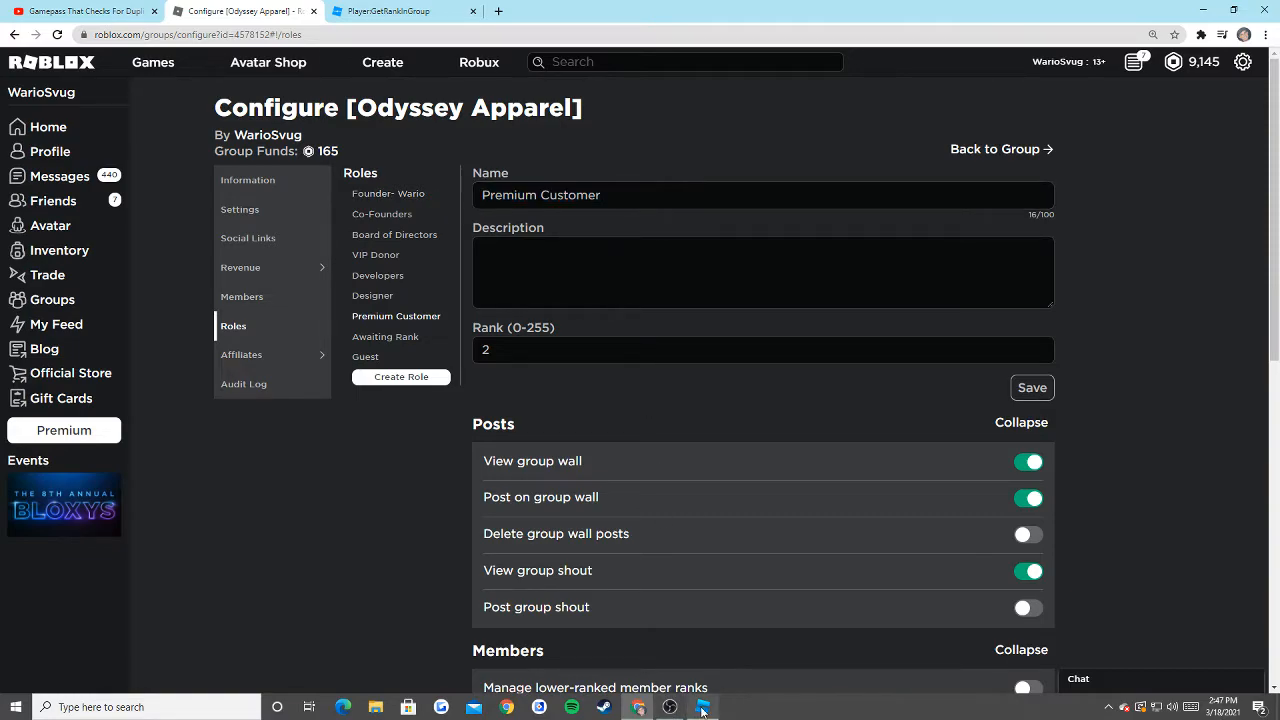
pyautogui.click(703, 707)
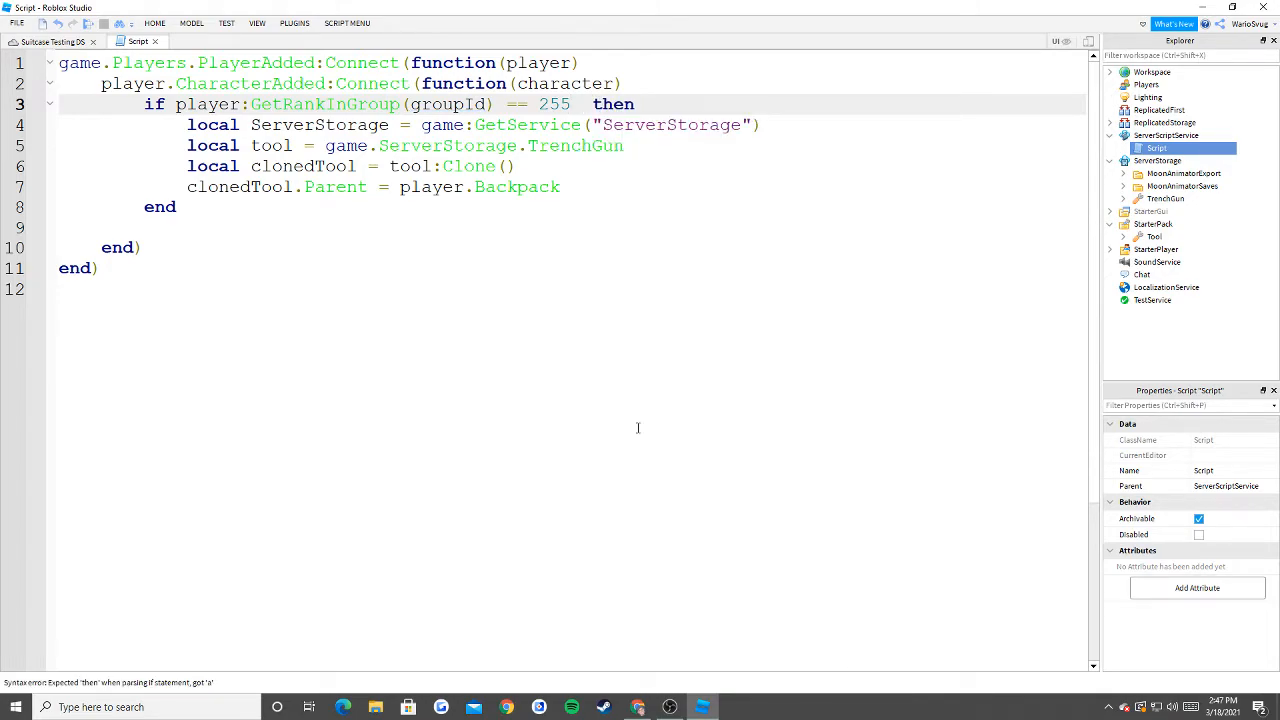
# Rewrite the condition to check rank >= 2 and <= 5.
pyautogui.click(643, 104)
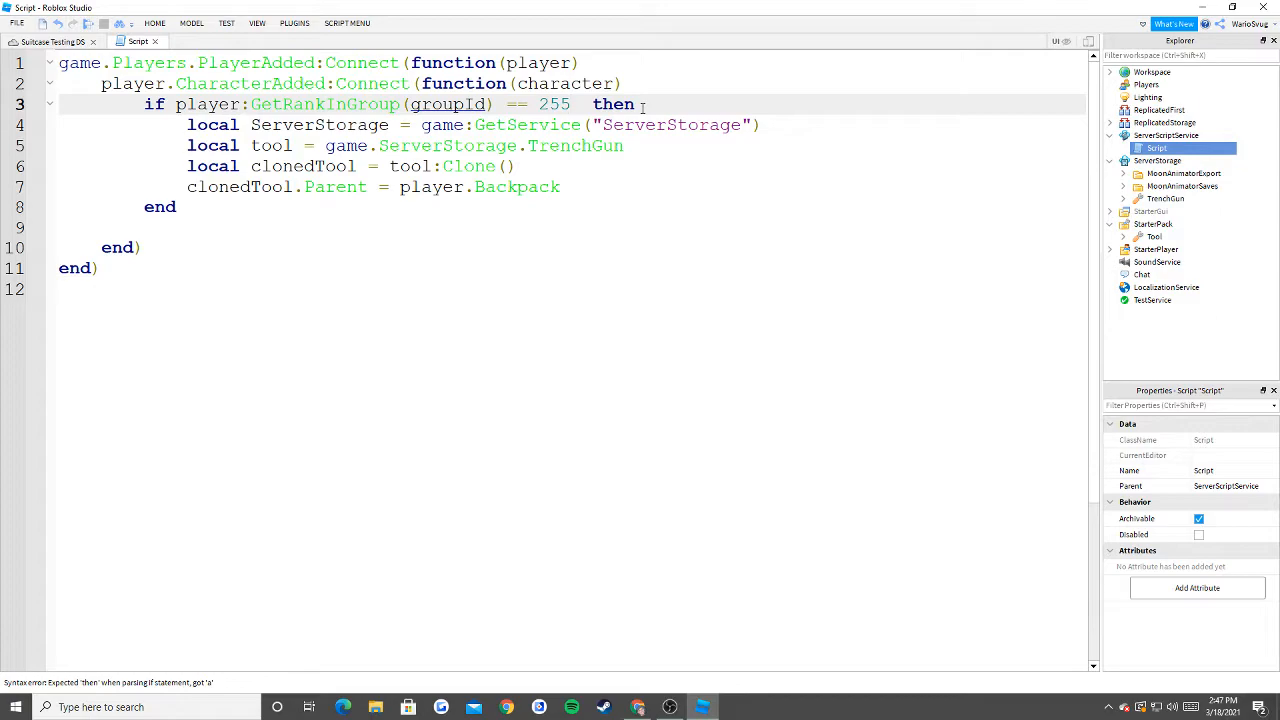
pyautogui.click(572, 104)
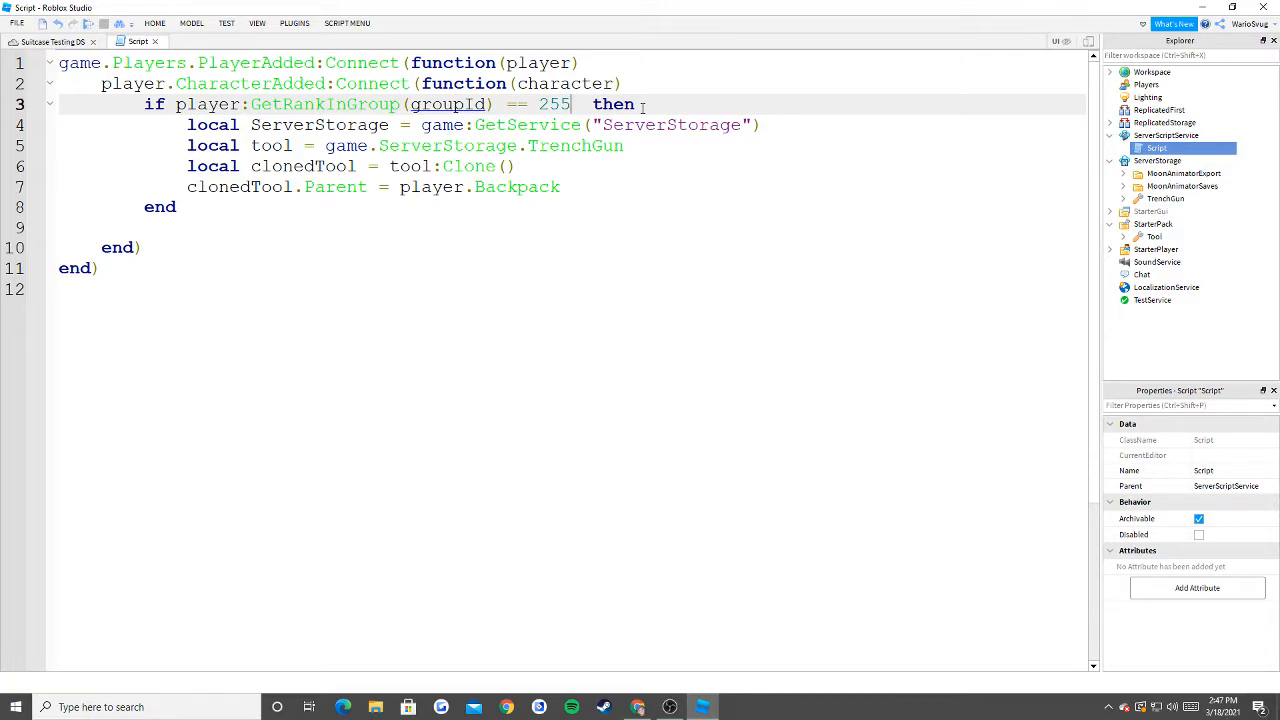
pyautogui.press('BackSpace')
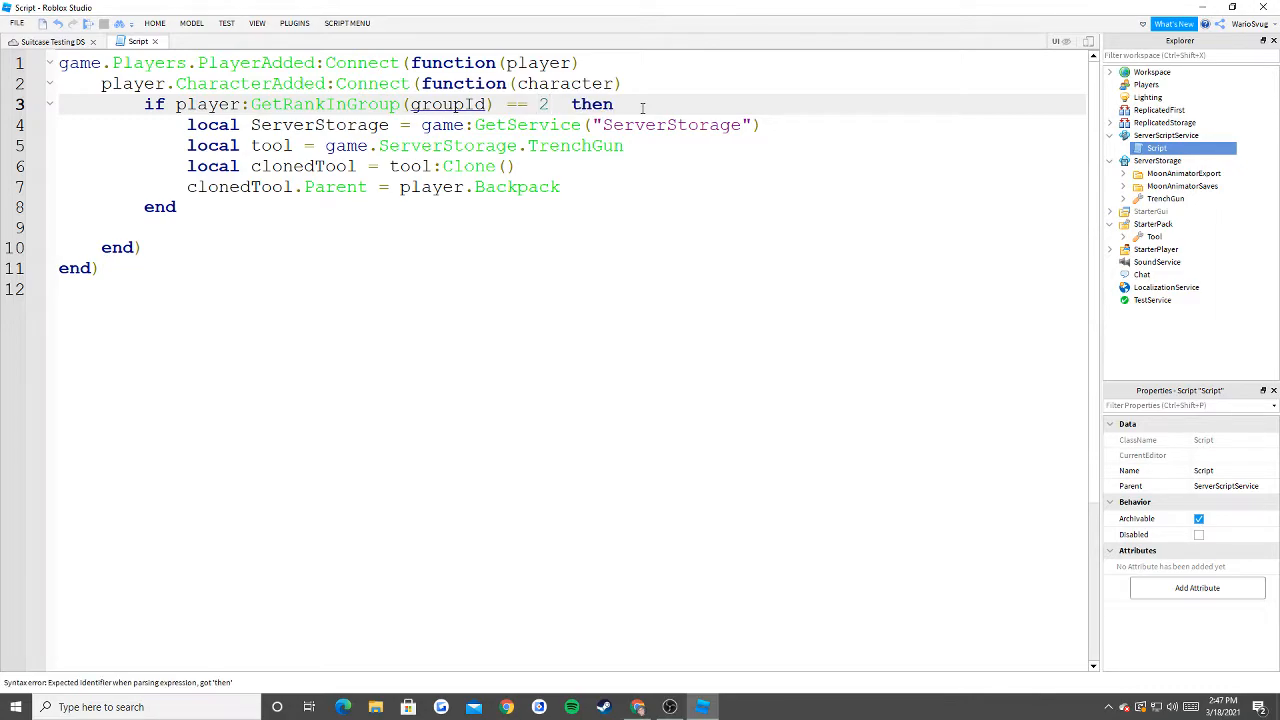
pyautogui.write('>=')
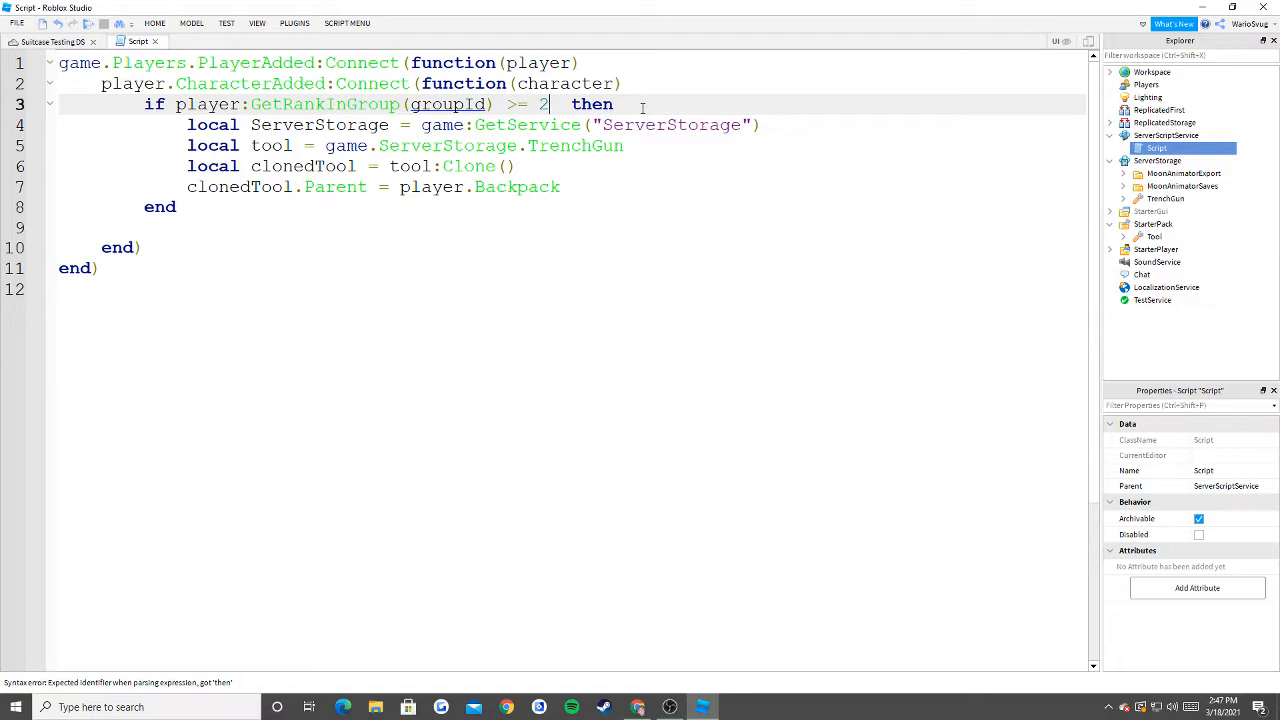
pyautogui.write('and')
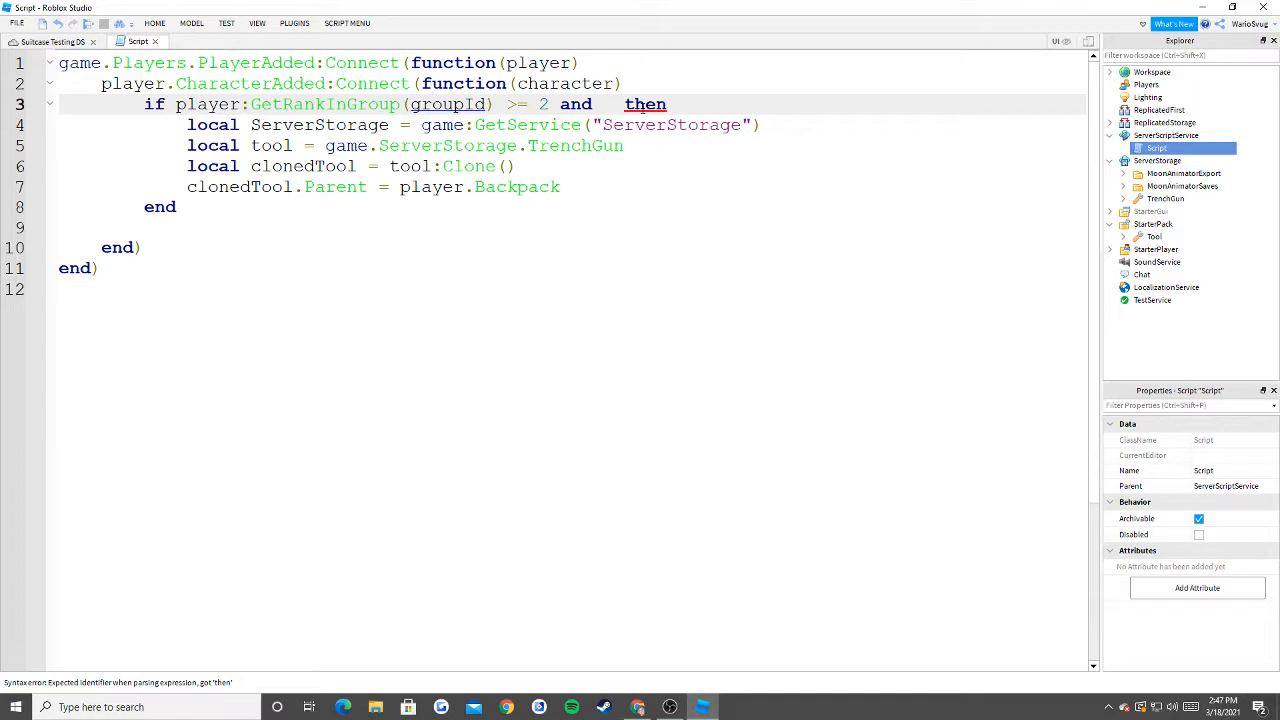
pyautogui.write('player:GetRankInGroup(groupid')
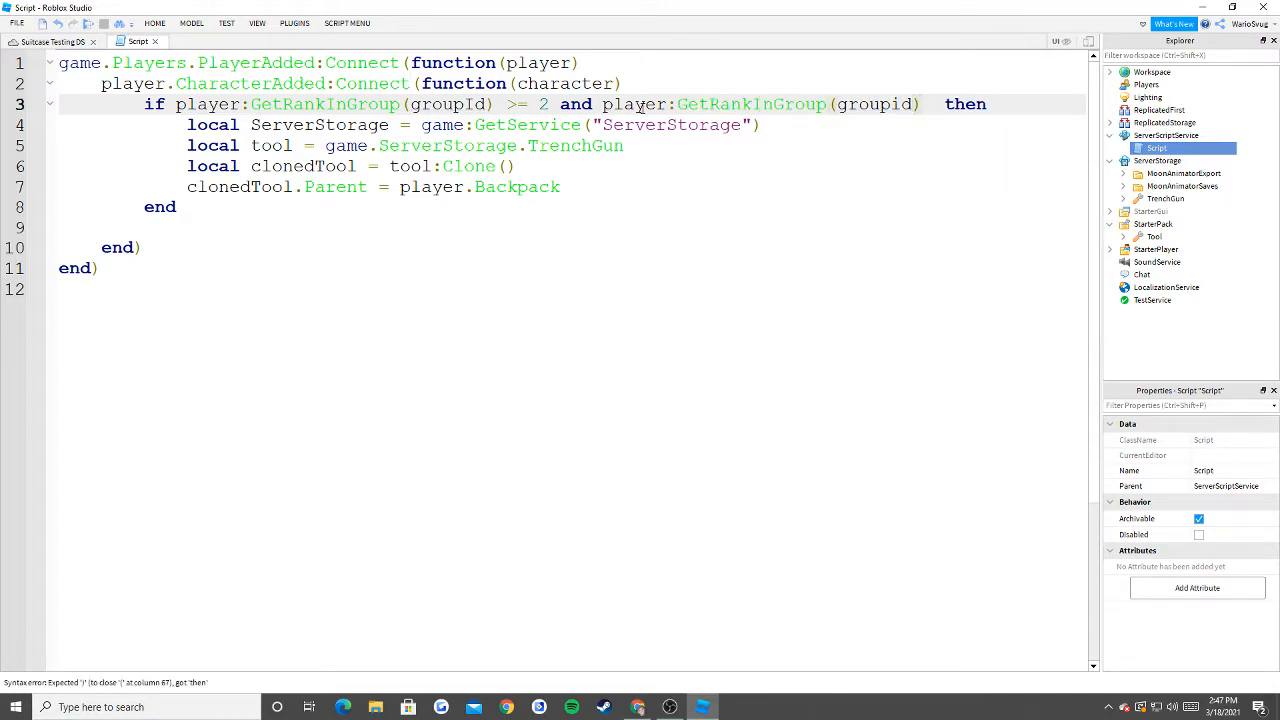
pyautogui.write('<=')
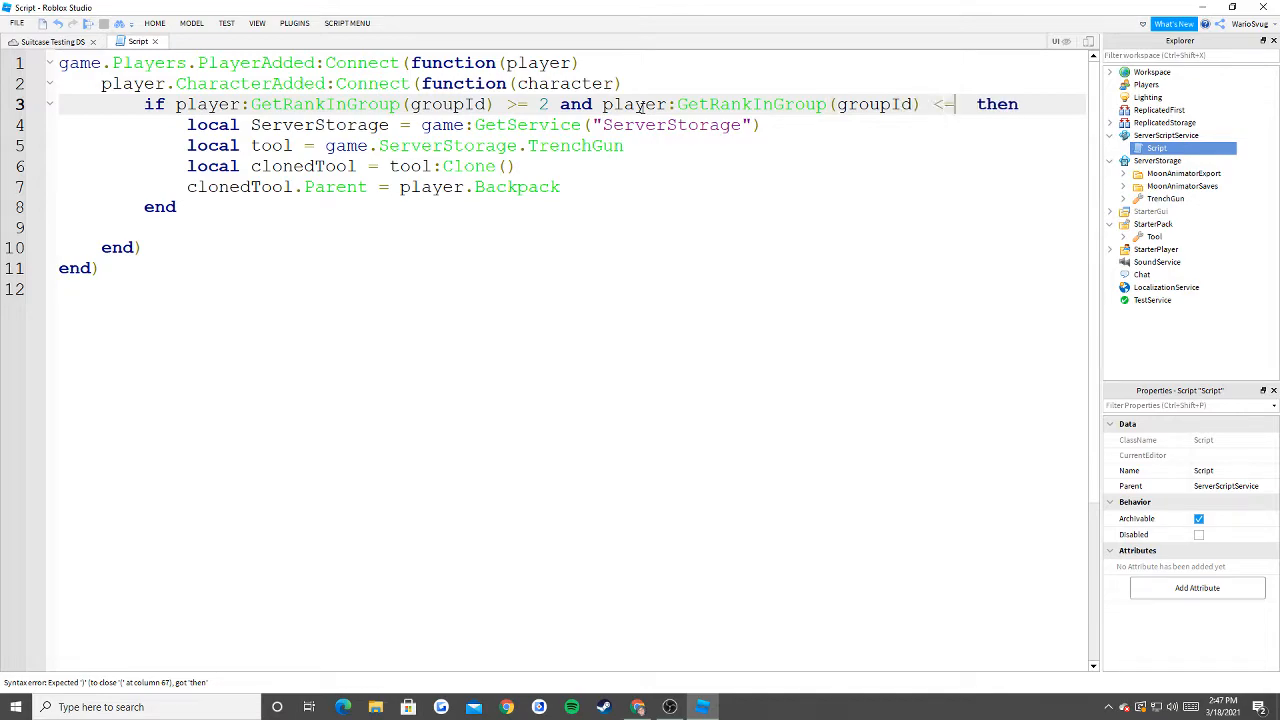
pyautogui.write('5')
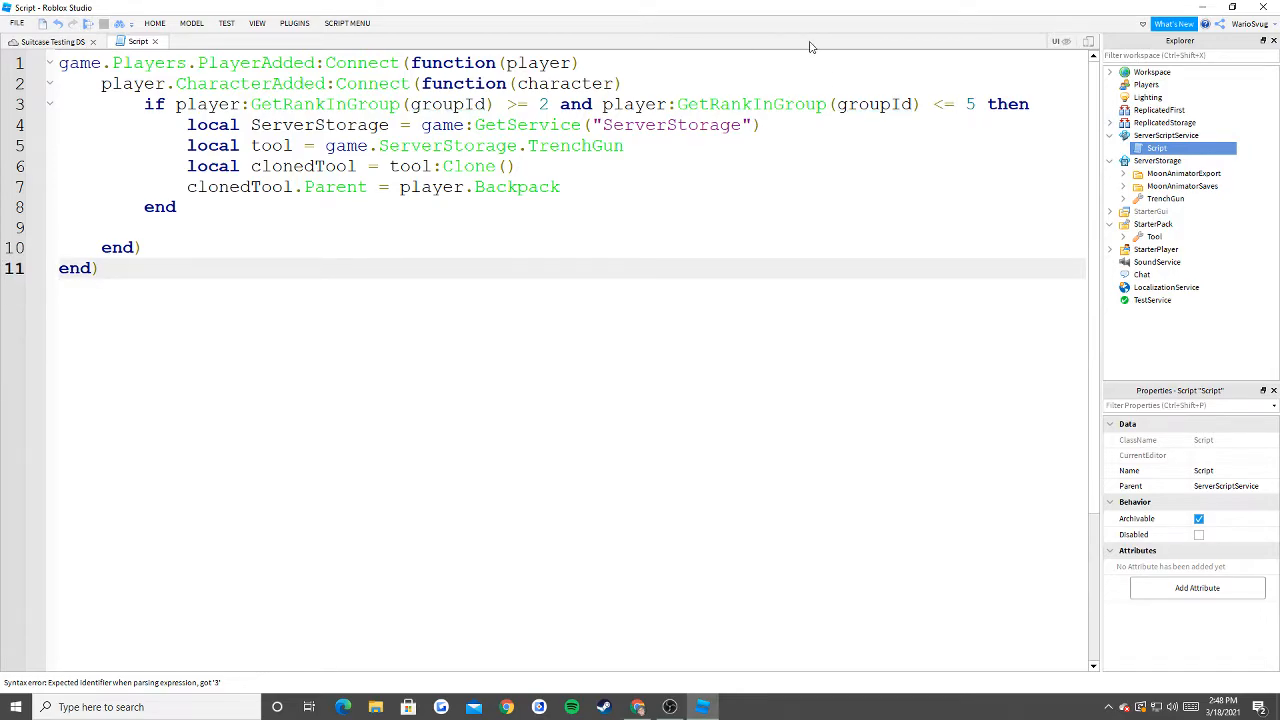
# Revert the check to == 255 and replace groupId with 4578152.
pyautogui.moveTo(540, 104); pyautogui.dragTo(975, 104)
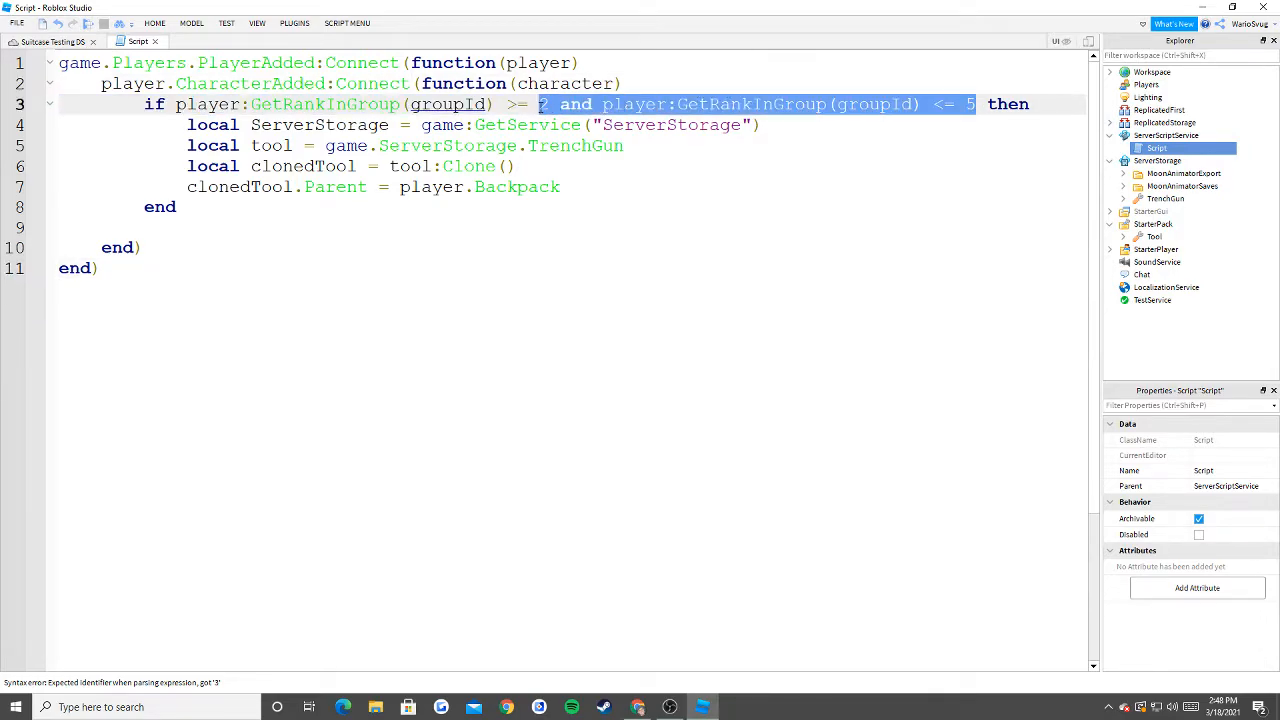
pyautogui.write('255')
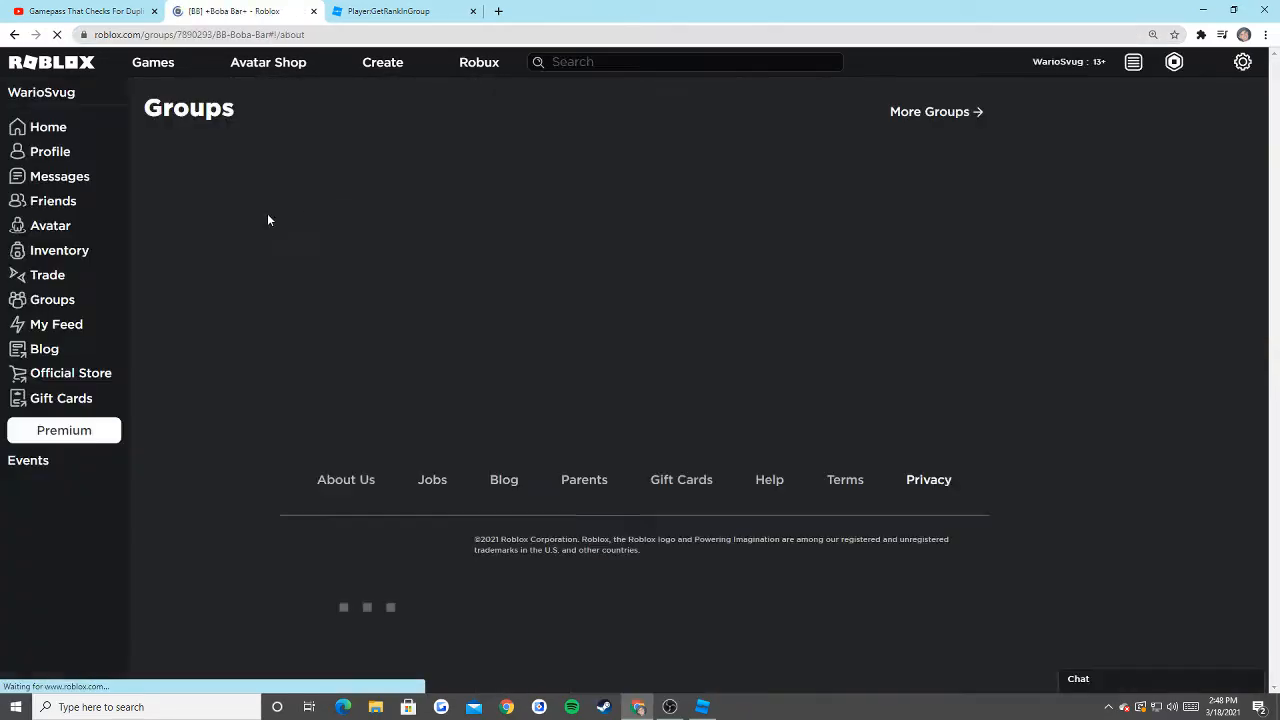
pyautogui.click(240, 11)
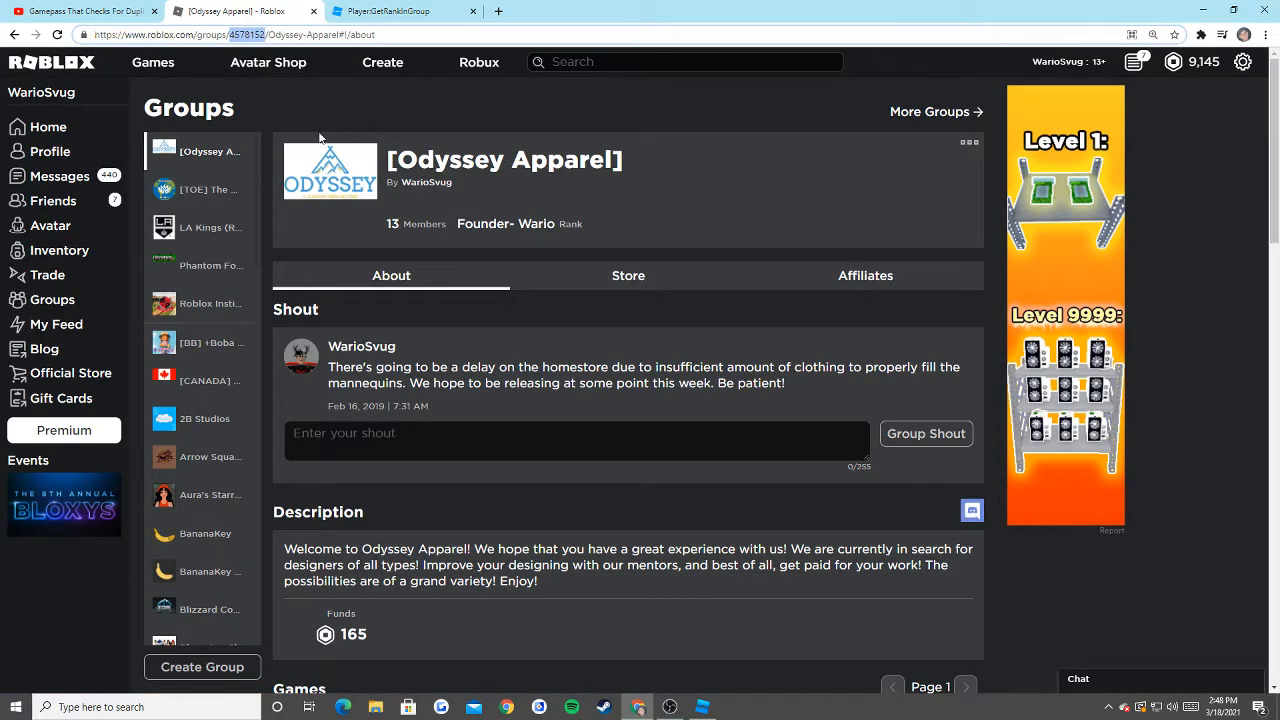
pyautogui.click(701, 707)
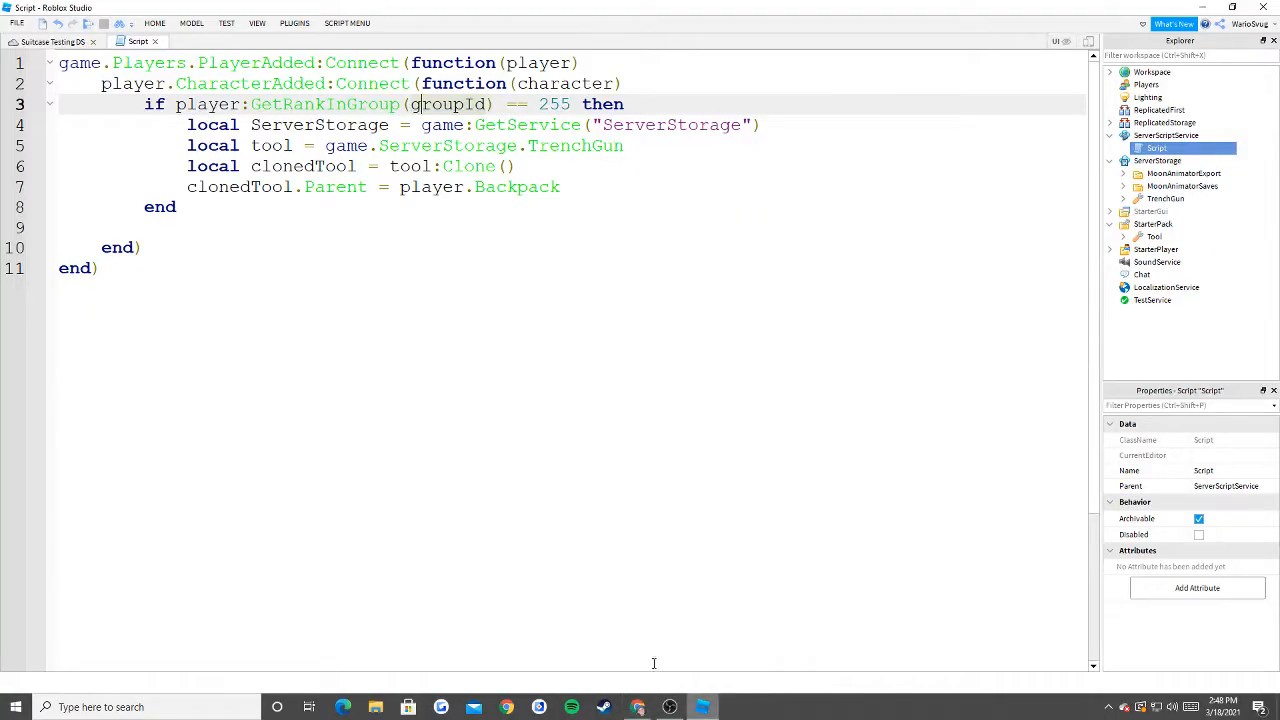
pyautogui.write('4578152')
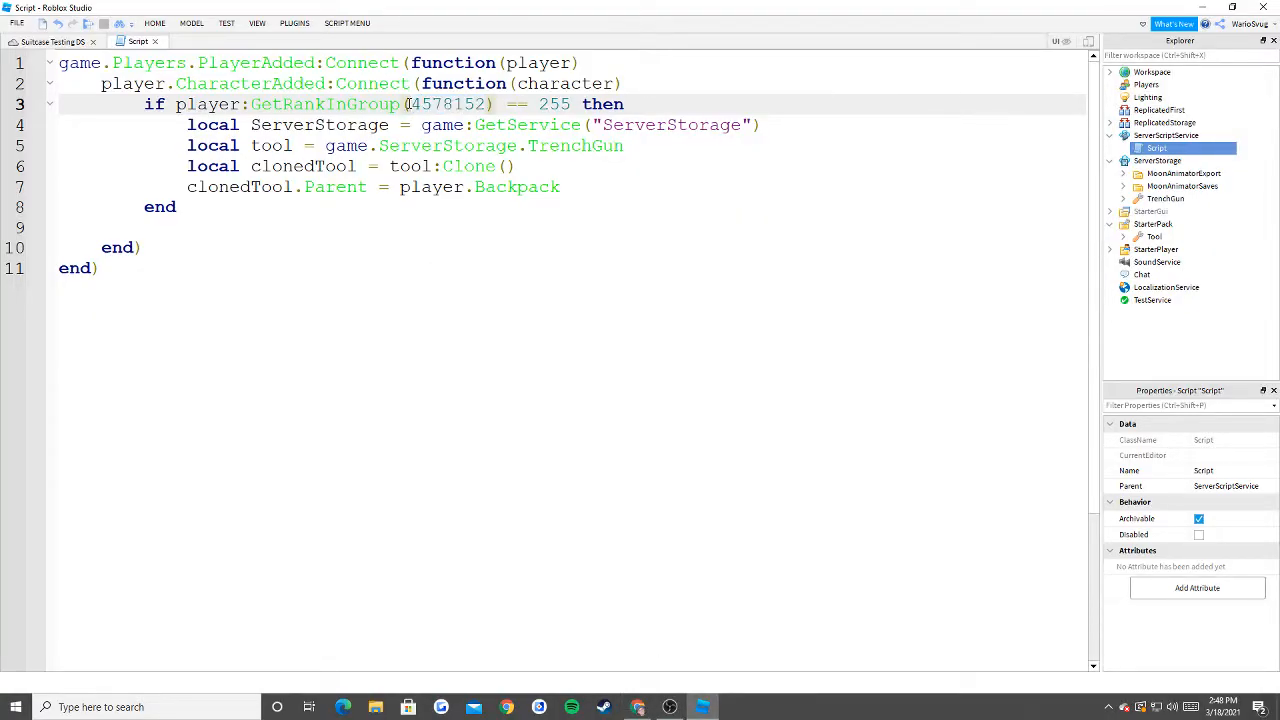
pyautogui.click(560, 187)
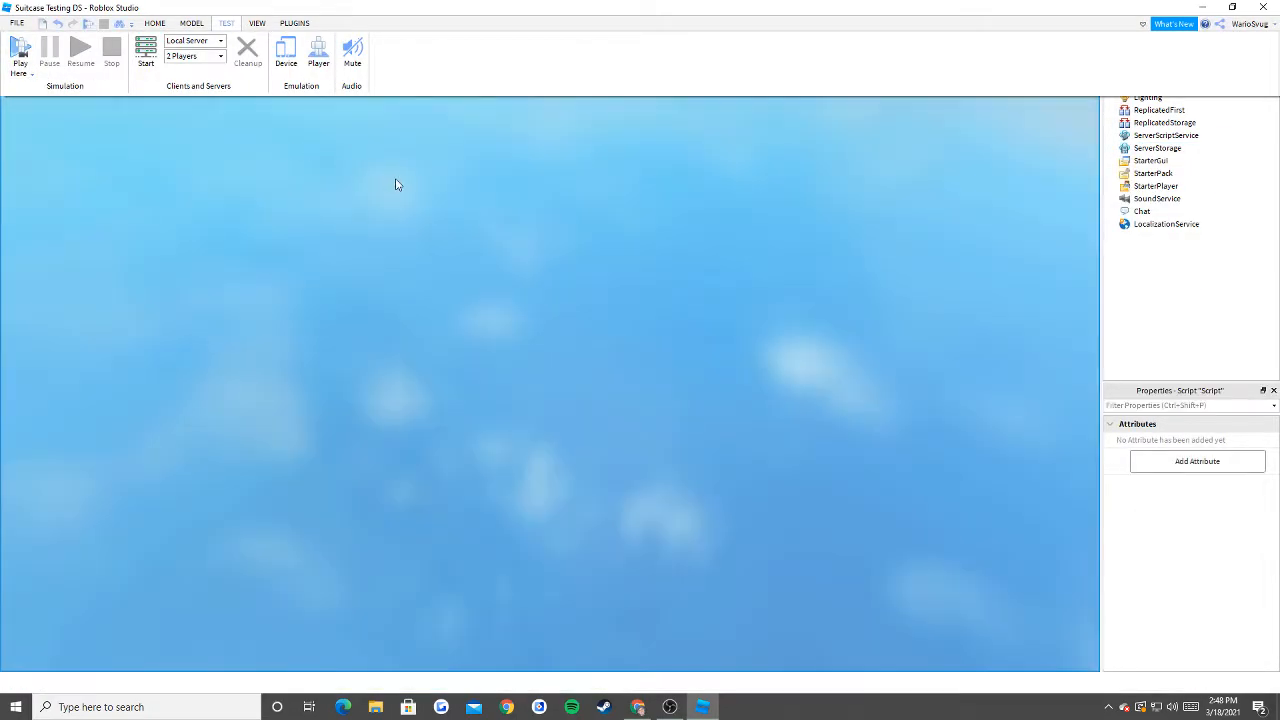
# Playtest the game twice, checking the backpack, stopping each run.
pyautogui.click(20, 50)
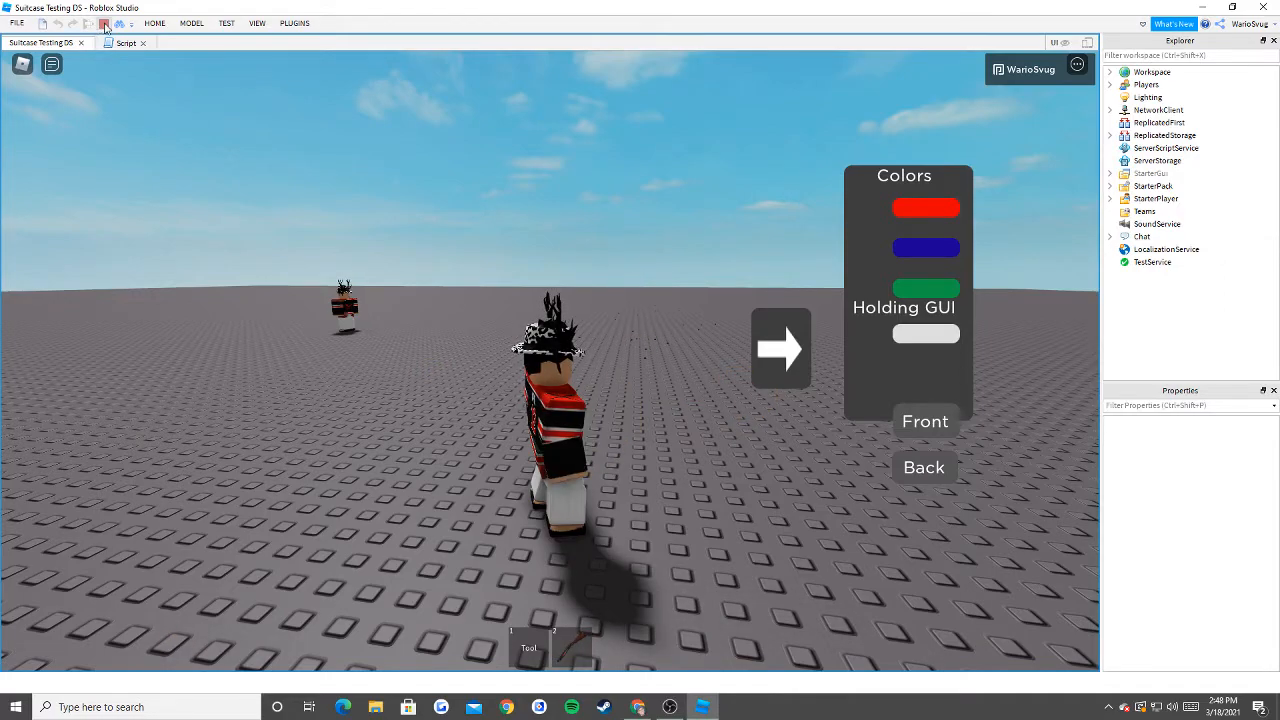
pyautogui.click(126, 42)
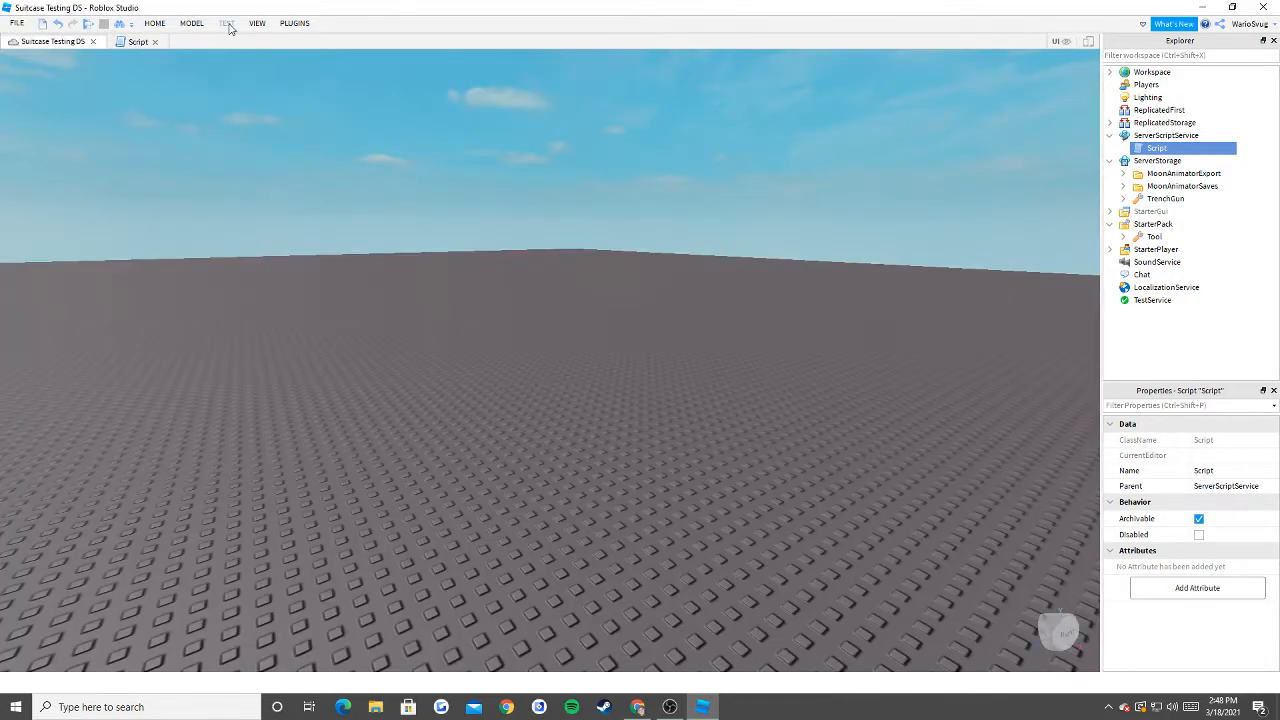
pyautogui.click(226, 23)
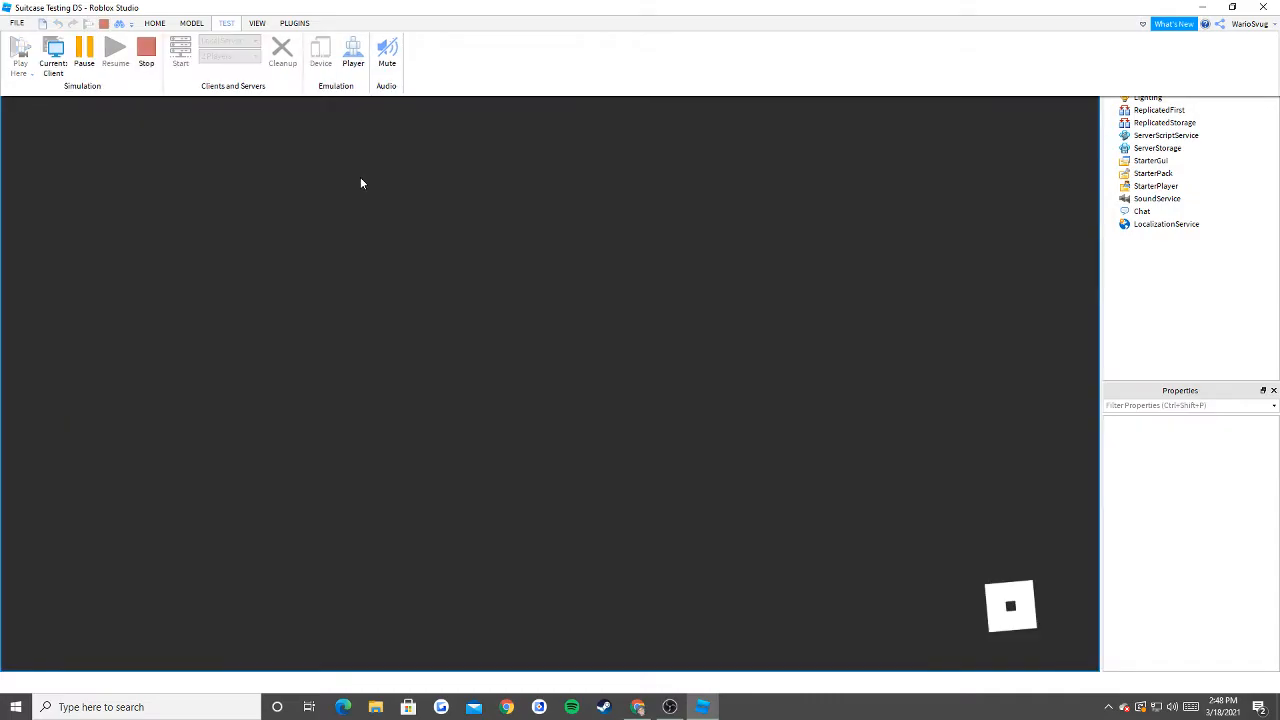
pyautogui.moveTo(655, 527)
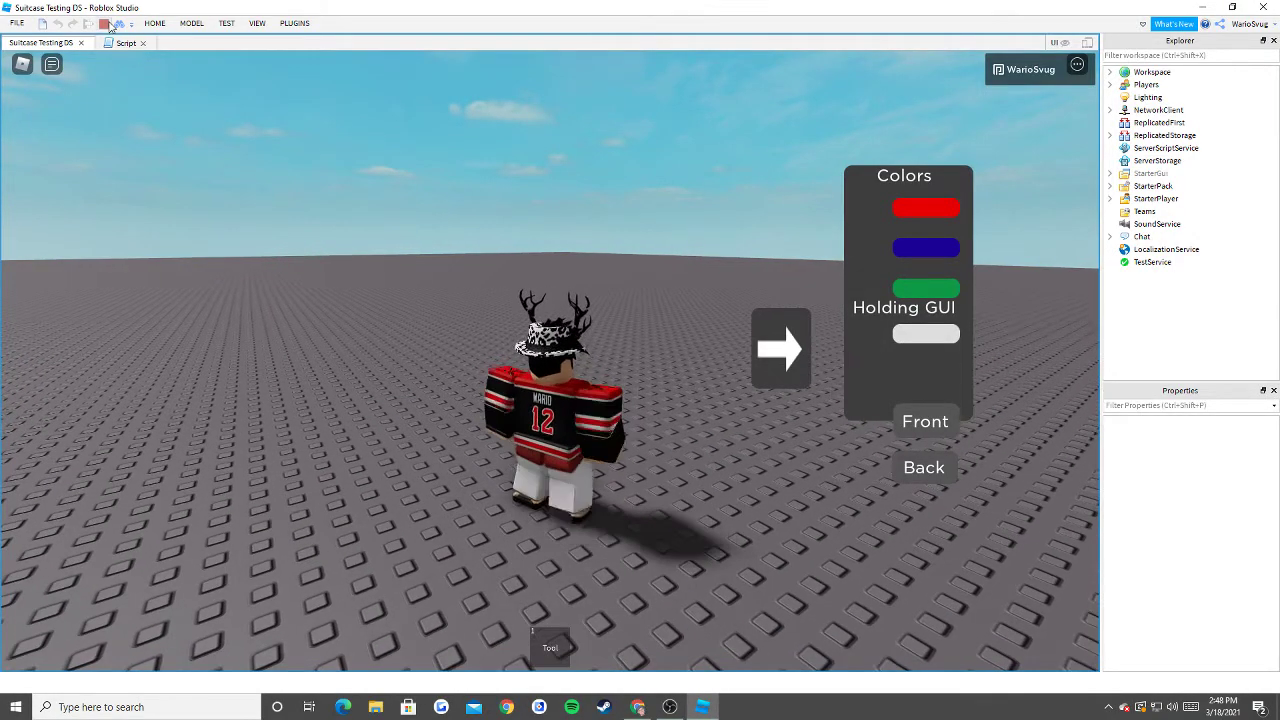
pyautogui.click(125, 42)
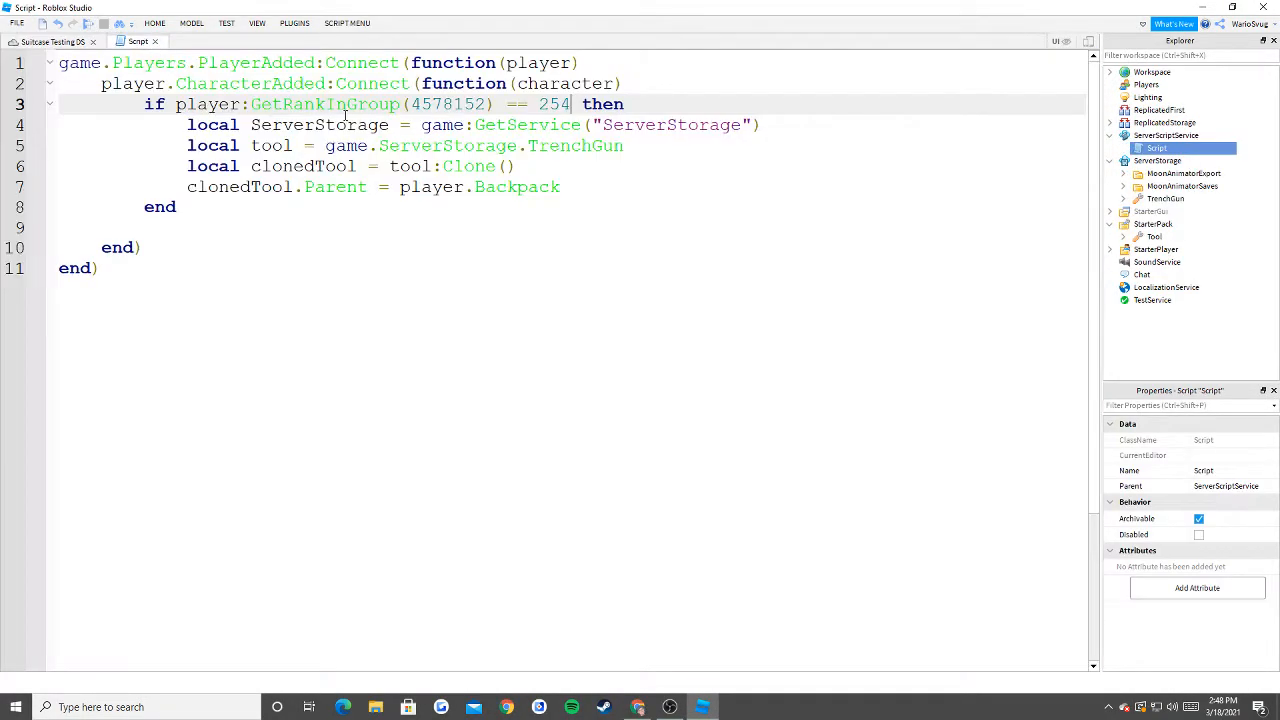
# Restore the rank check to 255 and add a blank line after 'then'.
pyautogui.write('5')
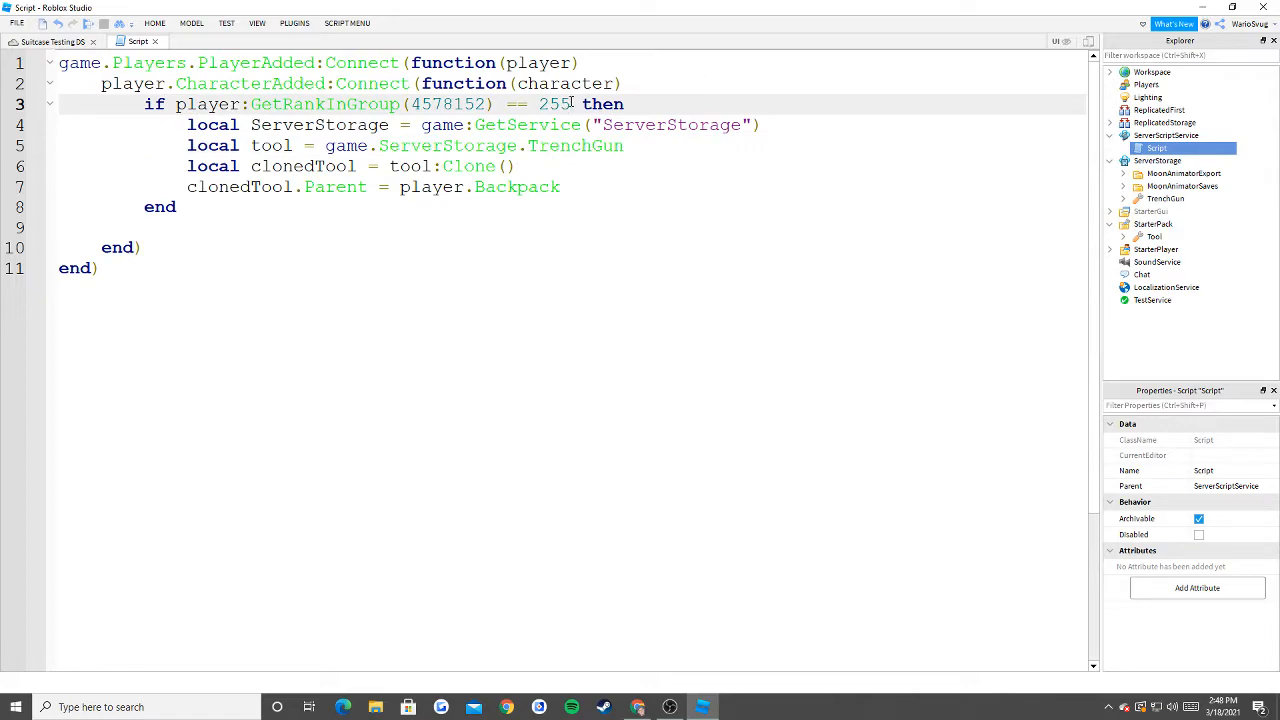
pyautogui.press('enter')
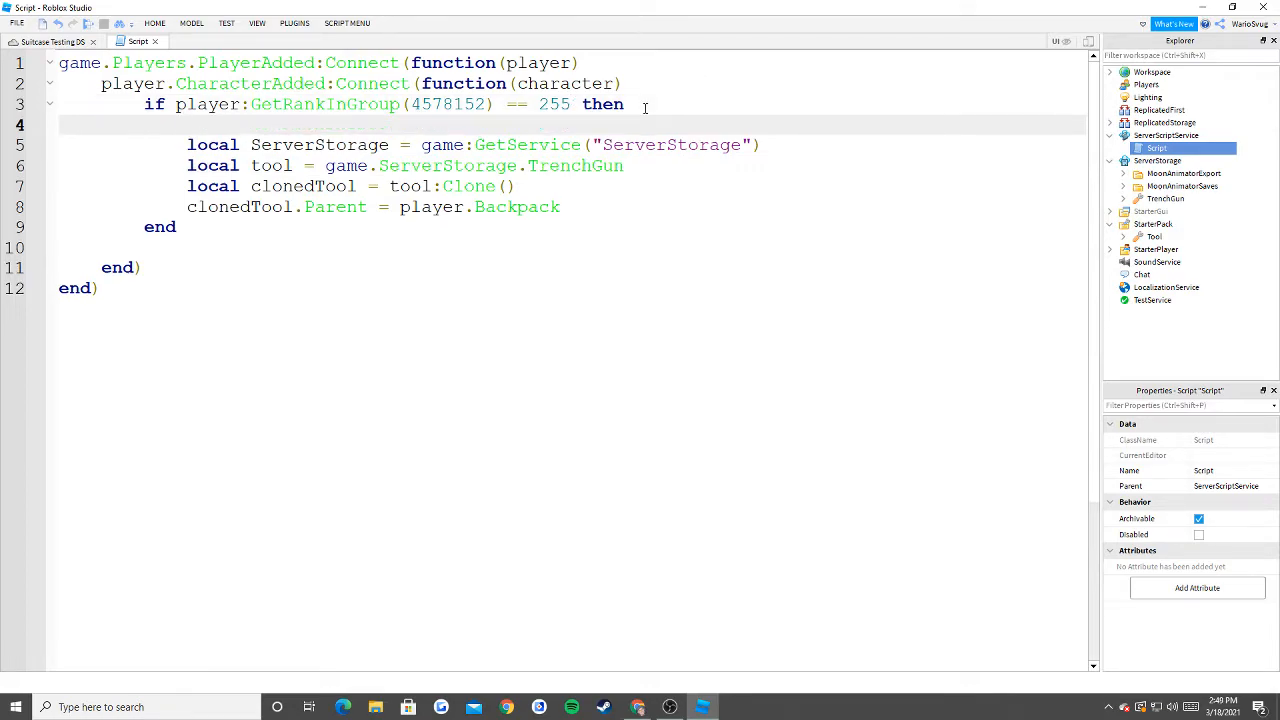
pyautogui.click(186, 124)
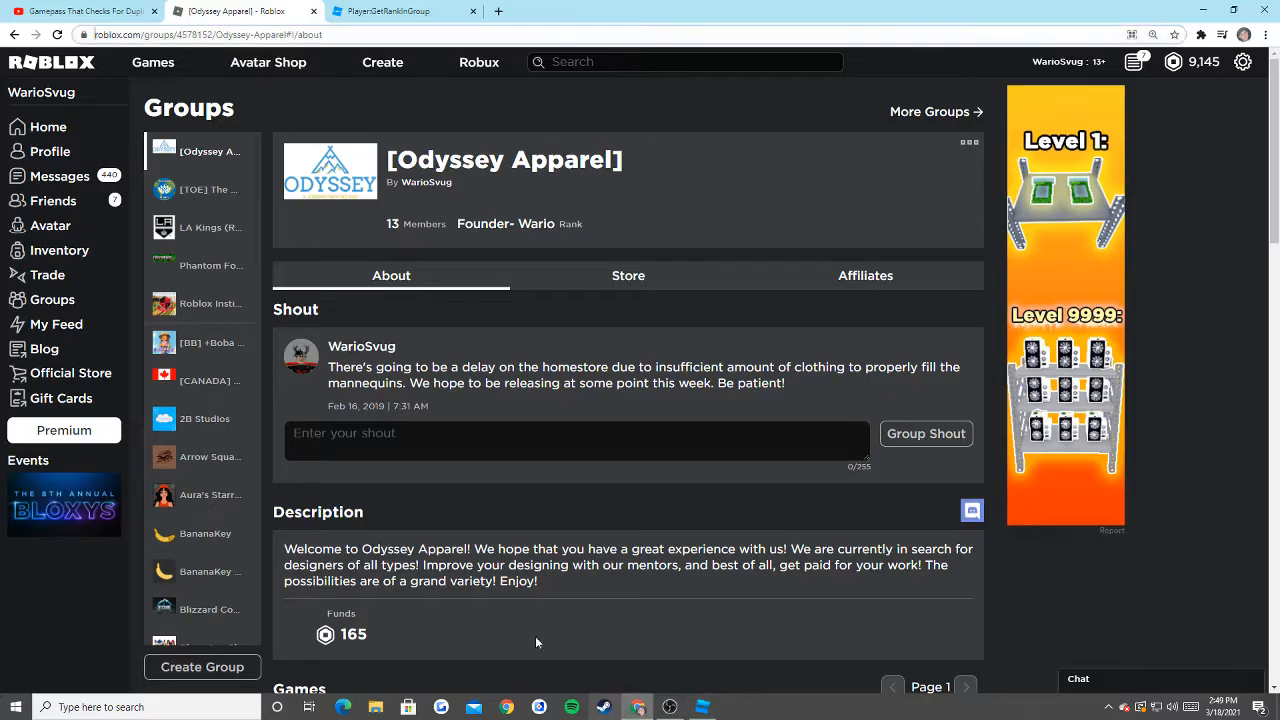
# Return to the YouTube video's comments showing the rank-based tool request.
pyautogui.click(400, 11)
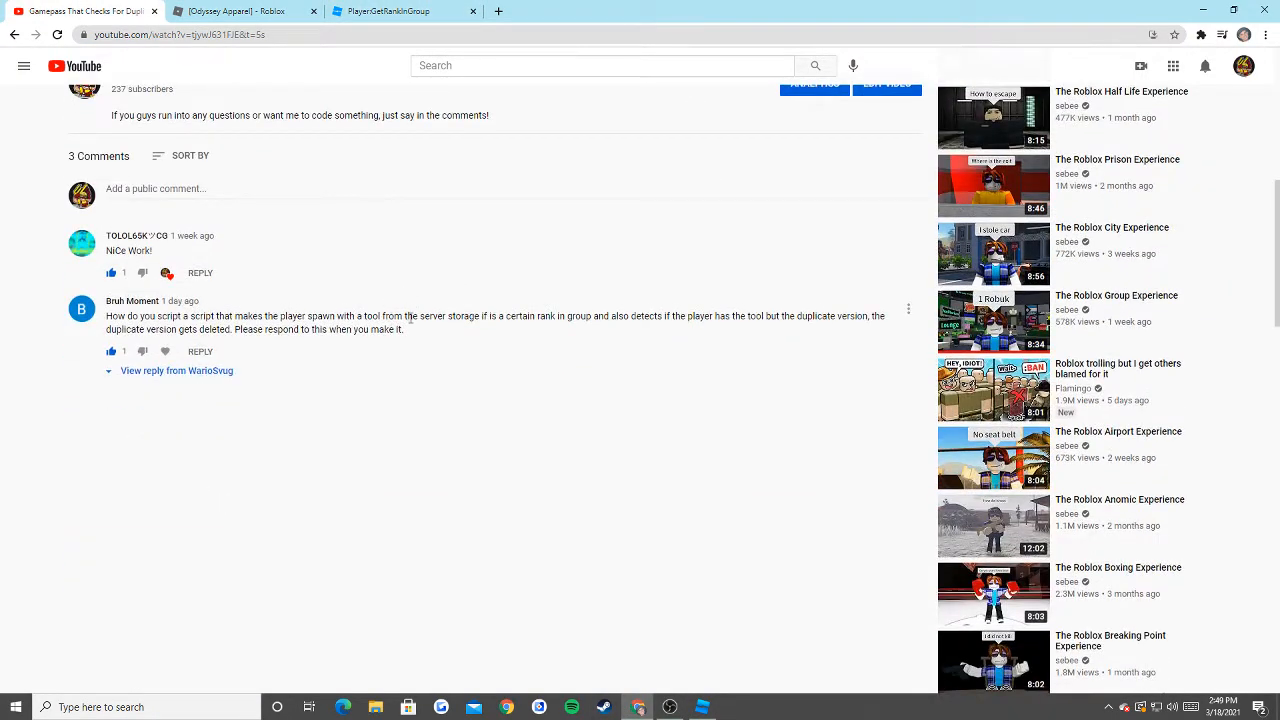
pyautogui.moveTo(419, 316); pyautogui.dragTo(870, 316)
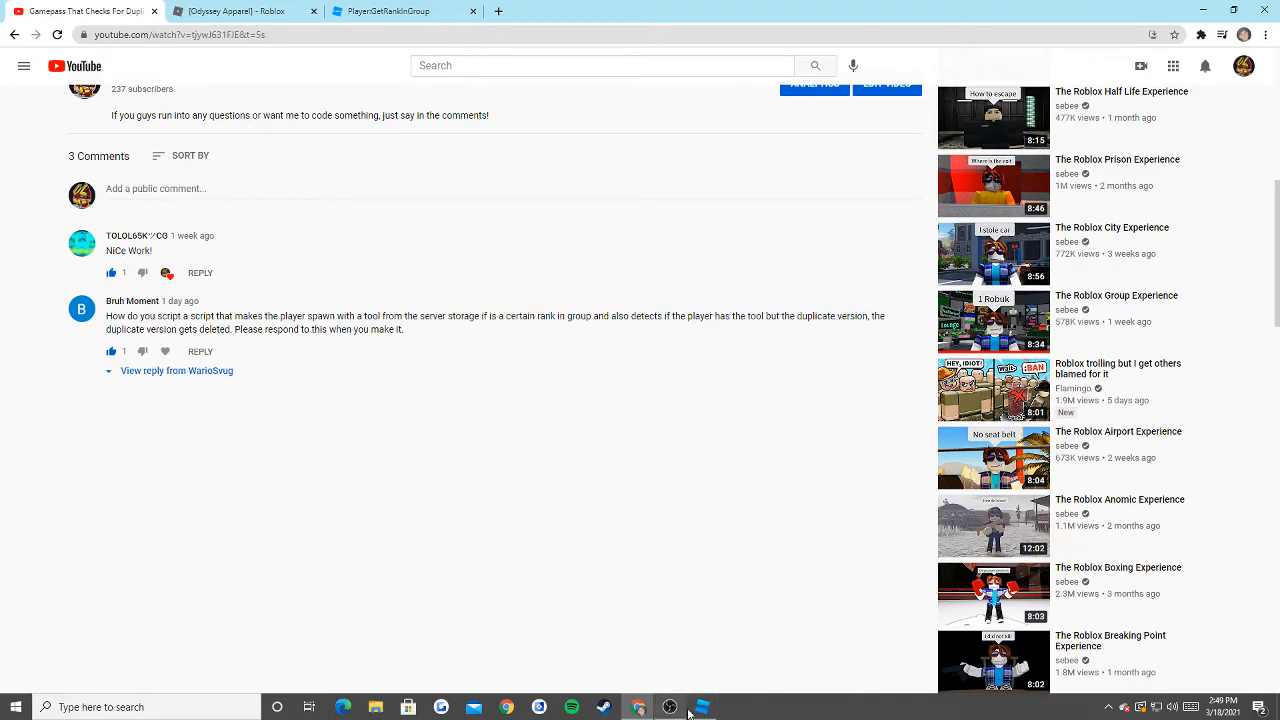
# Add a loop over player.Backpack children that destroys tools named TrenchGun.
pyautogui.click(701, 707)
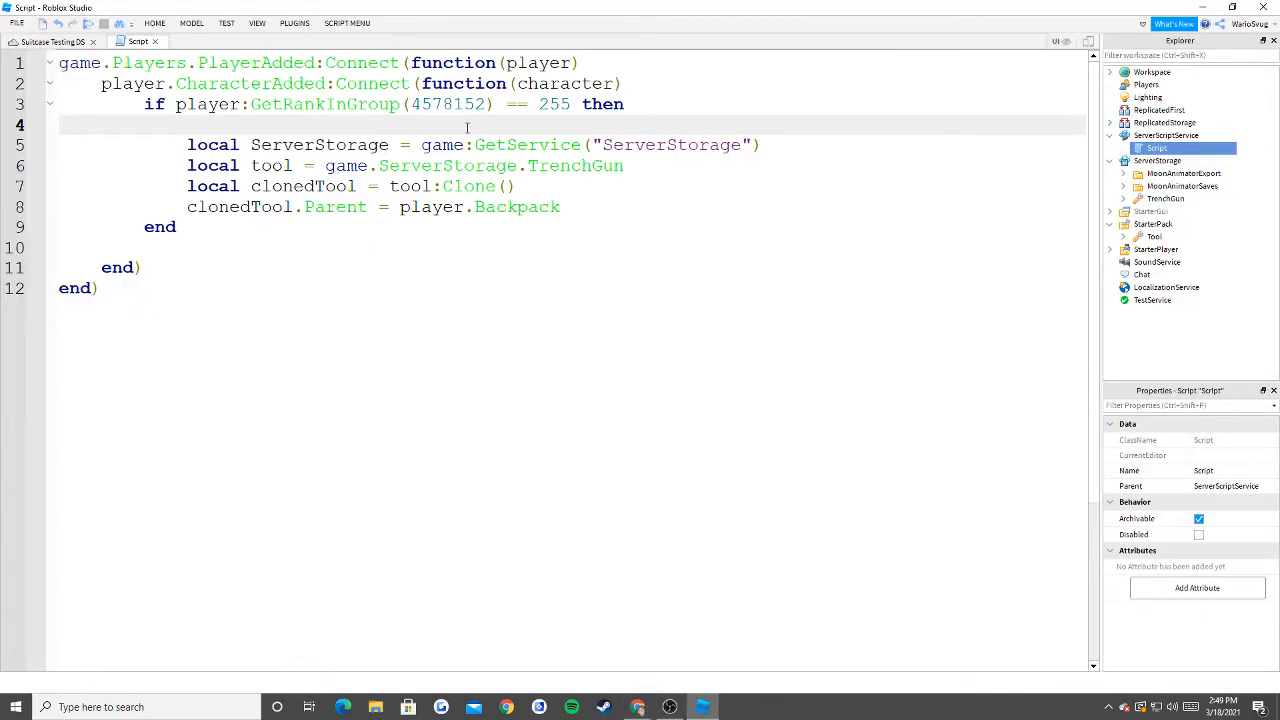
pyautogui.write('for iv')
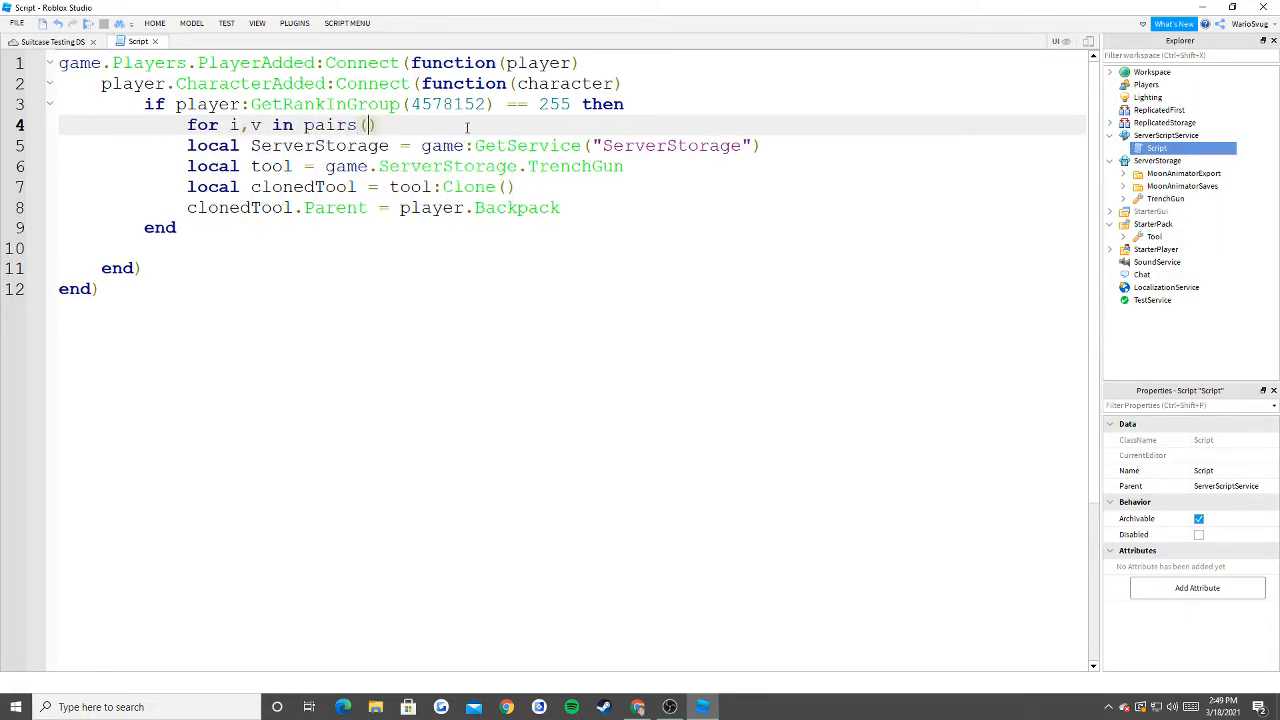
pyautogui.write('player.B')
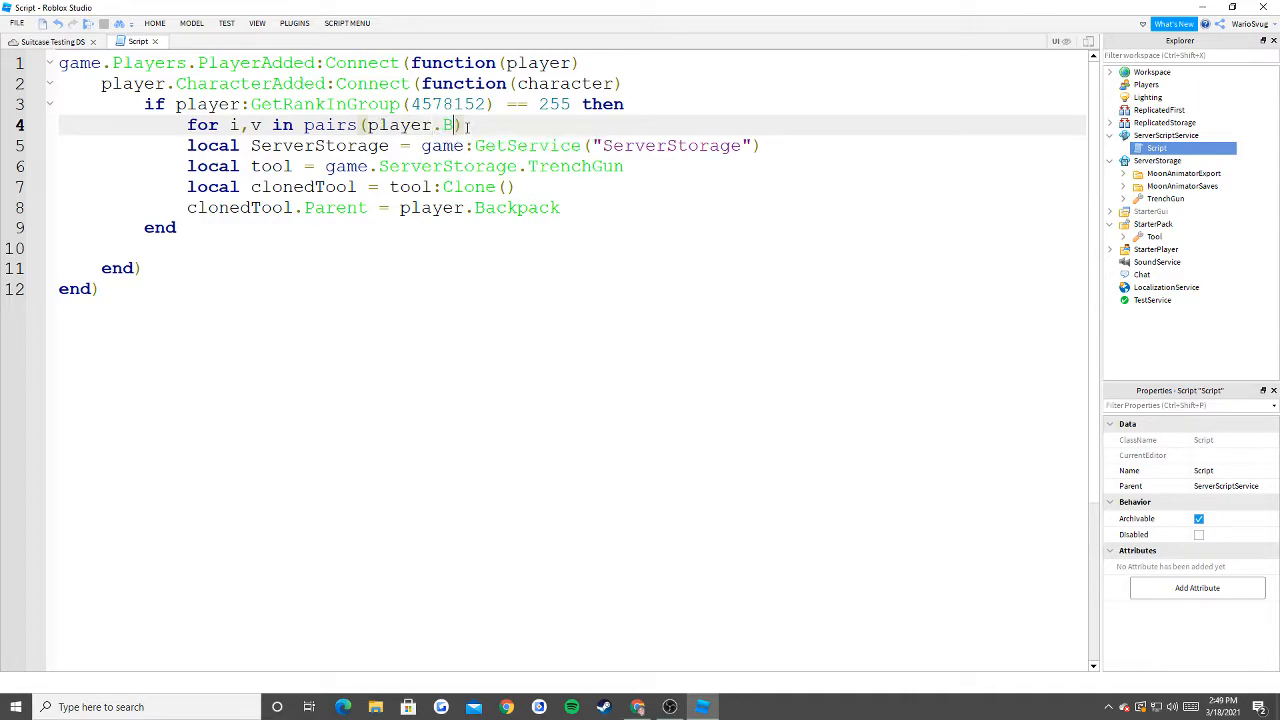
pyautogui.write('ackpack:GetChild')
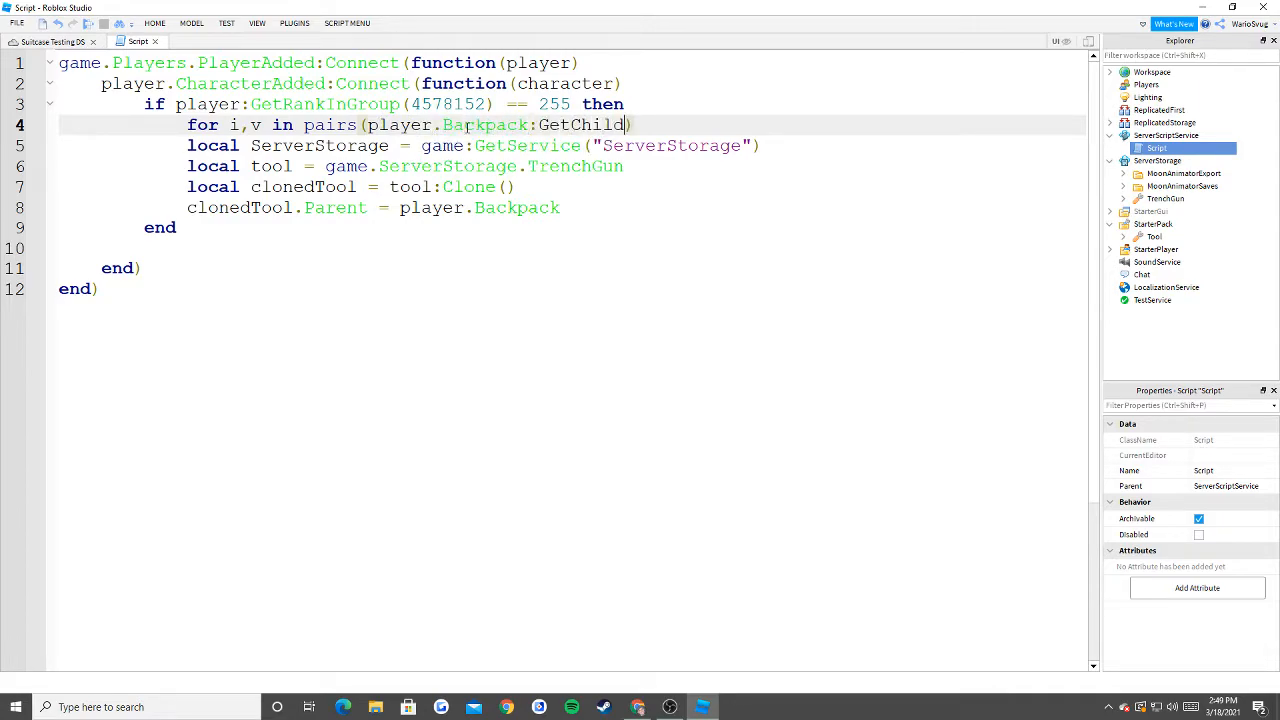
pyautogui.write('ren())do')
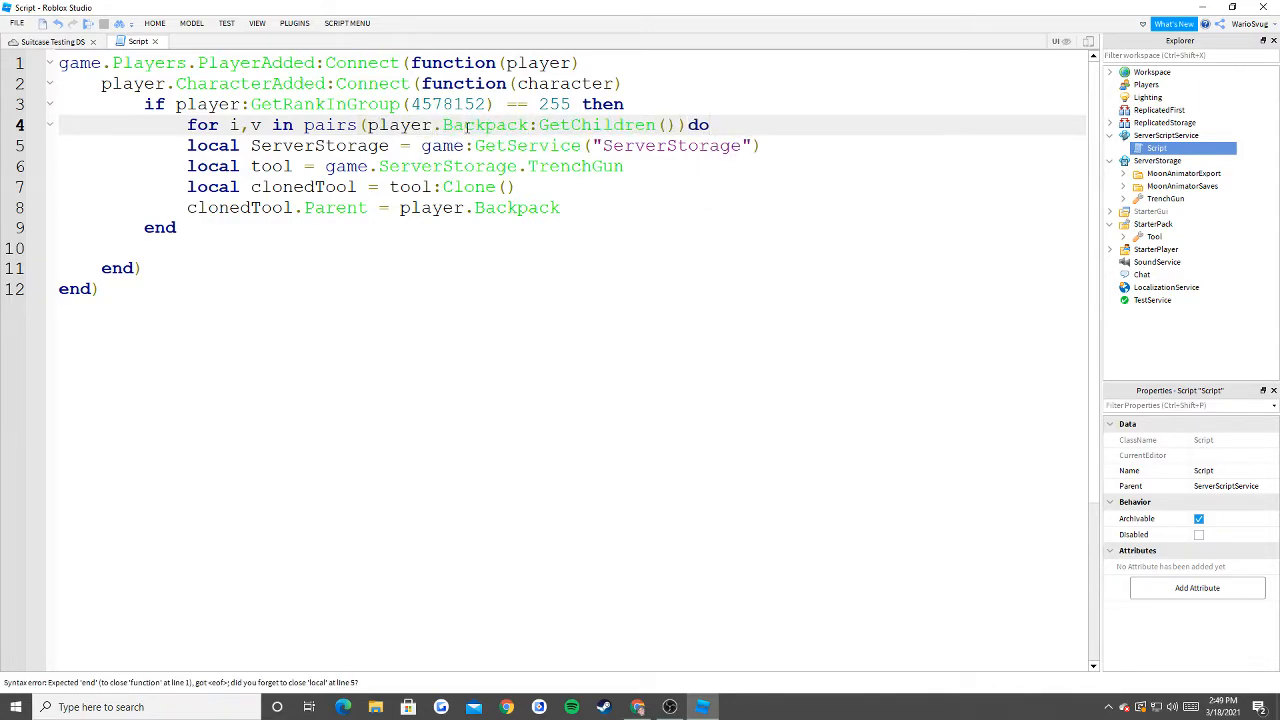
pyautogui.write('if')
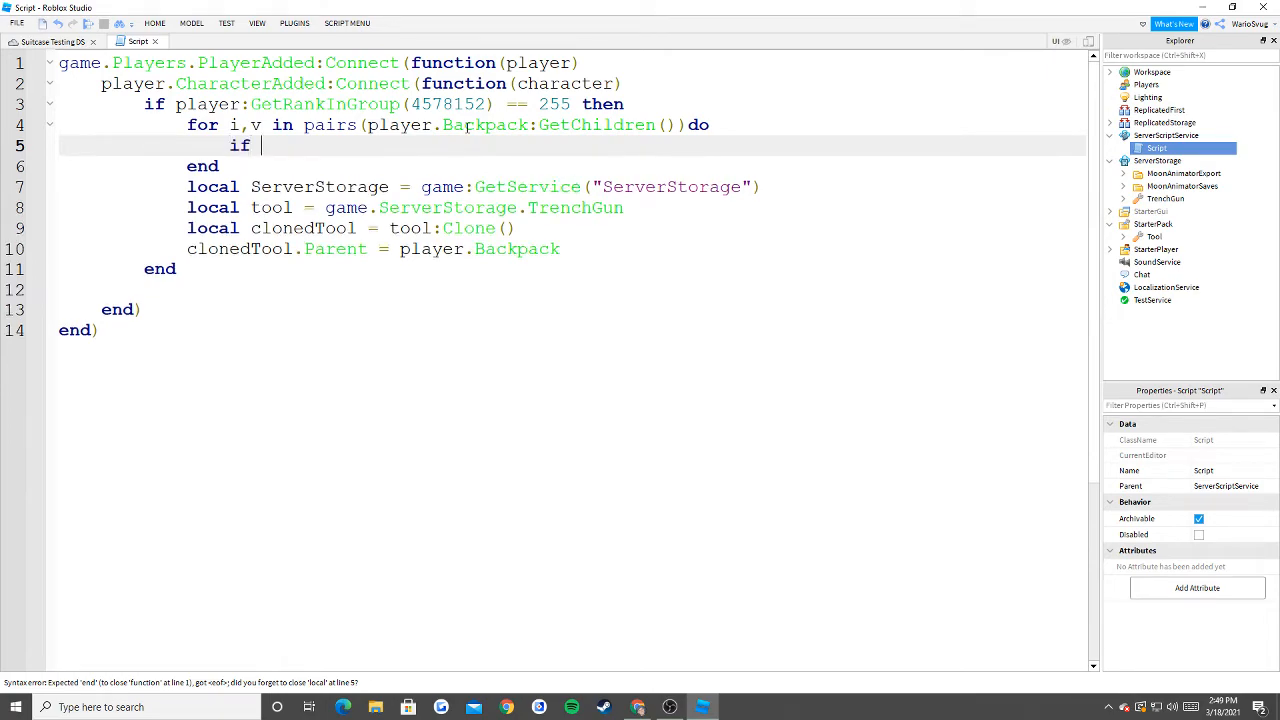
pyautogui.write('v:IsA()')
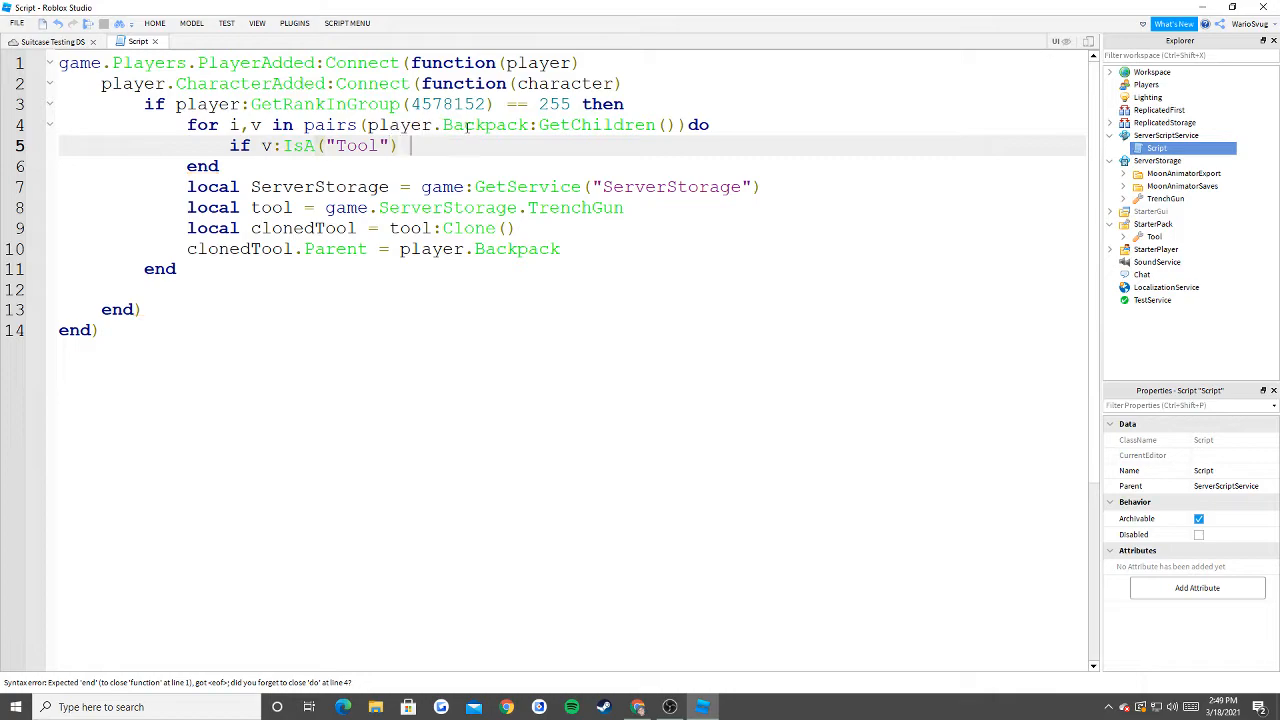
pyautogui.write('and v.Name')
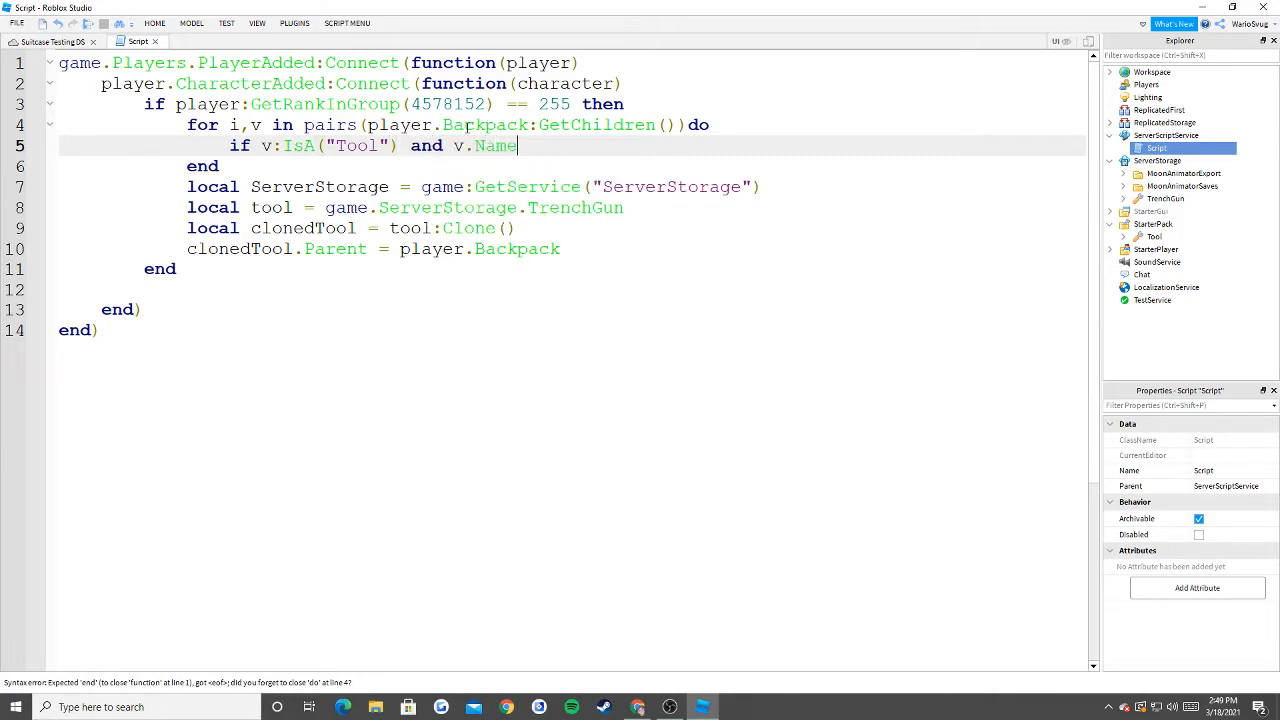
pyautogui.write('== "TrenchGun" then')
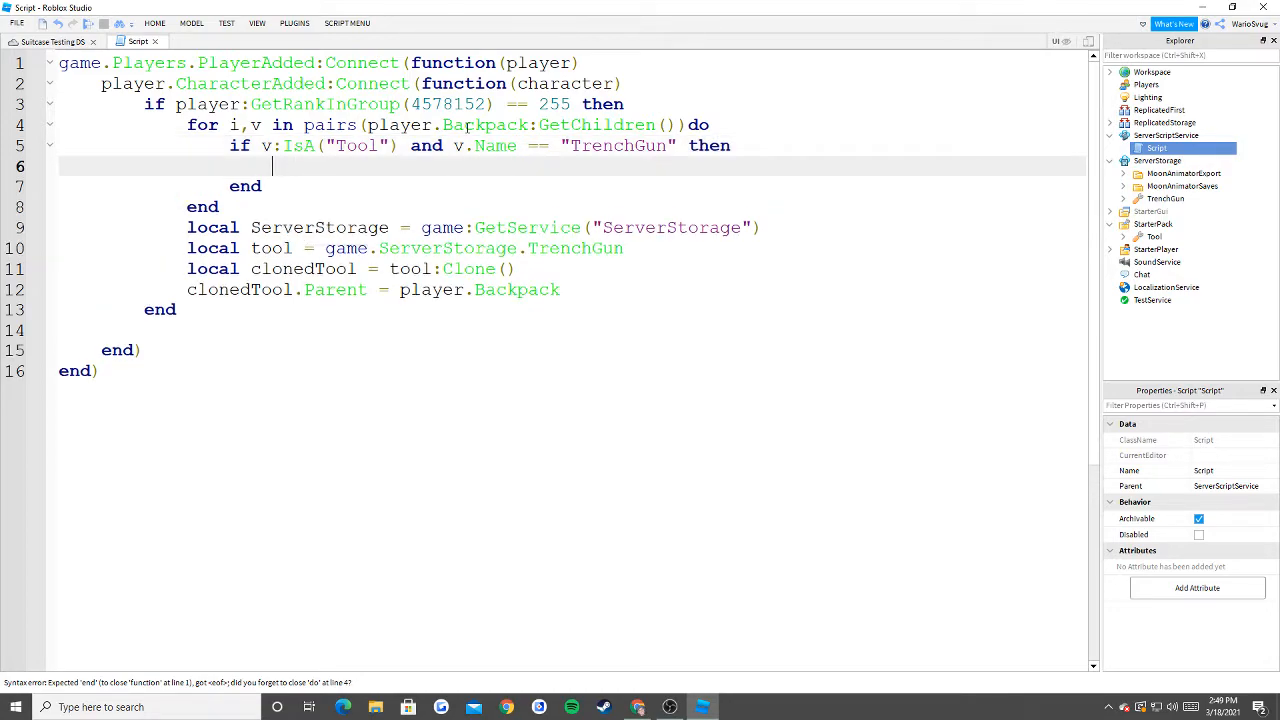
pyautogui.write('v:Destroy()')
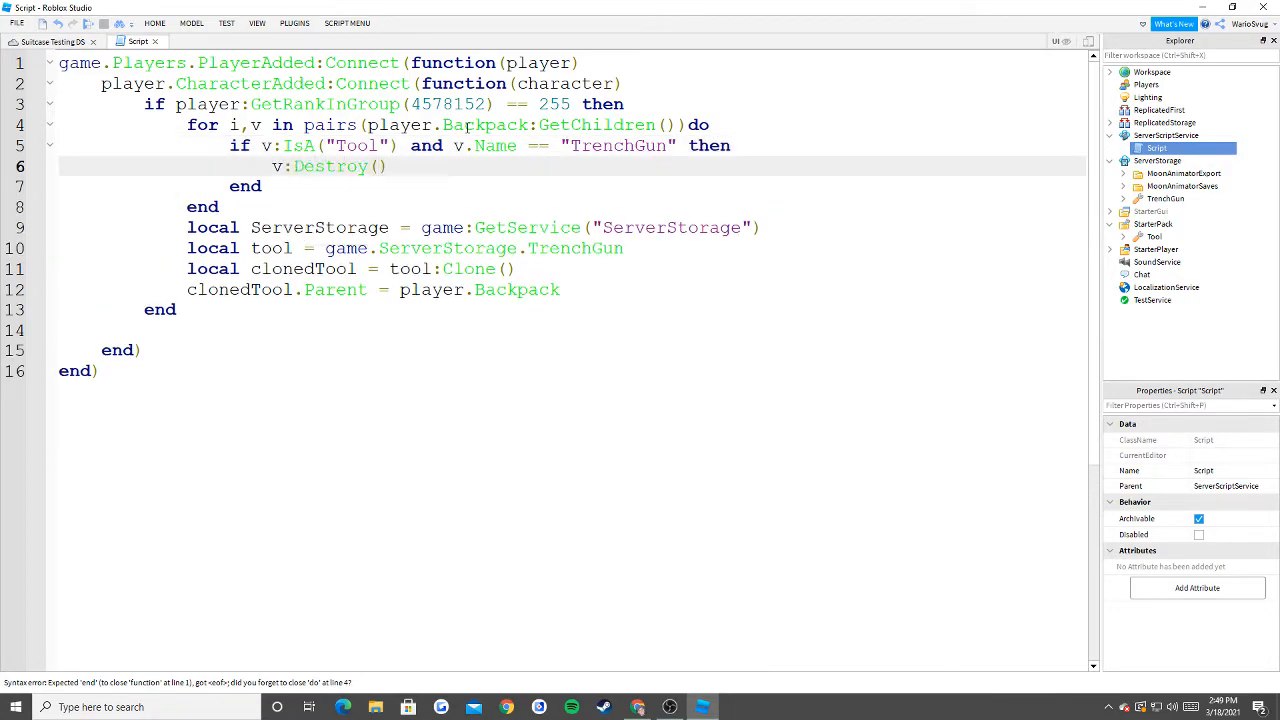
# Add a second loop over character children checking for Tool named TrenchGun.
pyautogui.write('for i,')
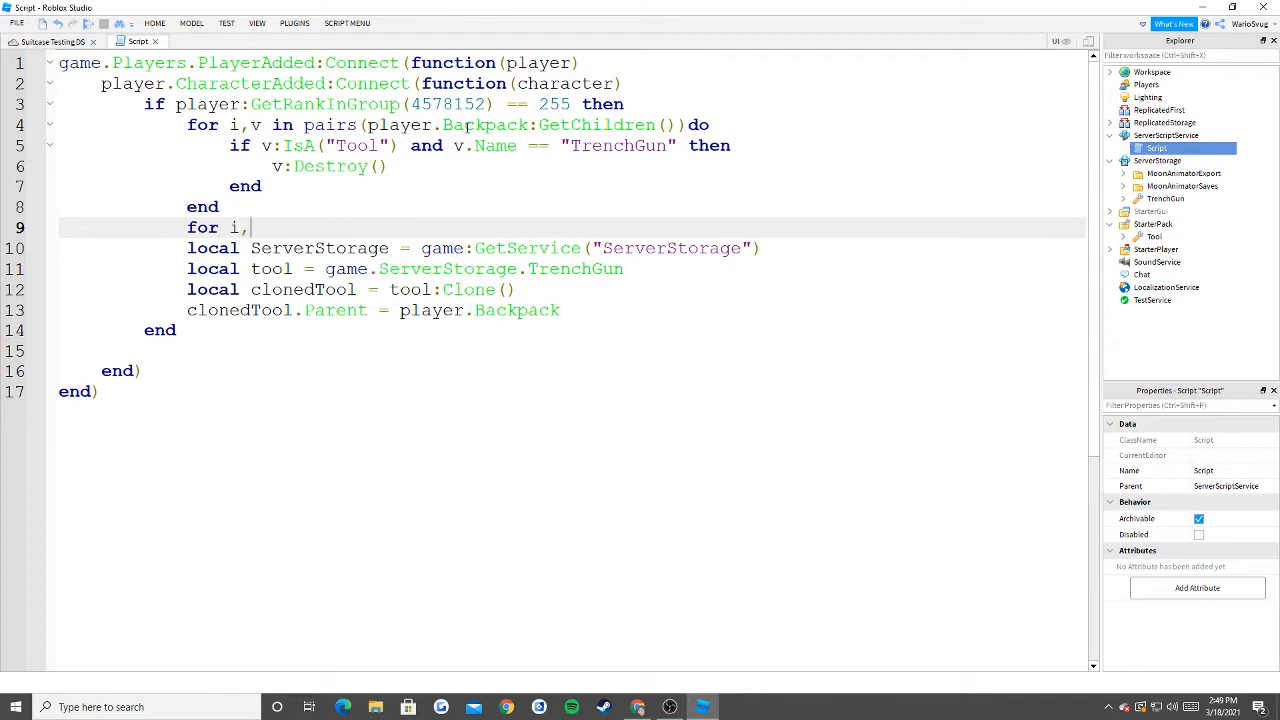
pyautogui.write('v in pairs')
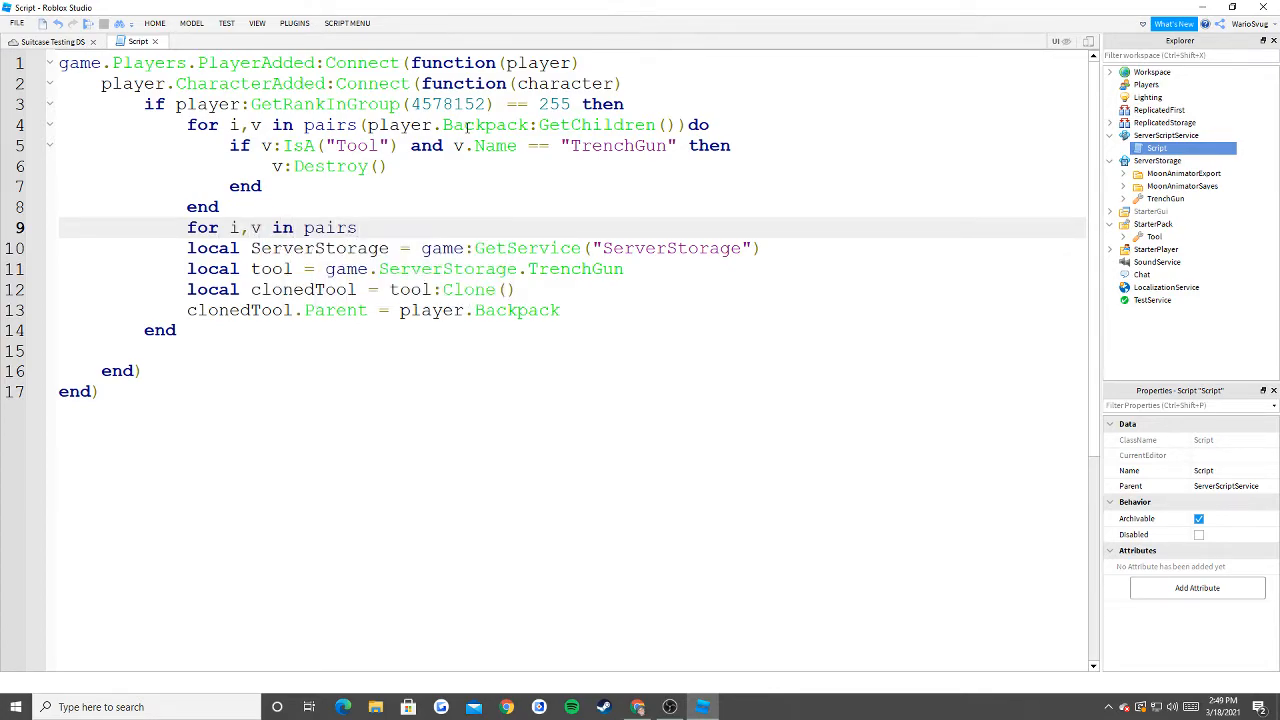
pyautogui.write('(character:Ge)')
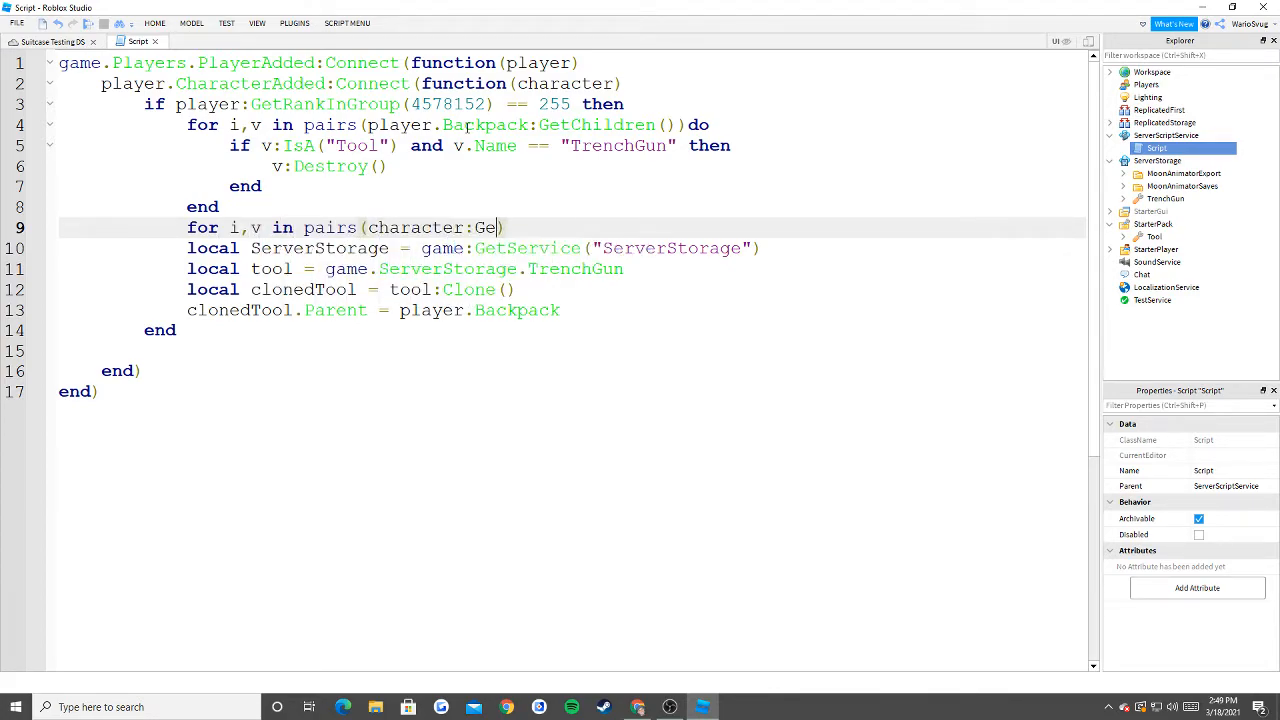
pyautogui.write('tChildren())do')
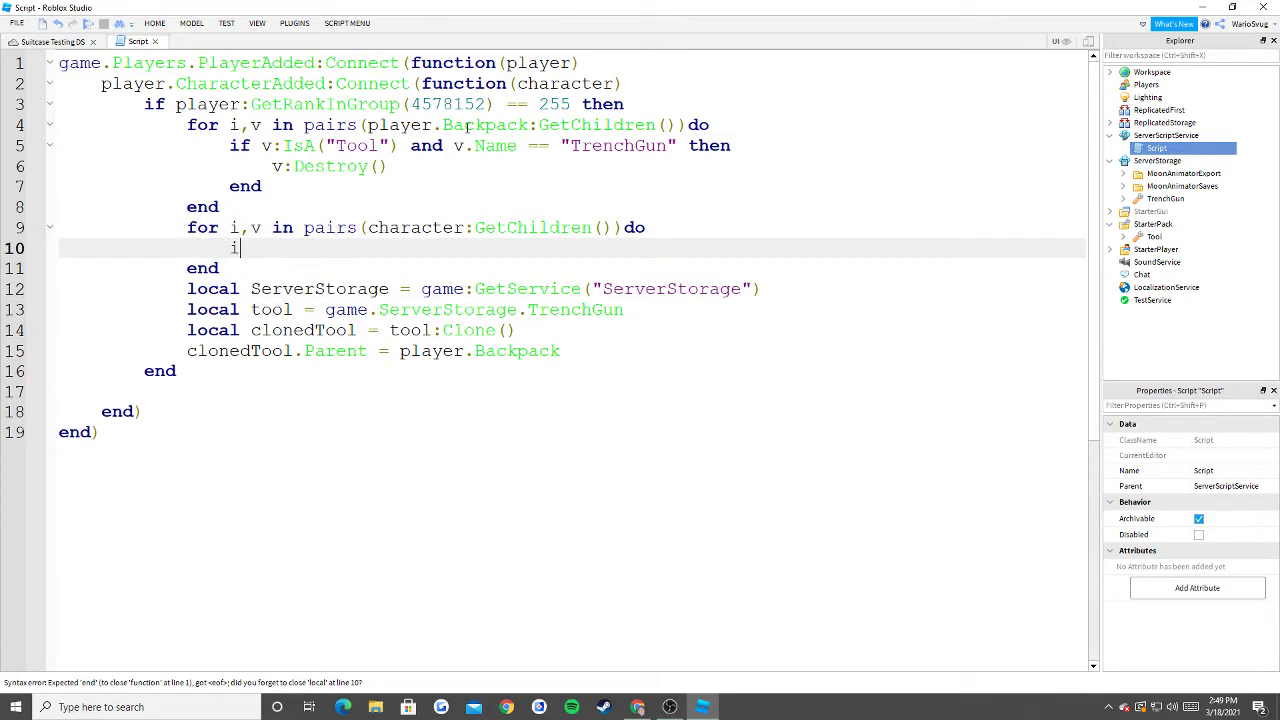
pyautogui.write('f v:IsA("")')
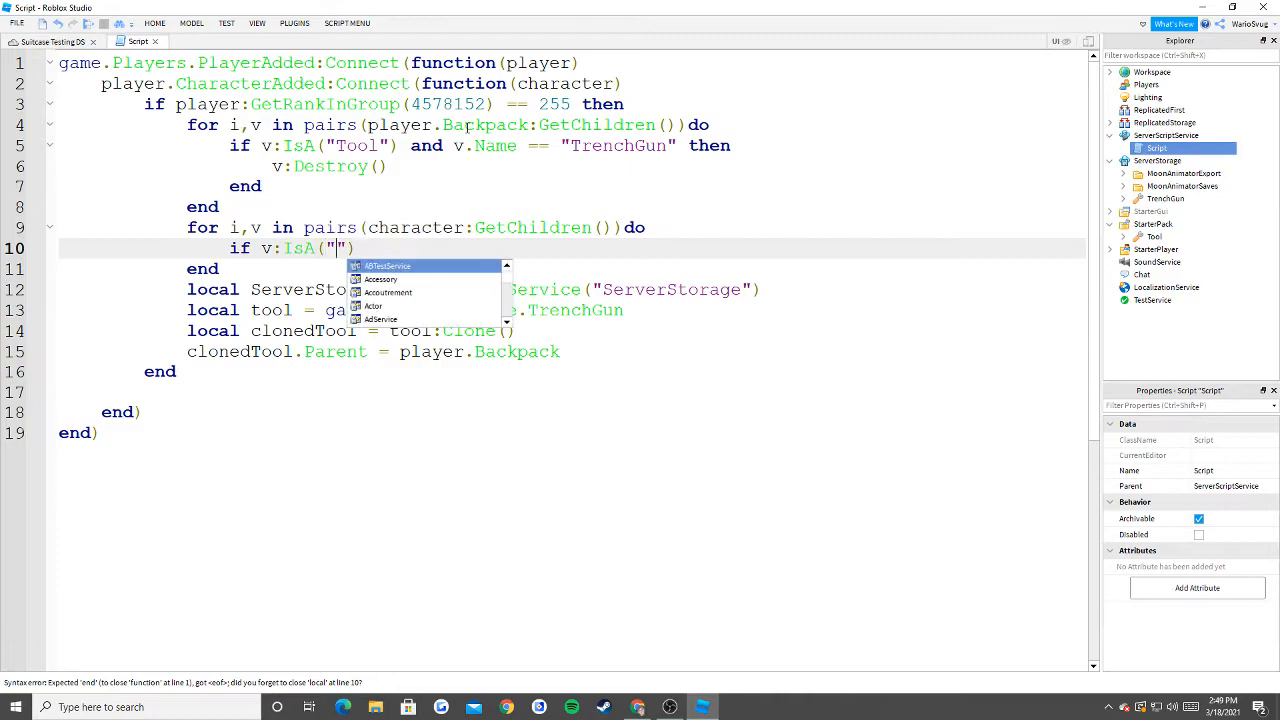
pyautogui.write('Tool") and')
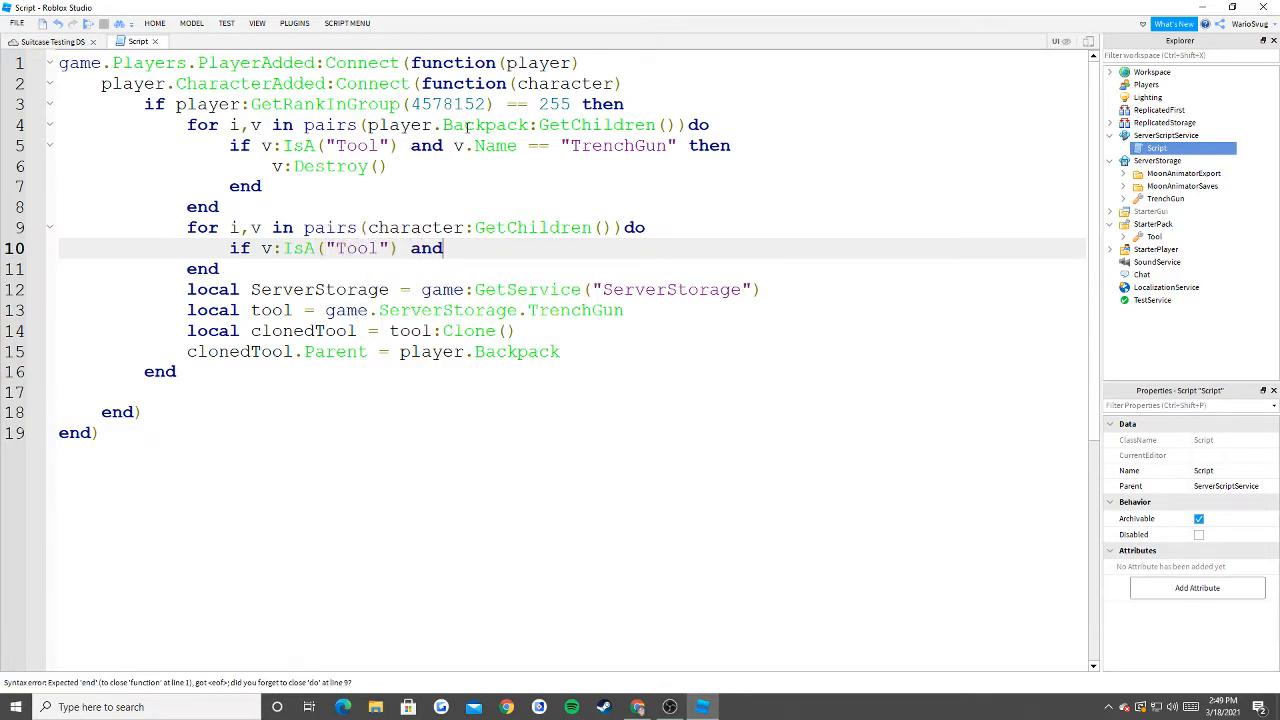
pyautogui.write('v.Name == "Tren"')
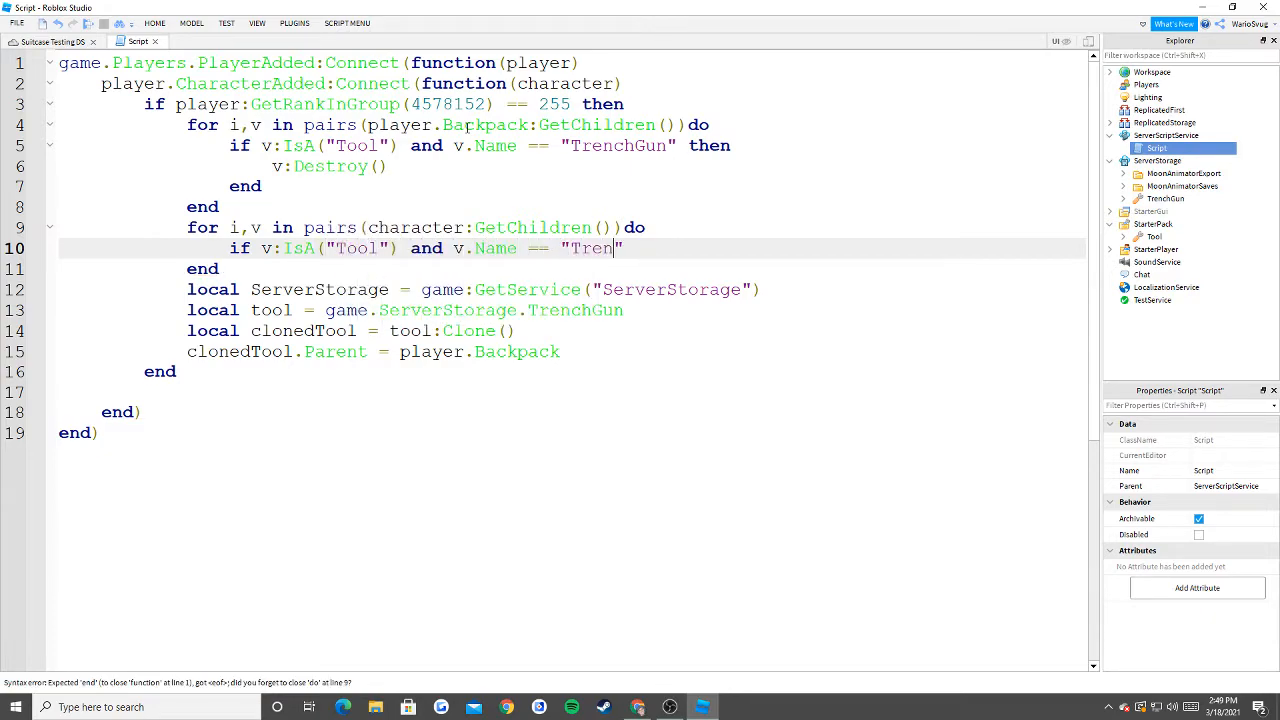
pyautogui.write('chGun" then')
pyautogui.write('v:Destroy()')
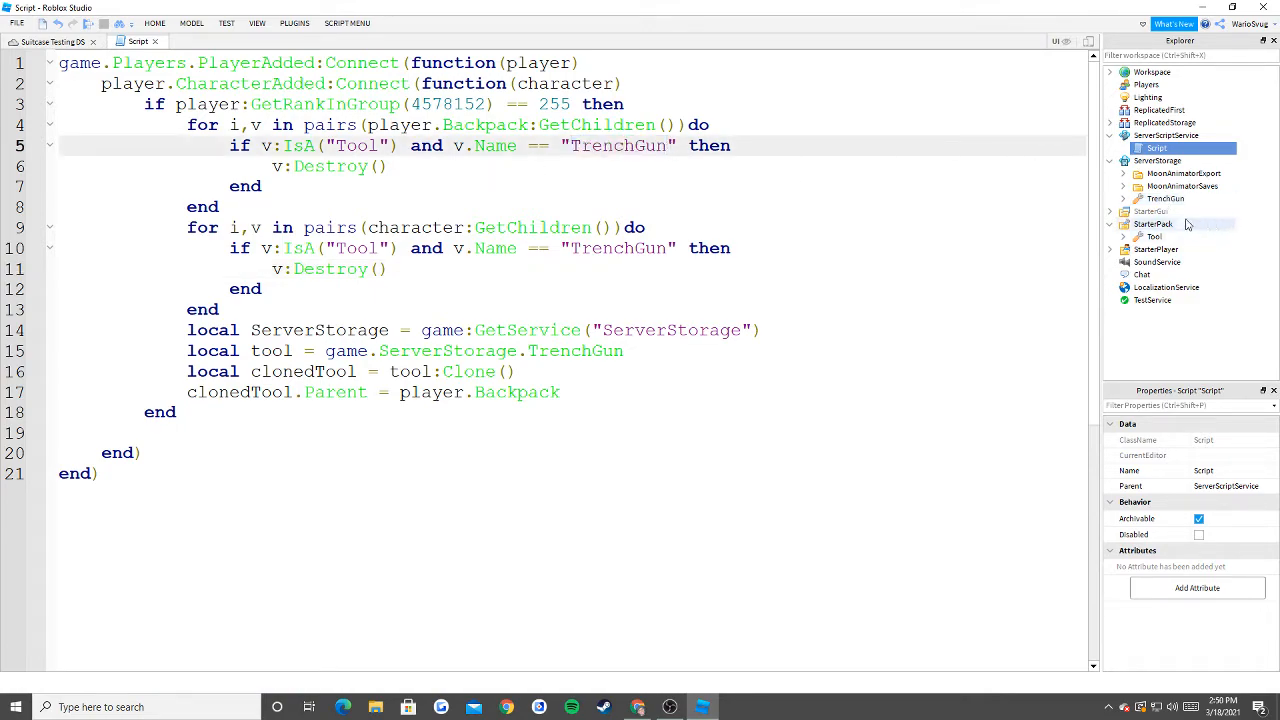
pyautogui.click(1165, 198)
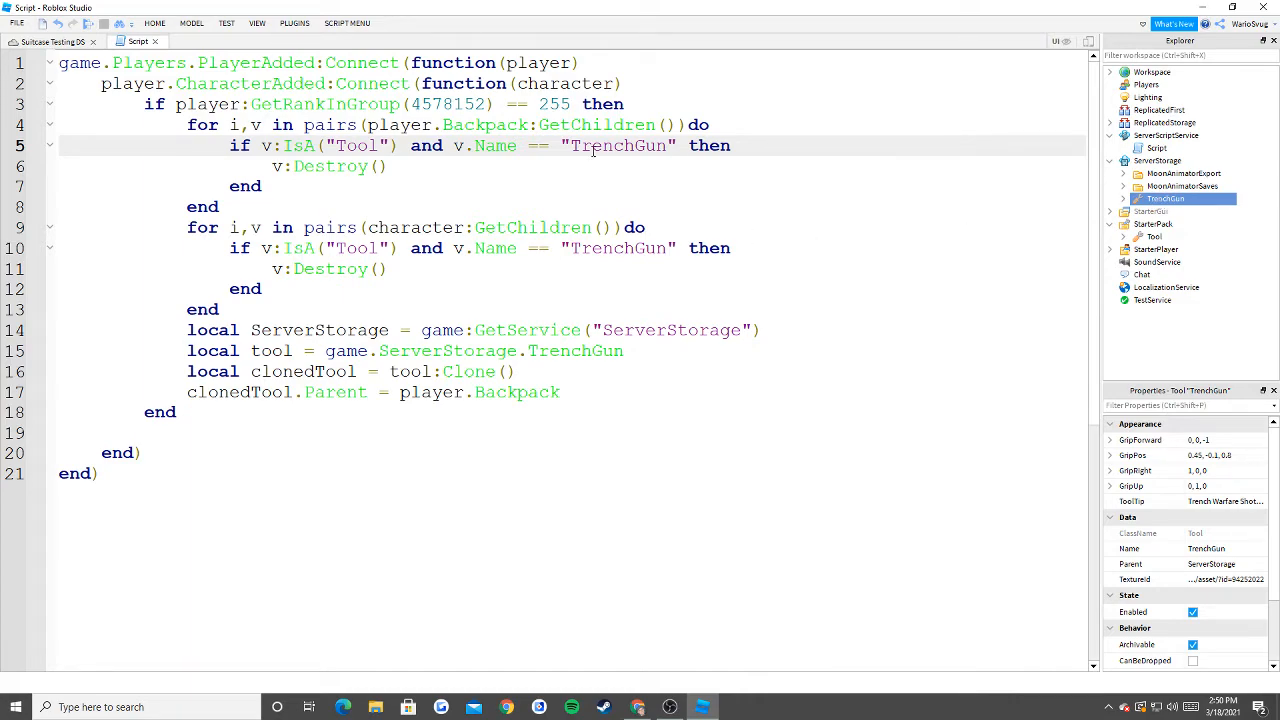
pyautogui.doubleClick(595, 145)
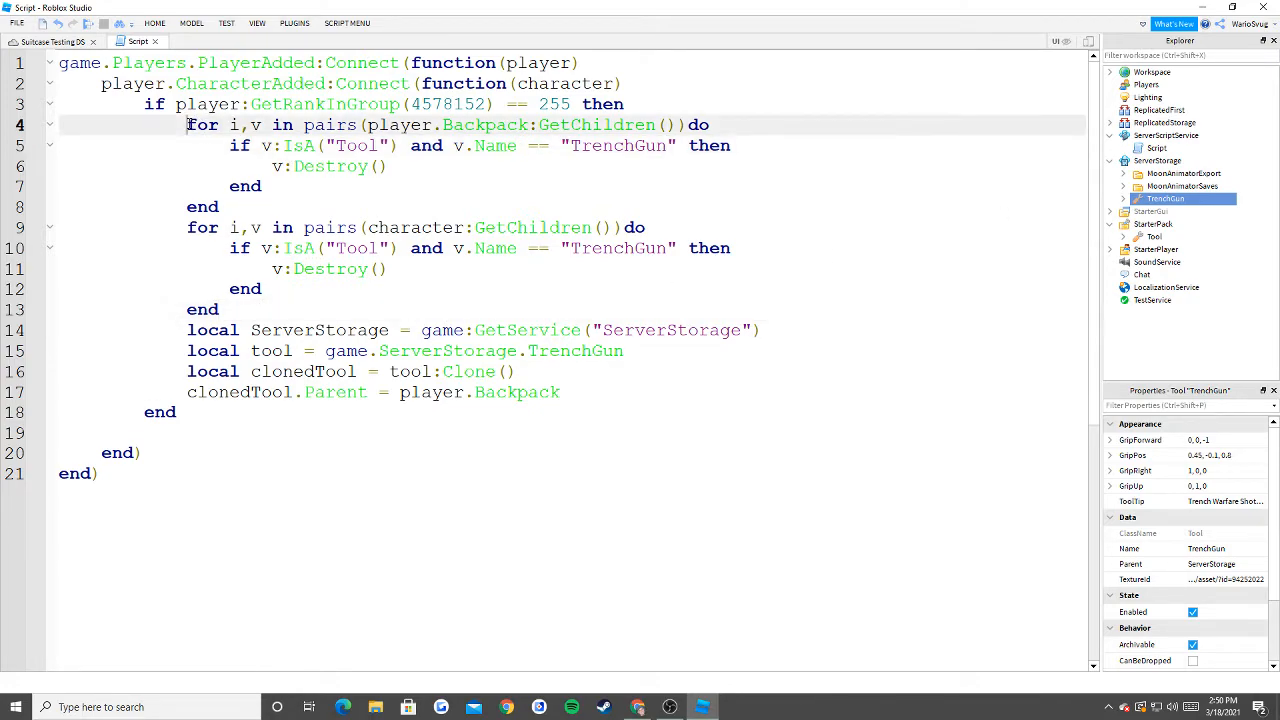
pyautogui.moveTo(187, 124); pyautogui.dragTo(220, 207)
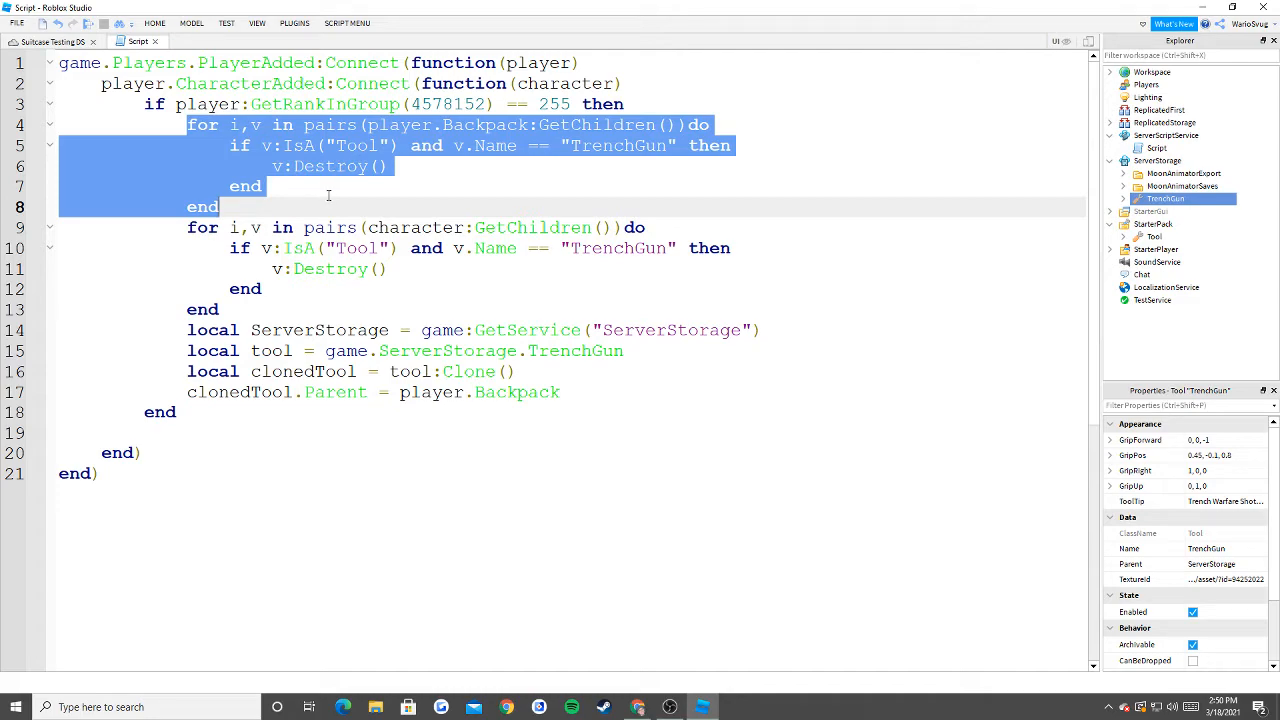
pyautogui.click(225, 206)
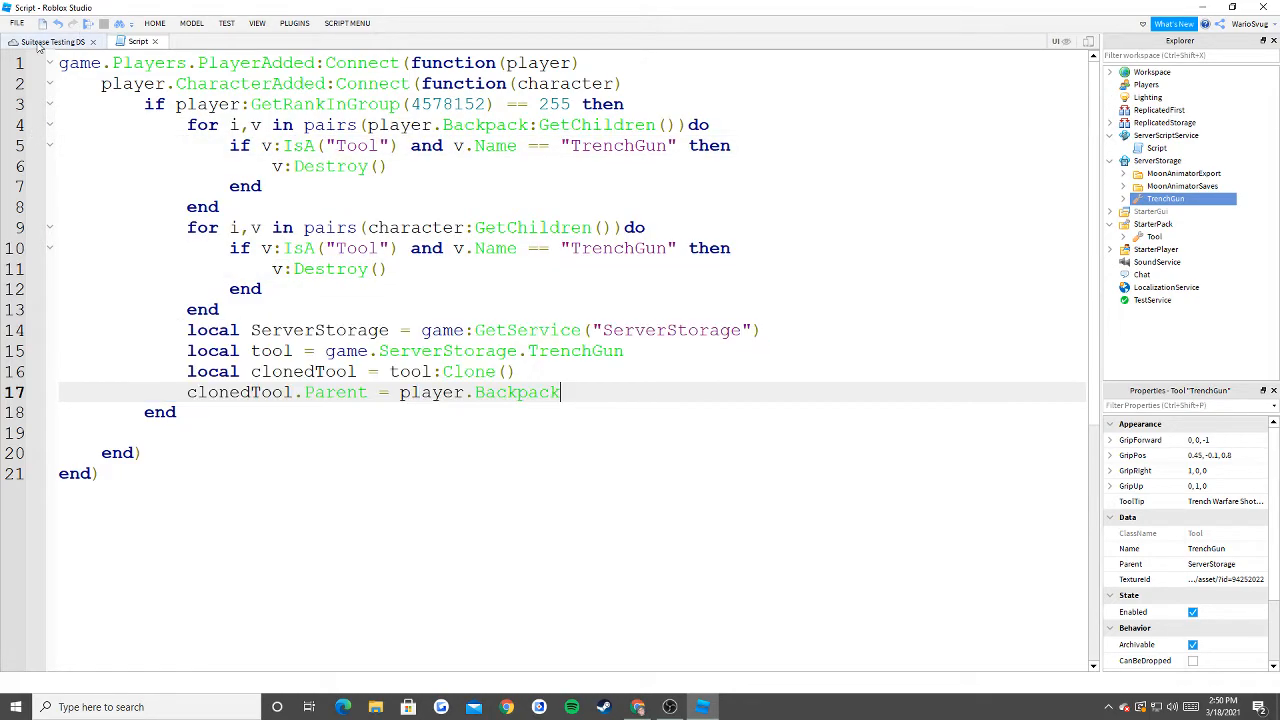
# Paste three TrenchGun copies into StarterPack and show the place's 3D view.
pyautogui.rightClick(1165, 198)
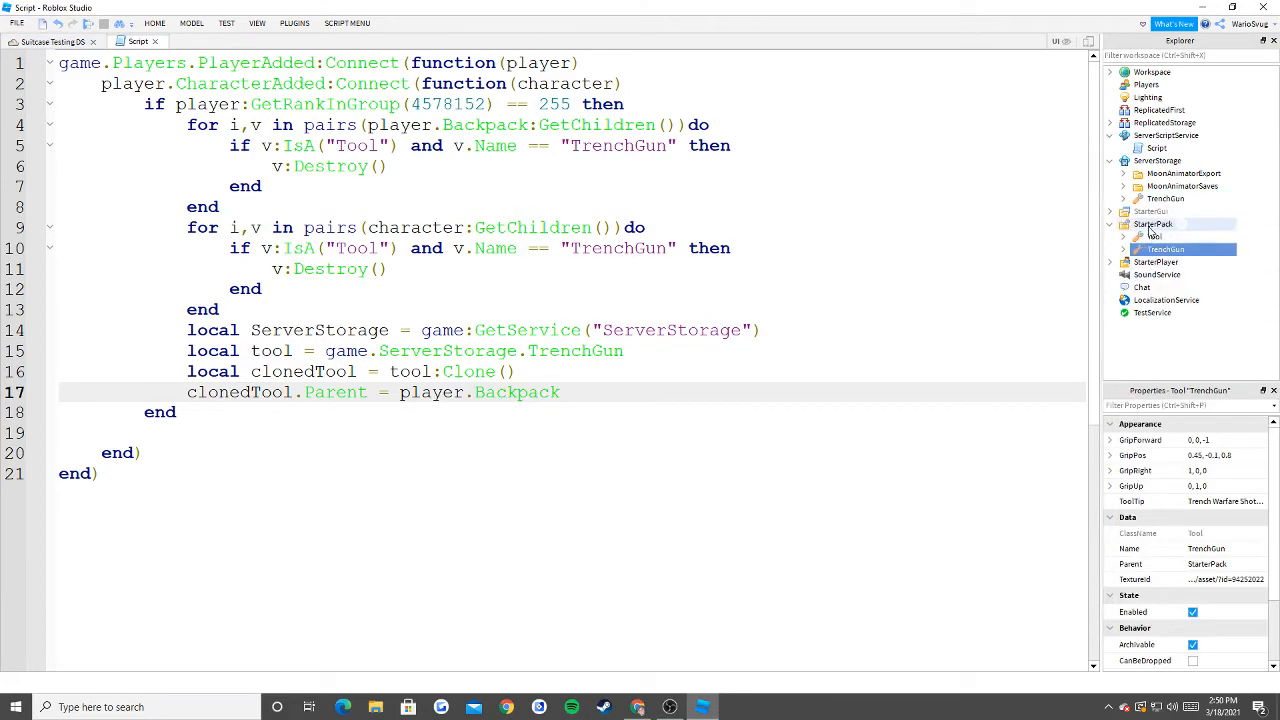
pyautogui.click(1152, 223)
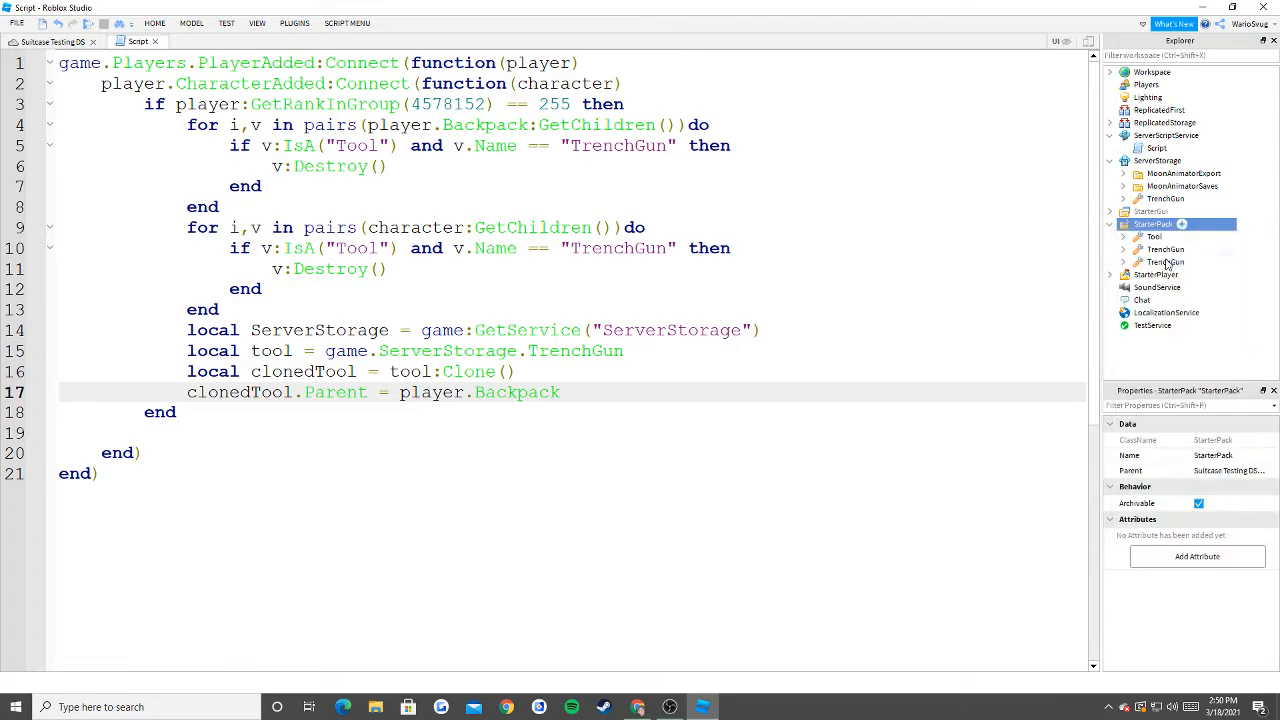
pyautogui.click(1165, 262)
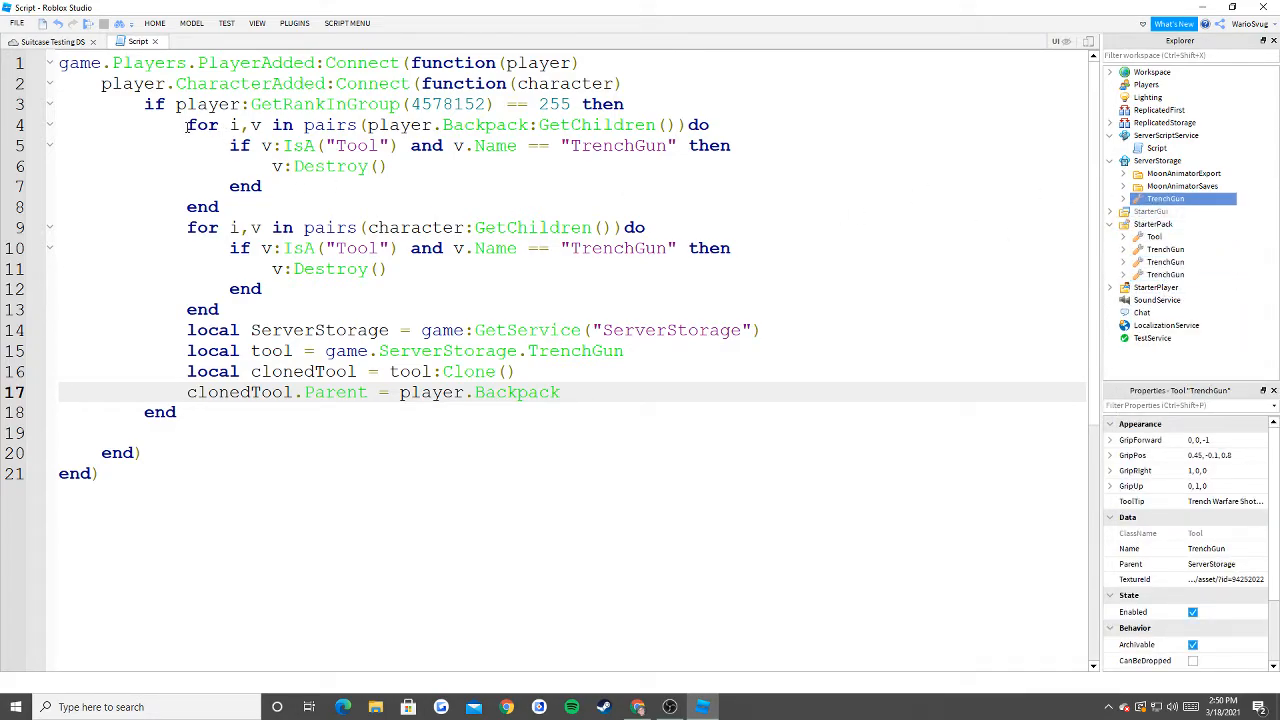
pyautogui.click(50, 41)
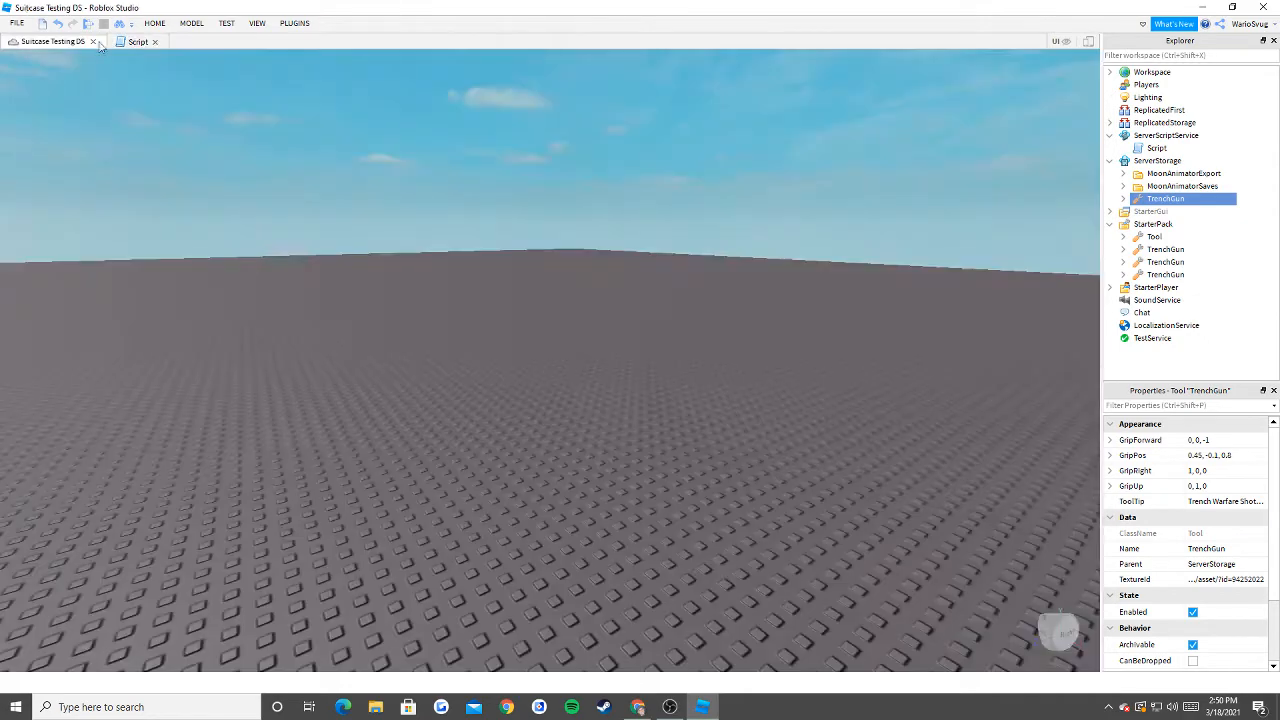
# Run a Play test, confirm only Tool and one TrenchGun spawn, then stop.
pyautogui.click(226, 23)
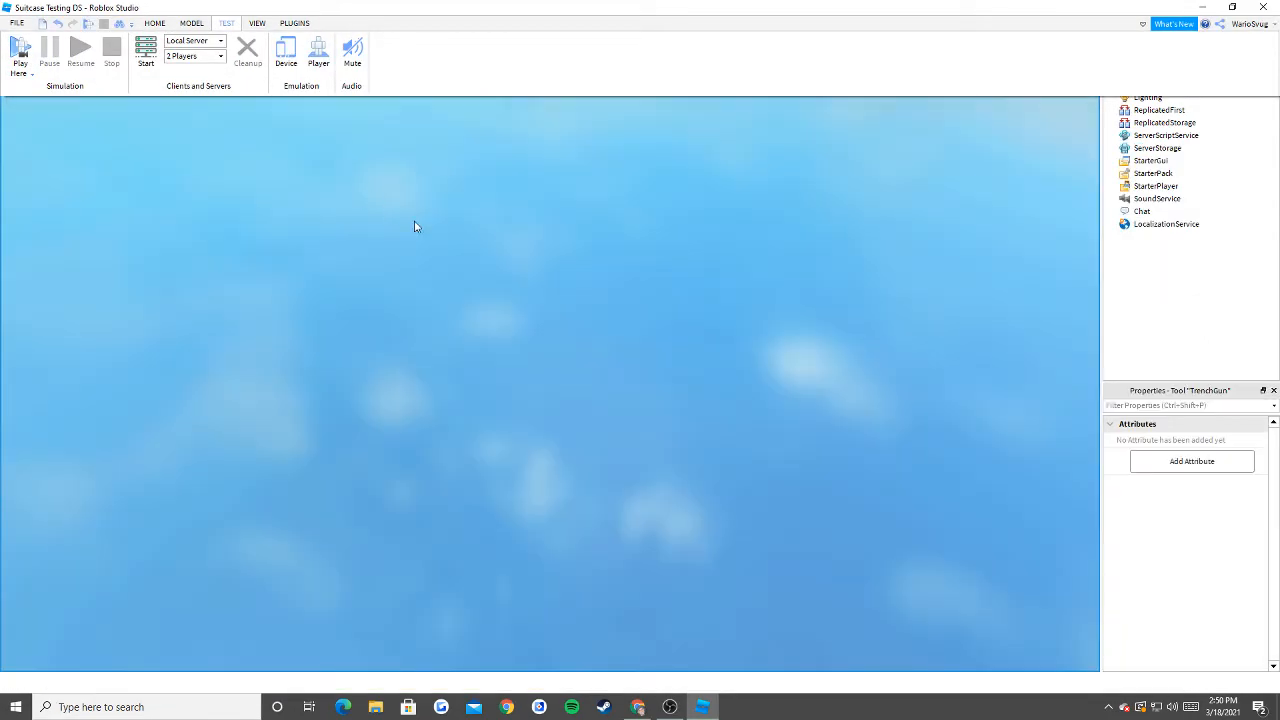
pyautogui.click(20, 50)
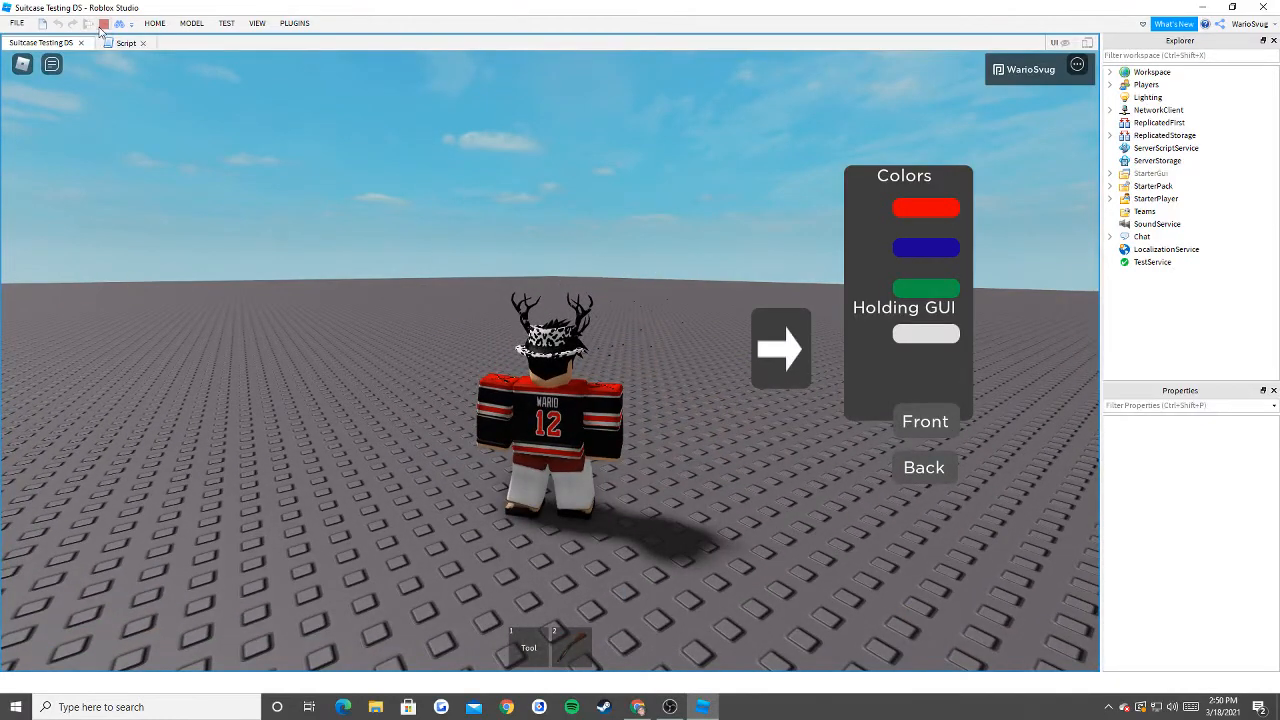
pyautogui.click(126, 42)
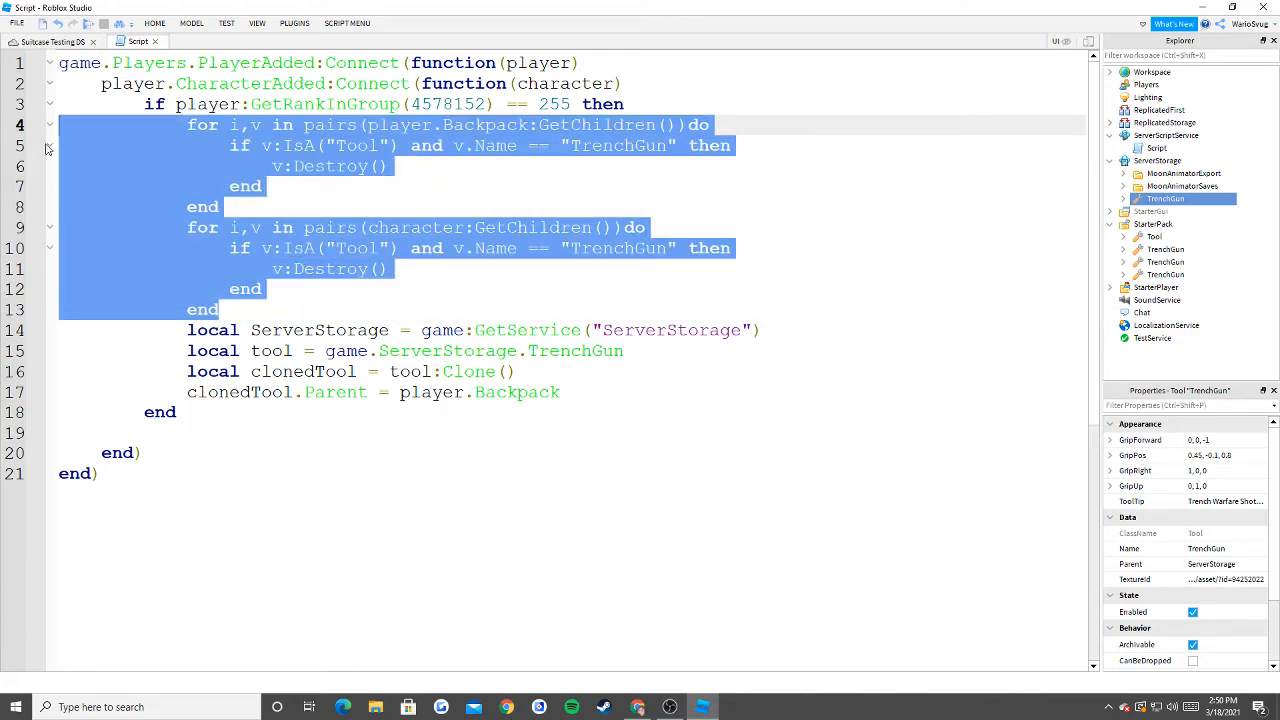
# Start another play test using Play Here from the Play dropdown.
pyautogui.click(20, 50)
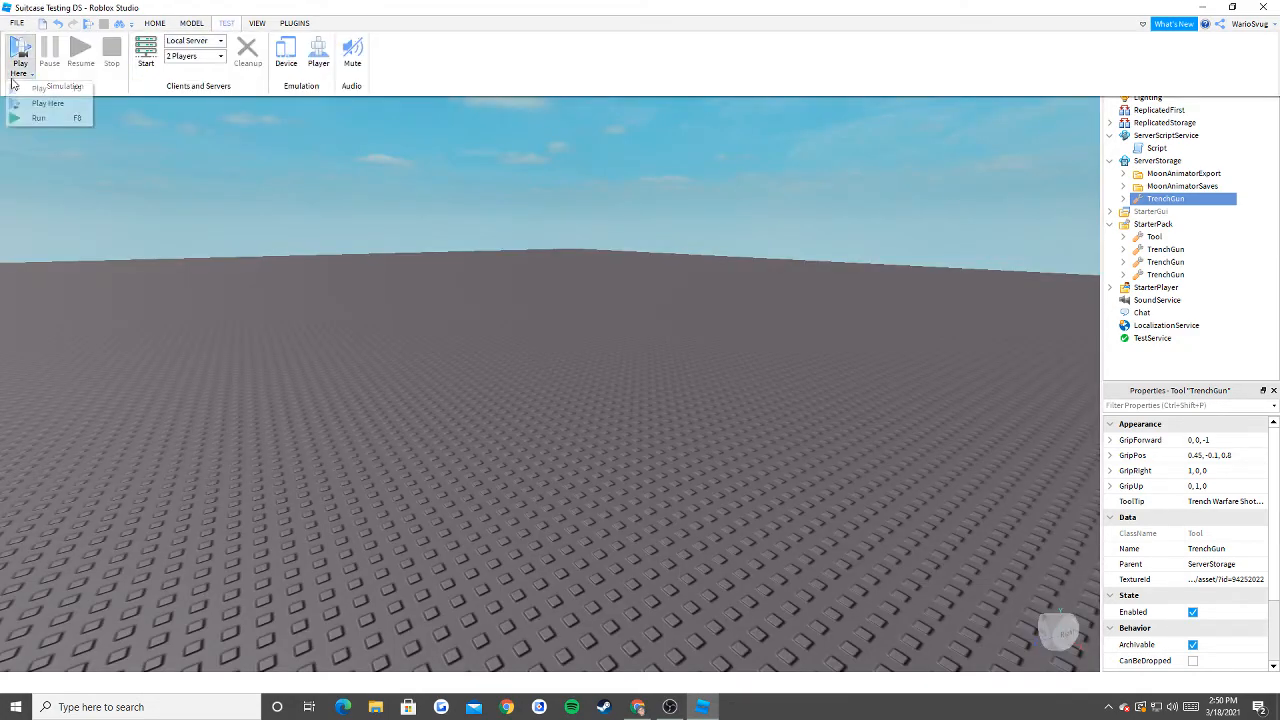
pyautogui.click(47, 103)
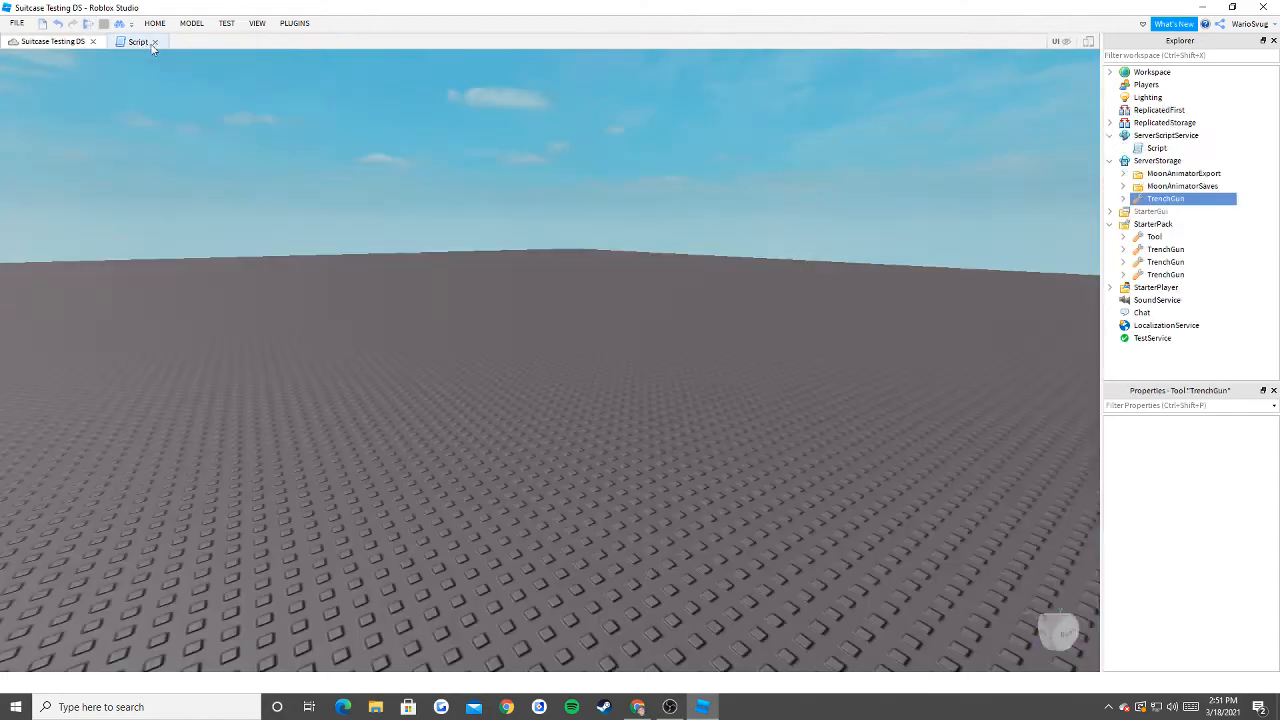
# Switch back to the Script tab showing the duplicate-removal loops.
pyautogui.click(138, 41)
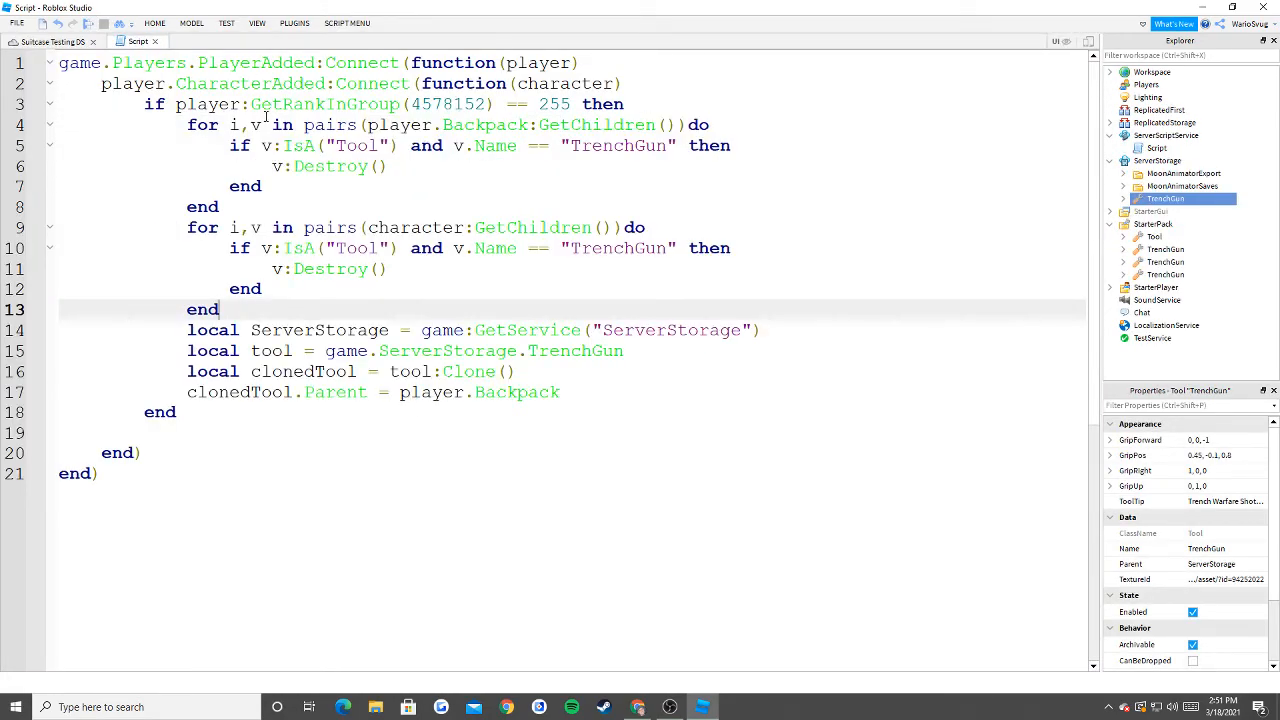
pyautogui.moveTo(693, 568)
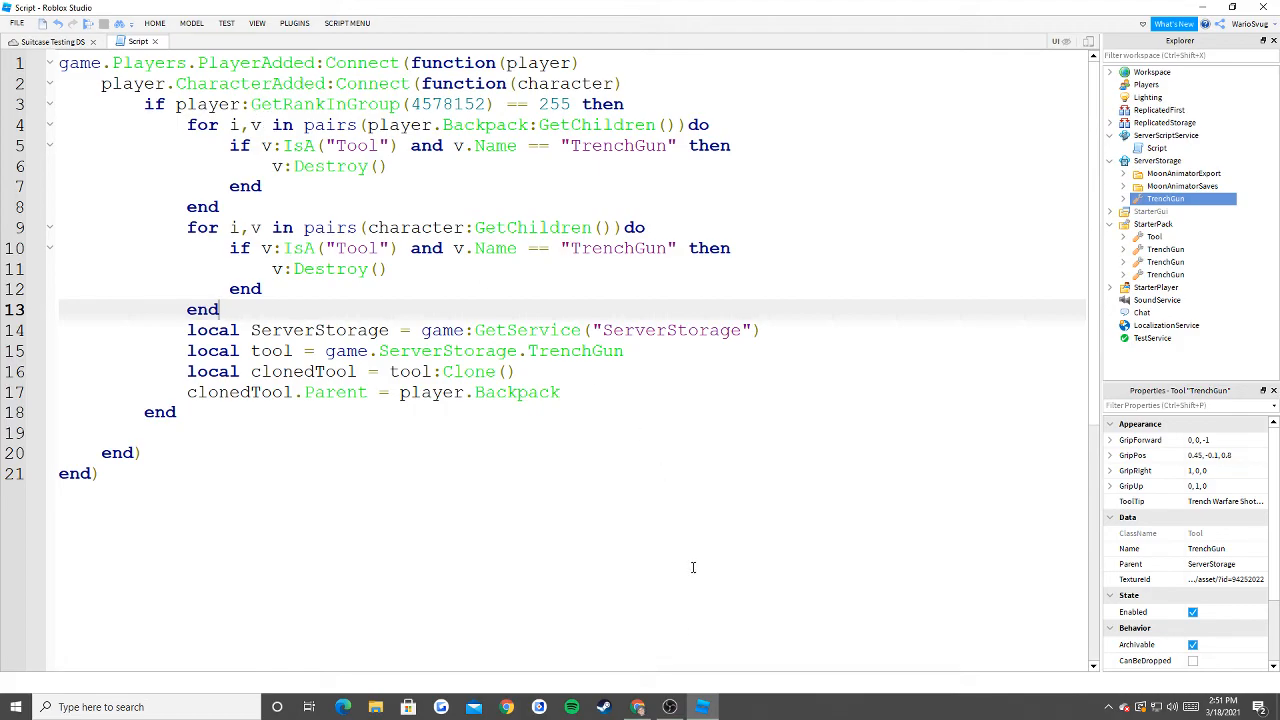